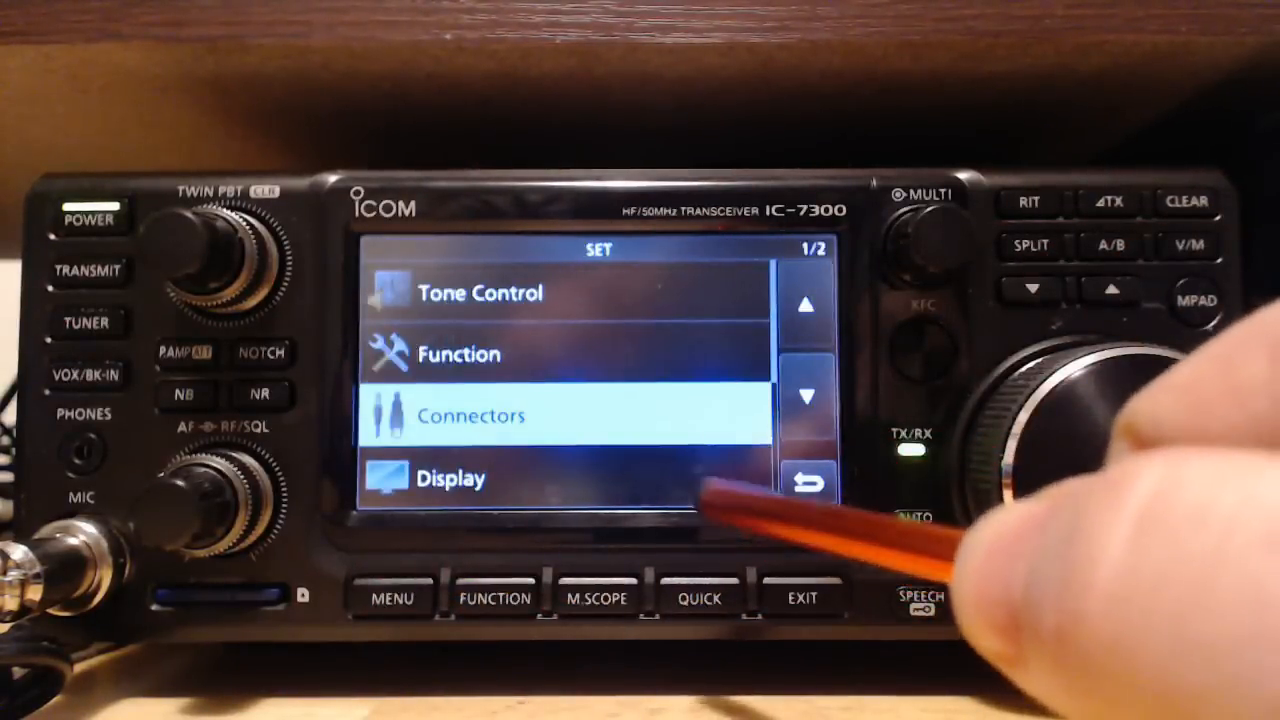
- In the IC-7300 SET menu, enter Connectors and page down to the CI-V entry
{"action": "left_click", "coordinate": [470, 414]}
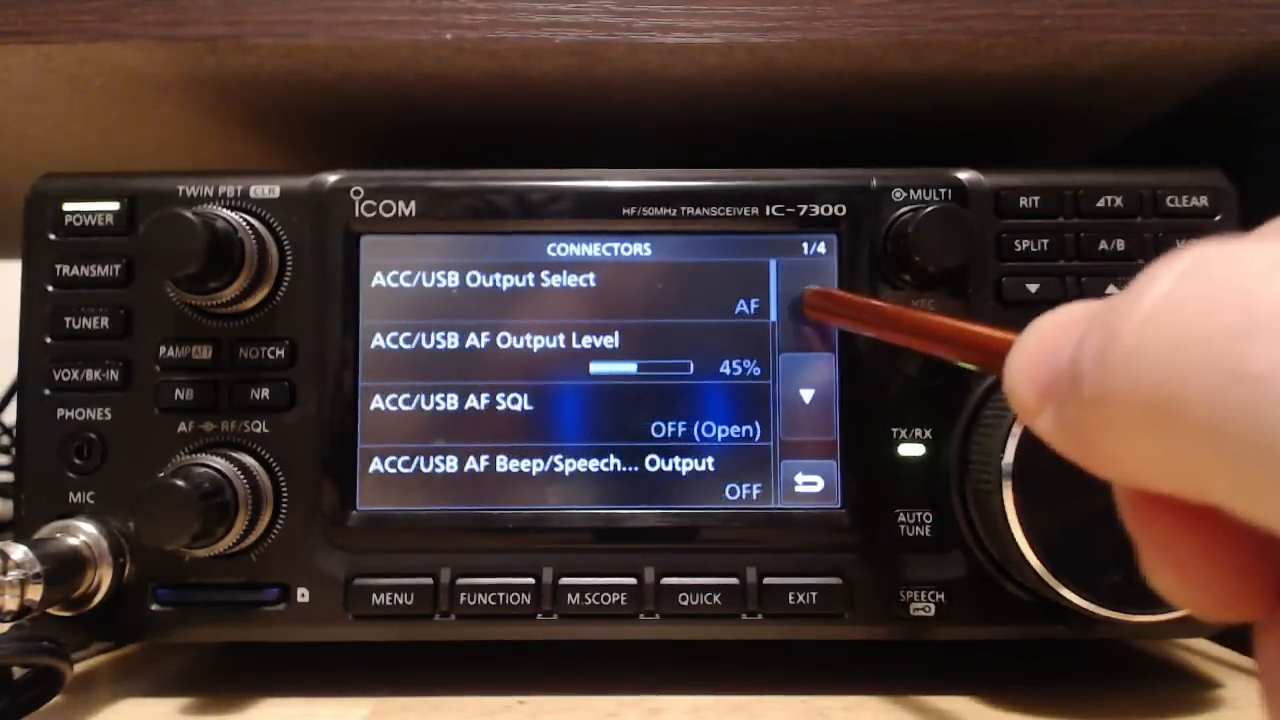
{"action": "left_click", "coordinate": [808, 304]}
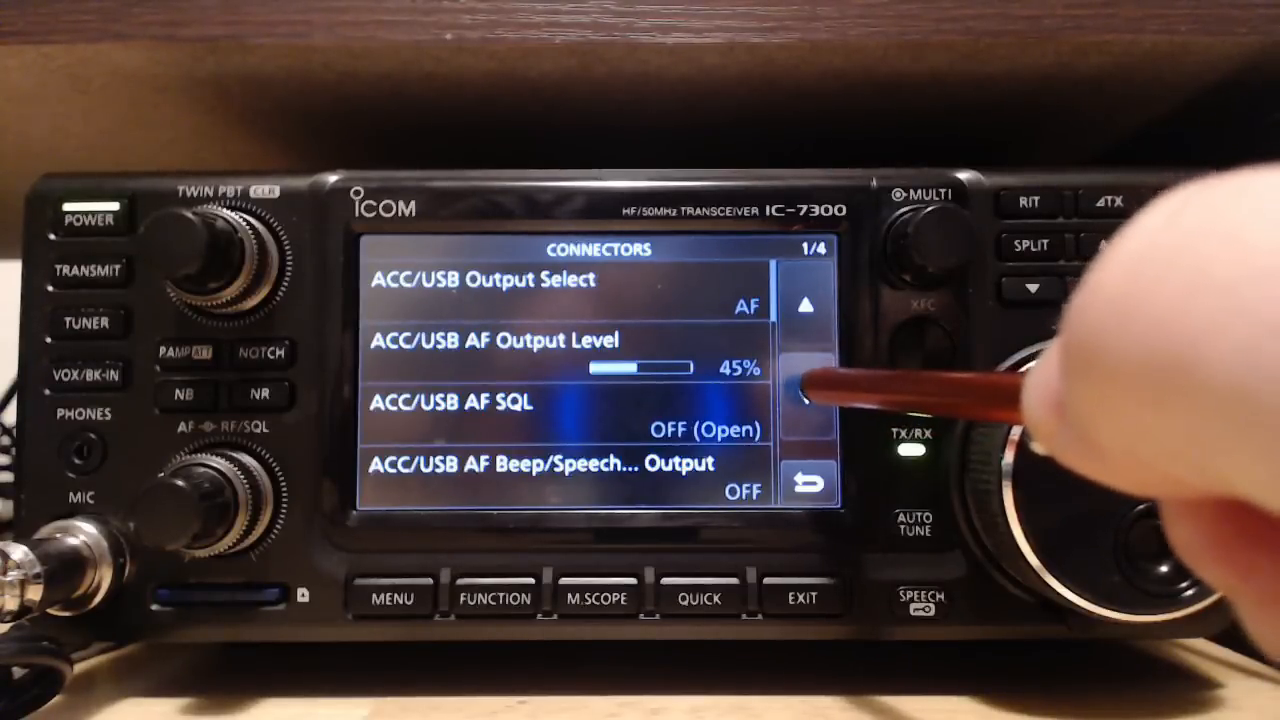
{"action": "left_click", "coordinate": [808, 398]}
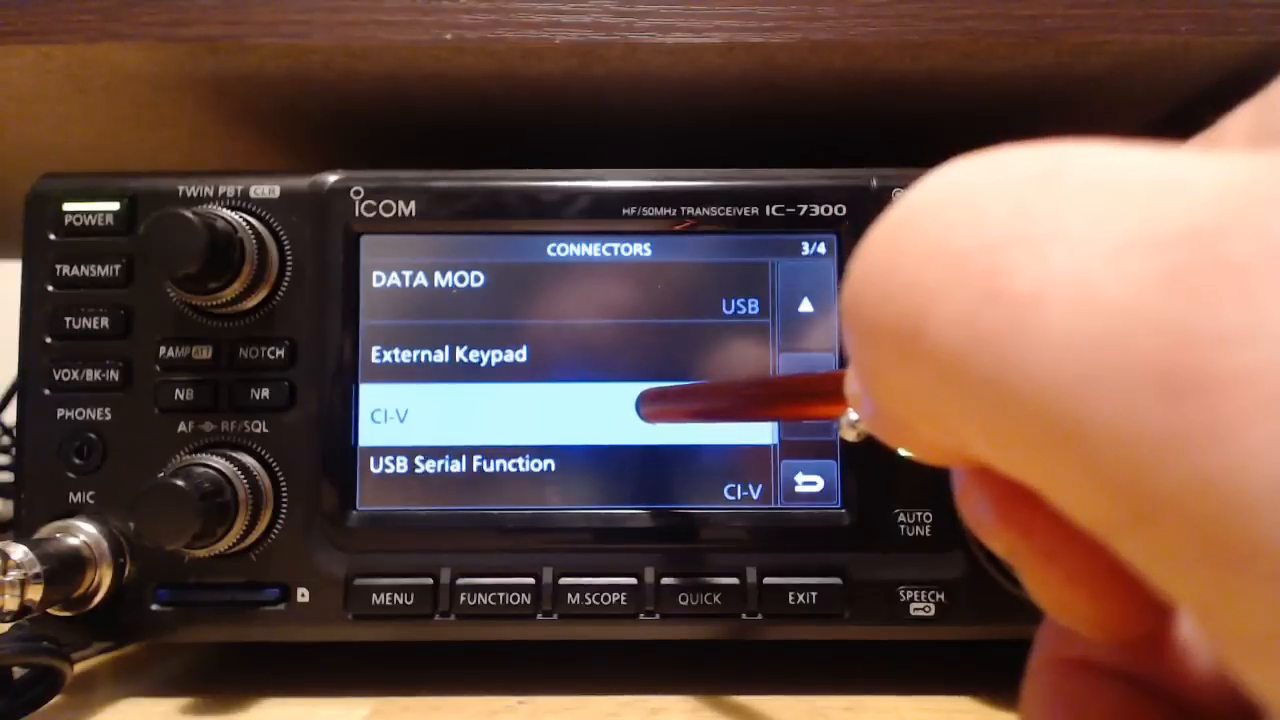
{"action": "mouse_move", "coordinate": [870, 400]}
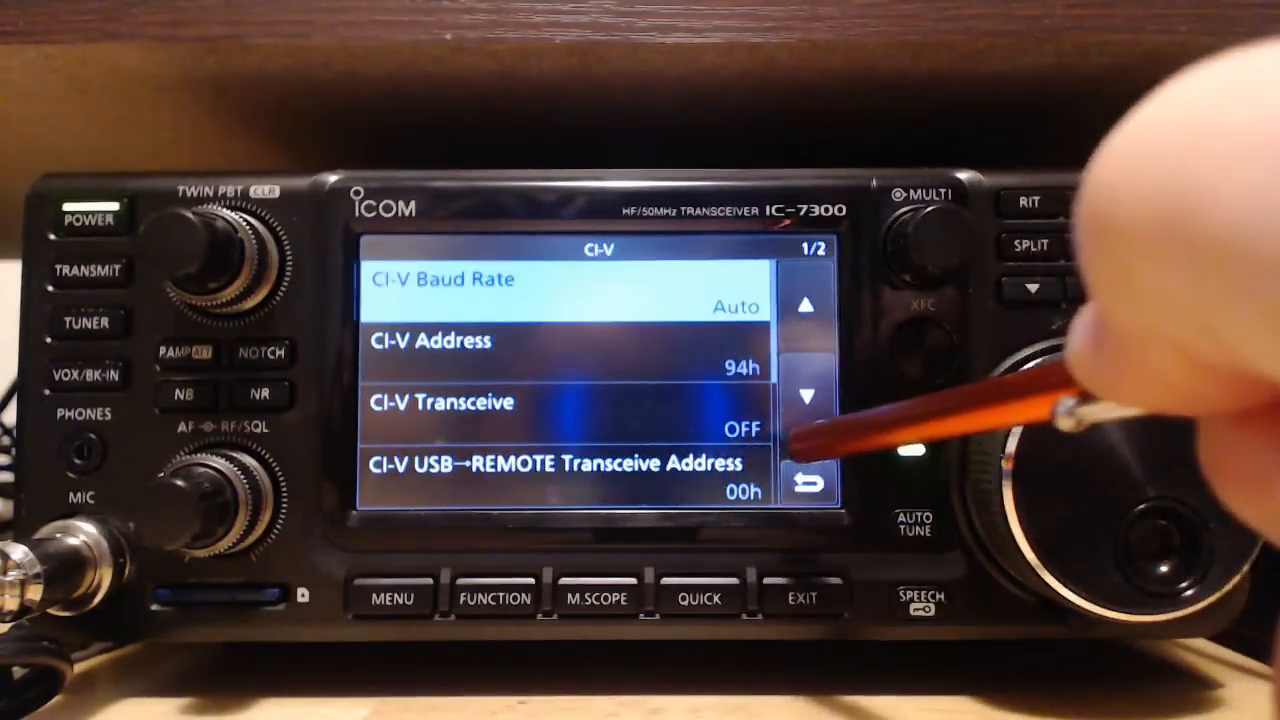
- Enter the CI-V settings page showing baud rate Auto, address 94h, transceive OFF
{"action": "left_click", "coordinate": [806, 480]}
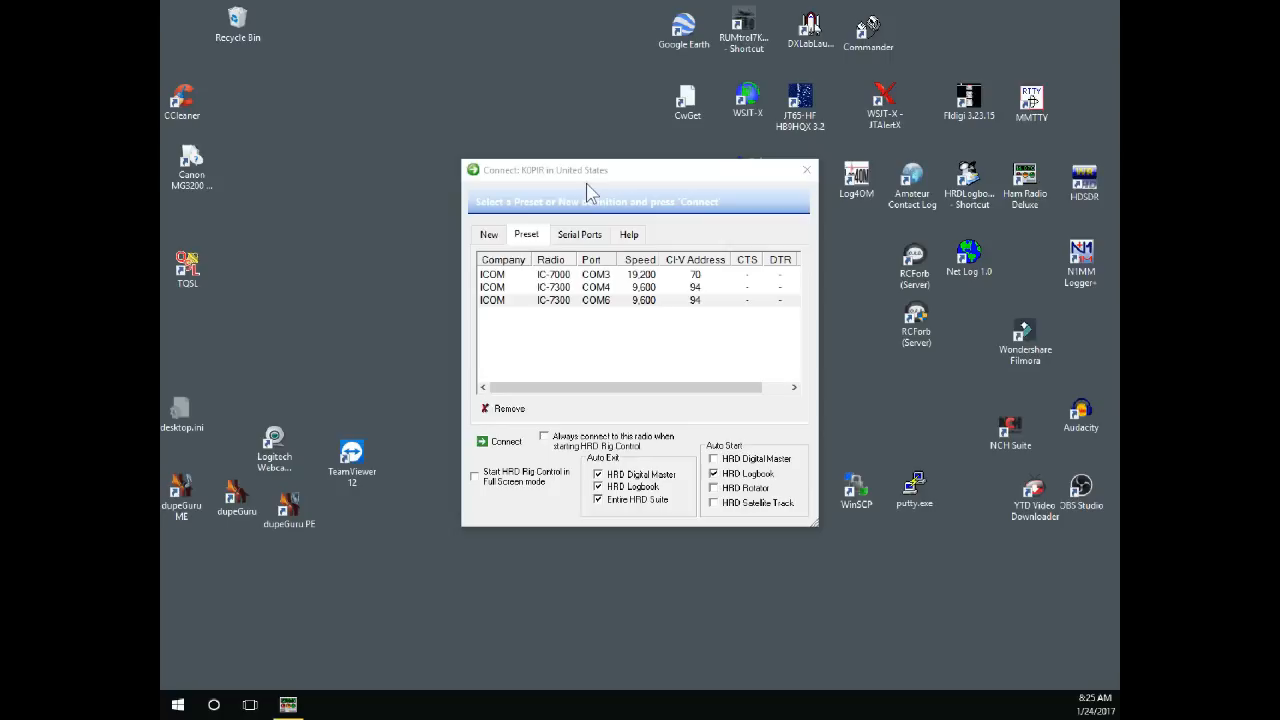
{"action": "mouse_move", "coordinate": [562, 284]}
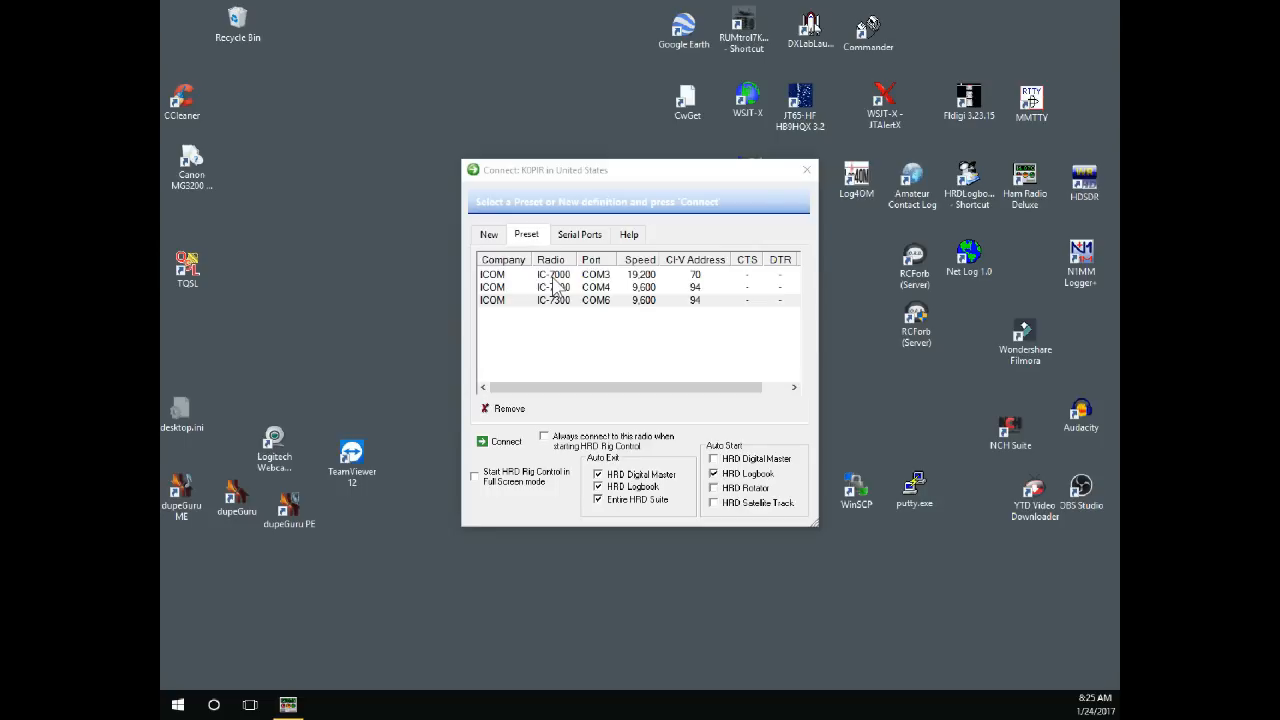
{"action": "mouse_move", "coordinate": [564, 300]}
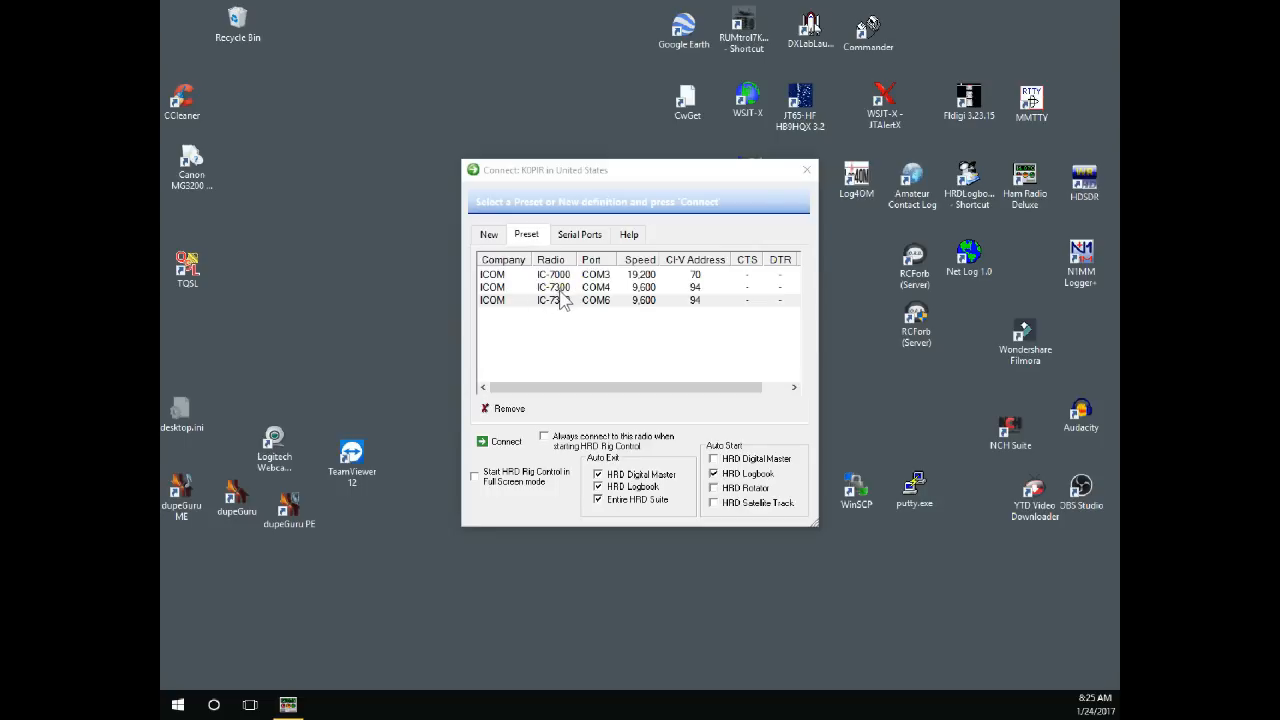
{"action": "mouse_move", "coordinate": [570, 300]}
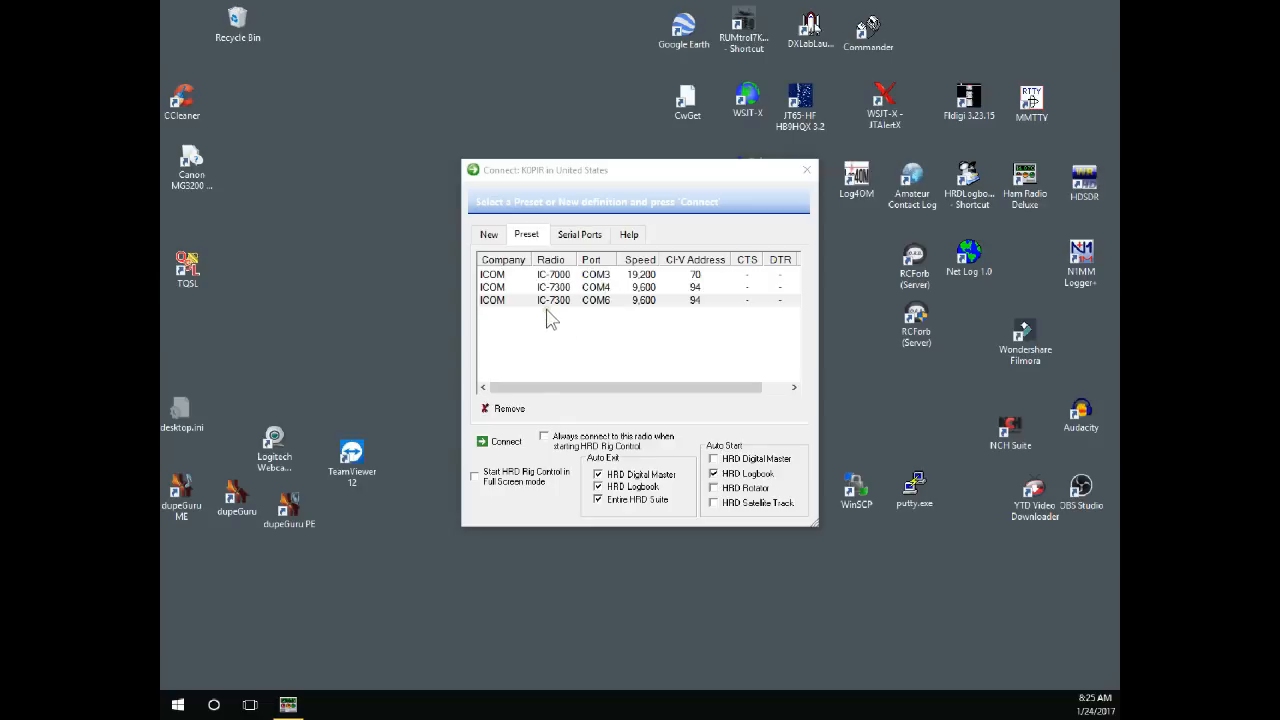
{"action": "mouse_move", "coordinate": [610, 310]}
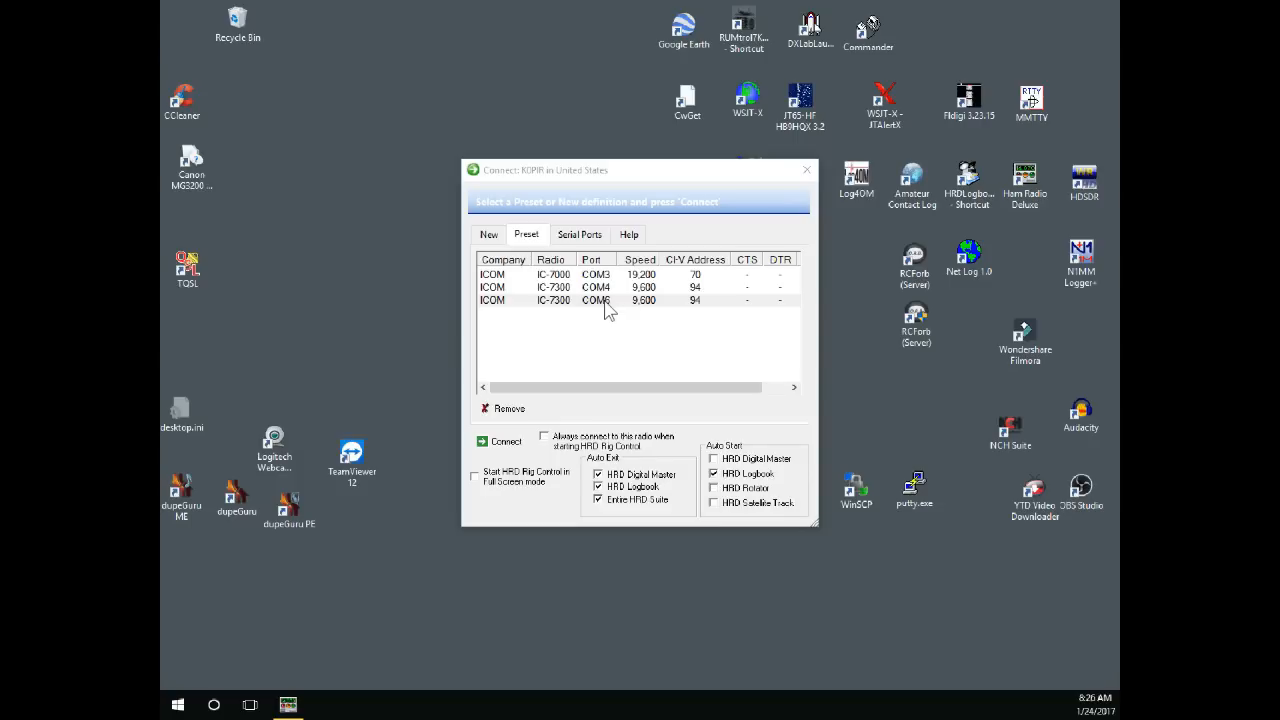
- Choose the ICOM IC-7300 preset on COM8 at 9,600 baud, CI-V address 94
{"action": "left_click", "coordinate": [596, 300]}
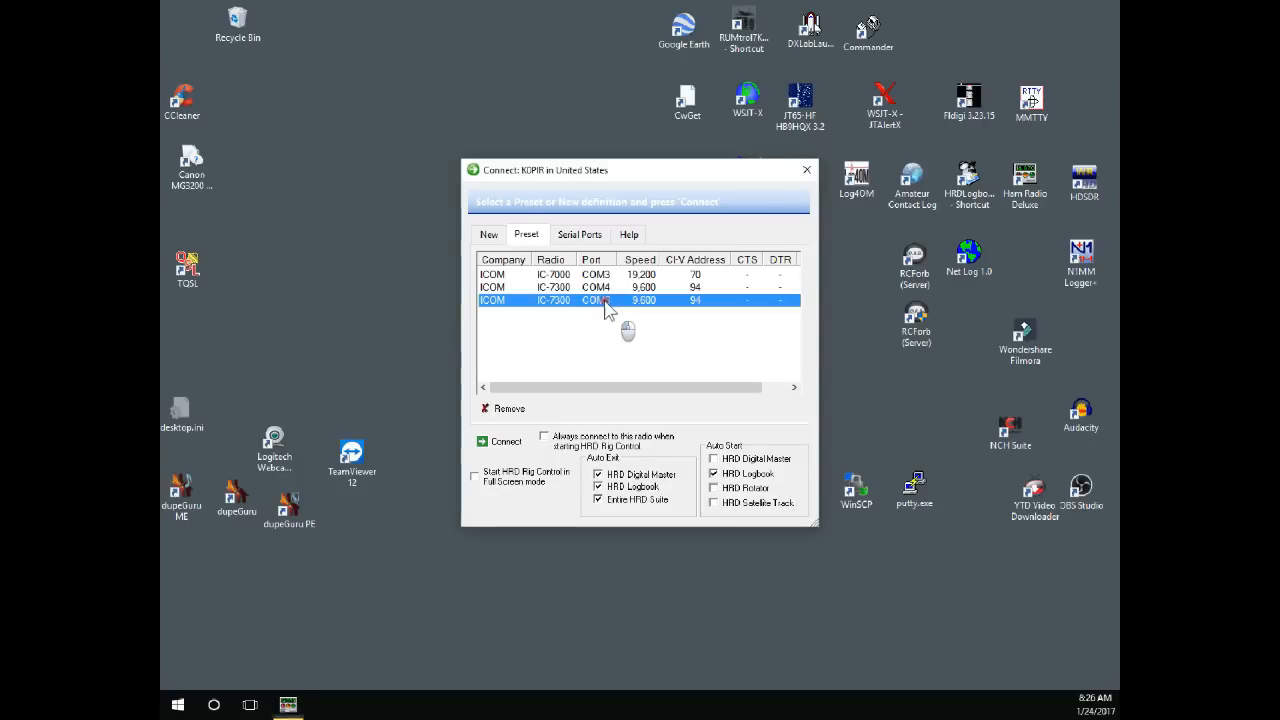
- Review the IC-7300 connection details (9600 baud, CI-V 94) and return to the saved presets list
{"action": "left_click", "coordinate": [488, 234]}
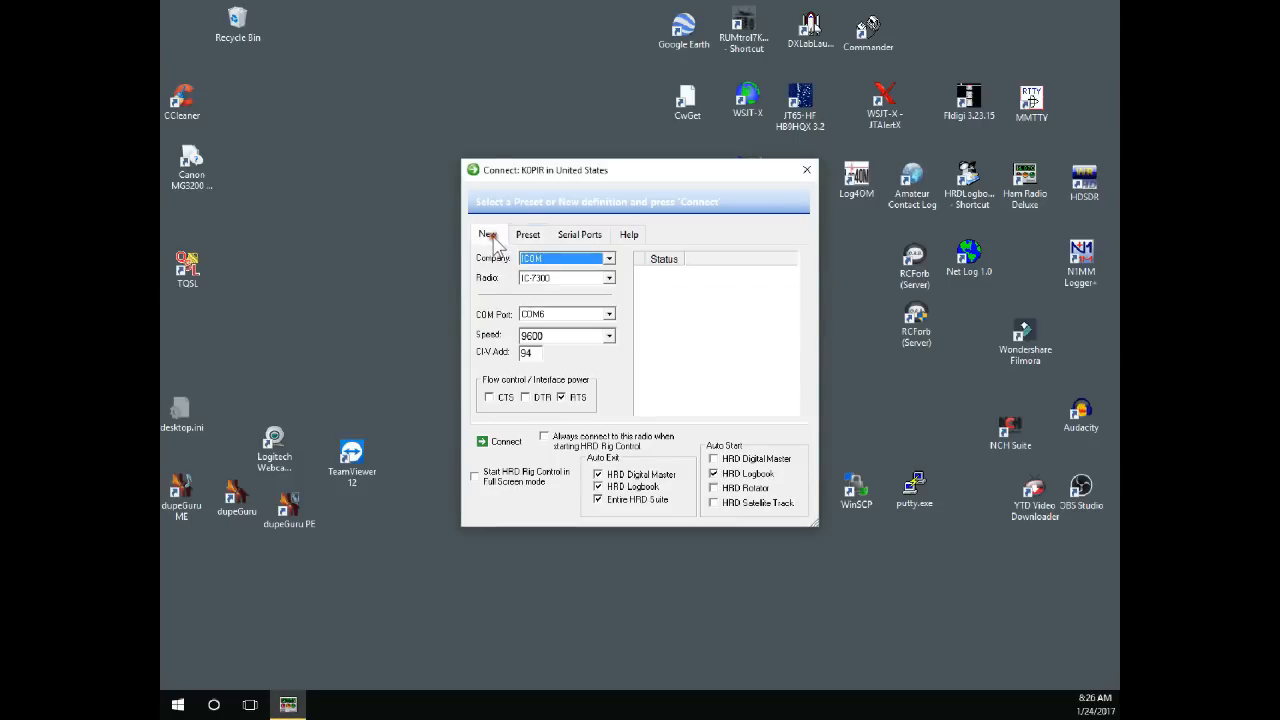
{"action": "mouse_move", "coordinate": [490, 352]}
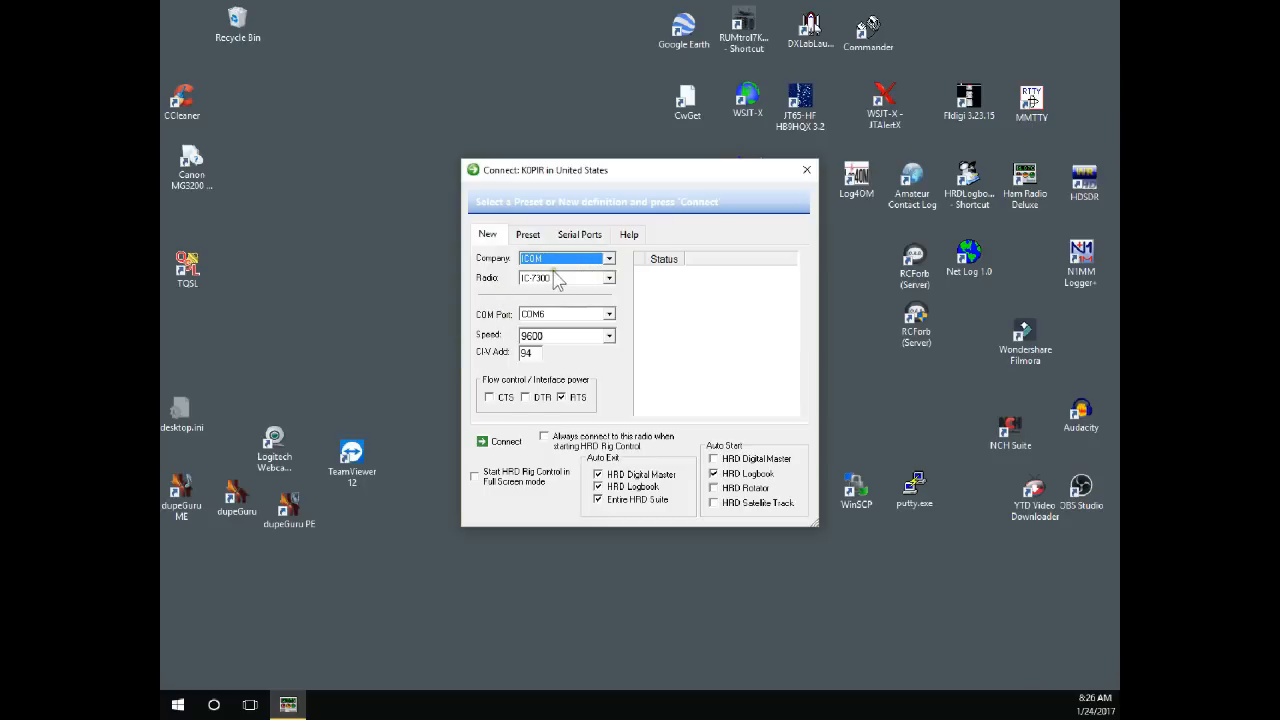
{"action": "mouse_move", "coordinate": [556, 284]}
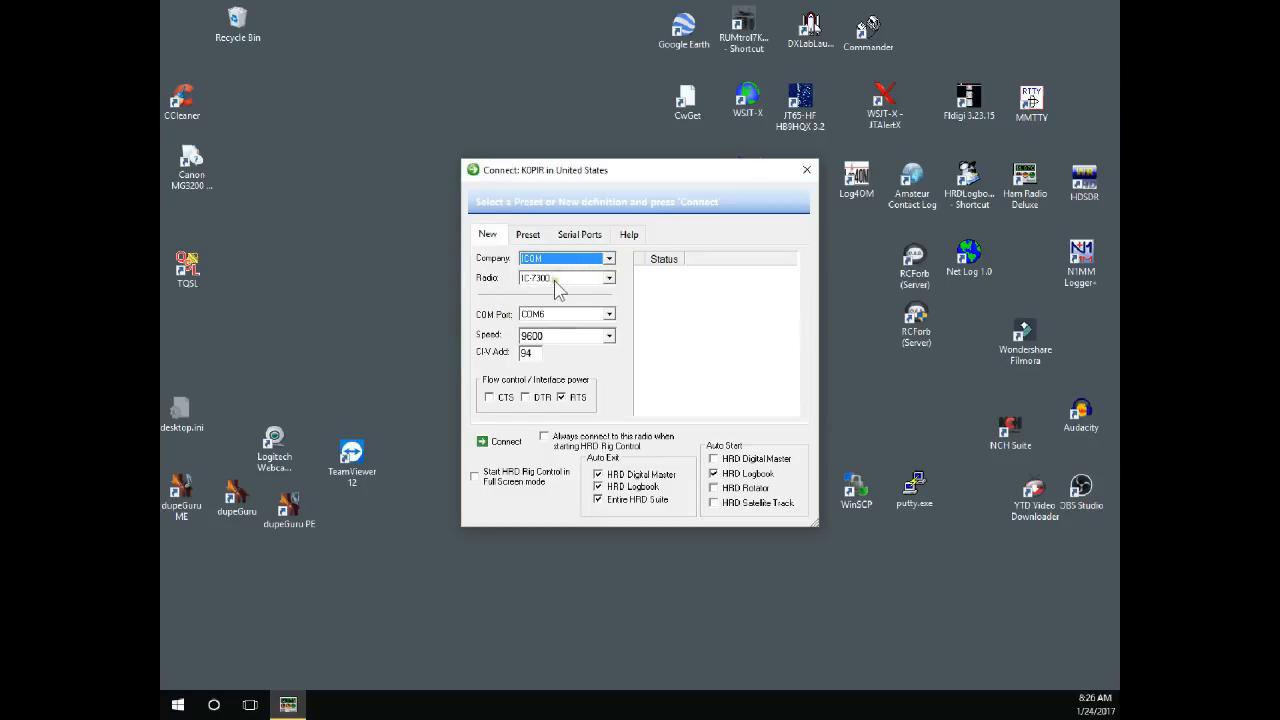
{"action": "mouse_move", "coordinate": [556, 300]}
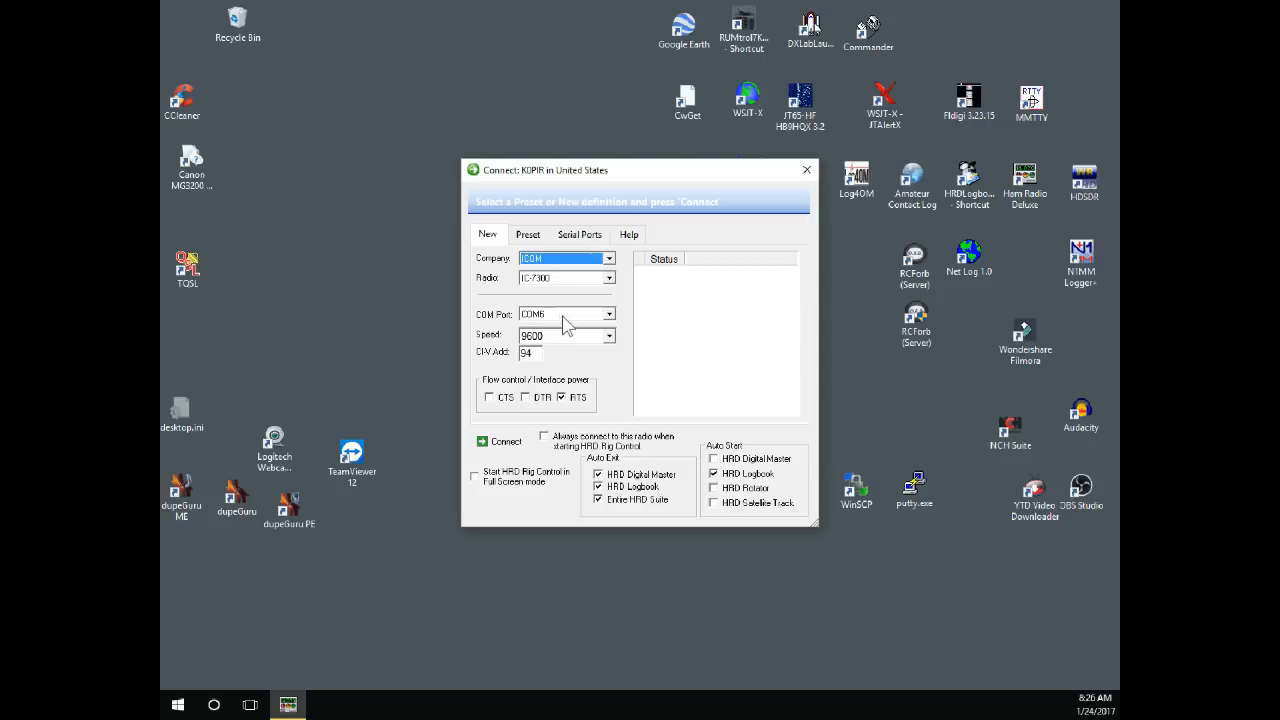
{"action": "mouse_move", "coordinate": [568, 344]}
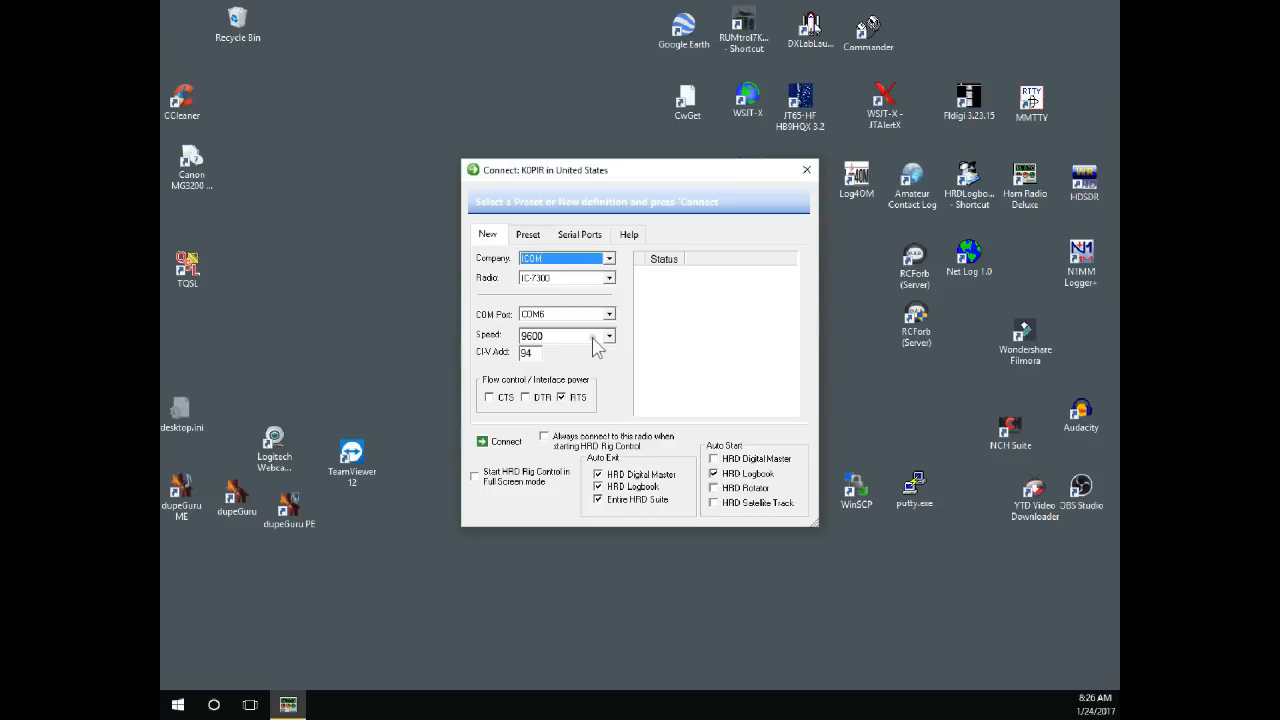
{"action": "mouse_move", "coordinate": [596, 350]}
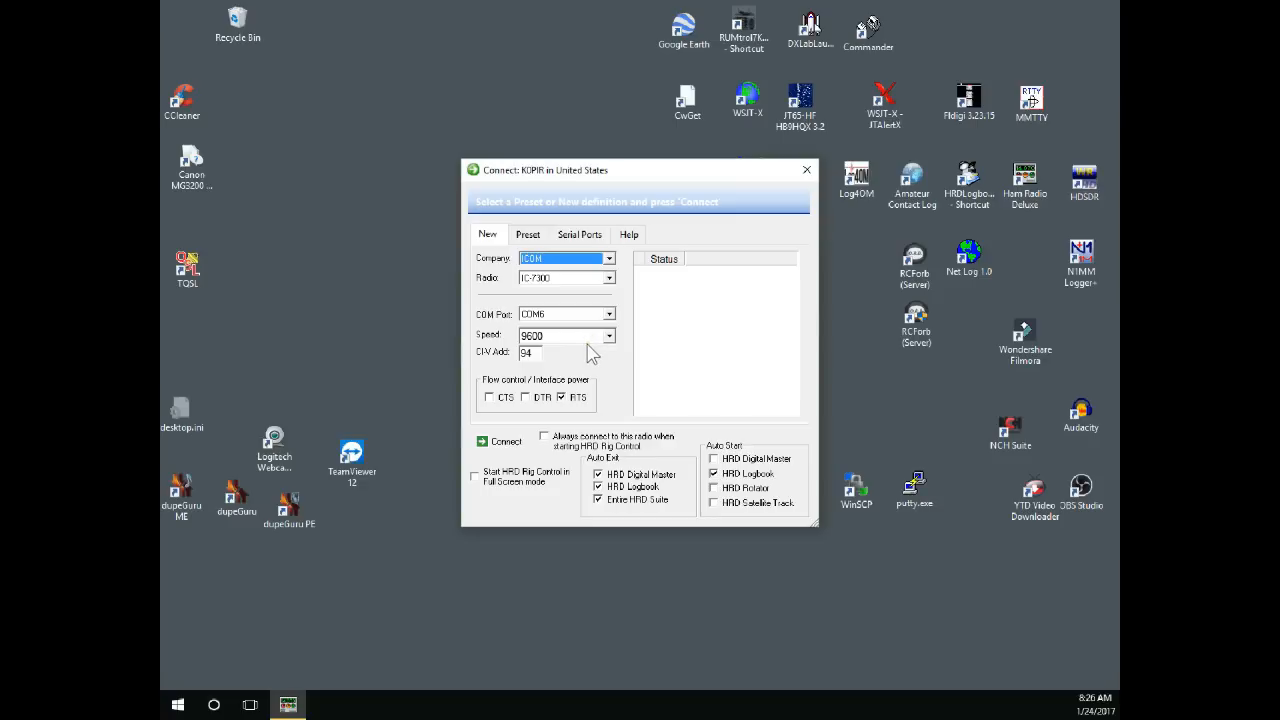
{"action": "mouse_move", "coordinate": [544, 374]}
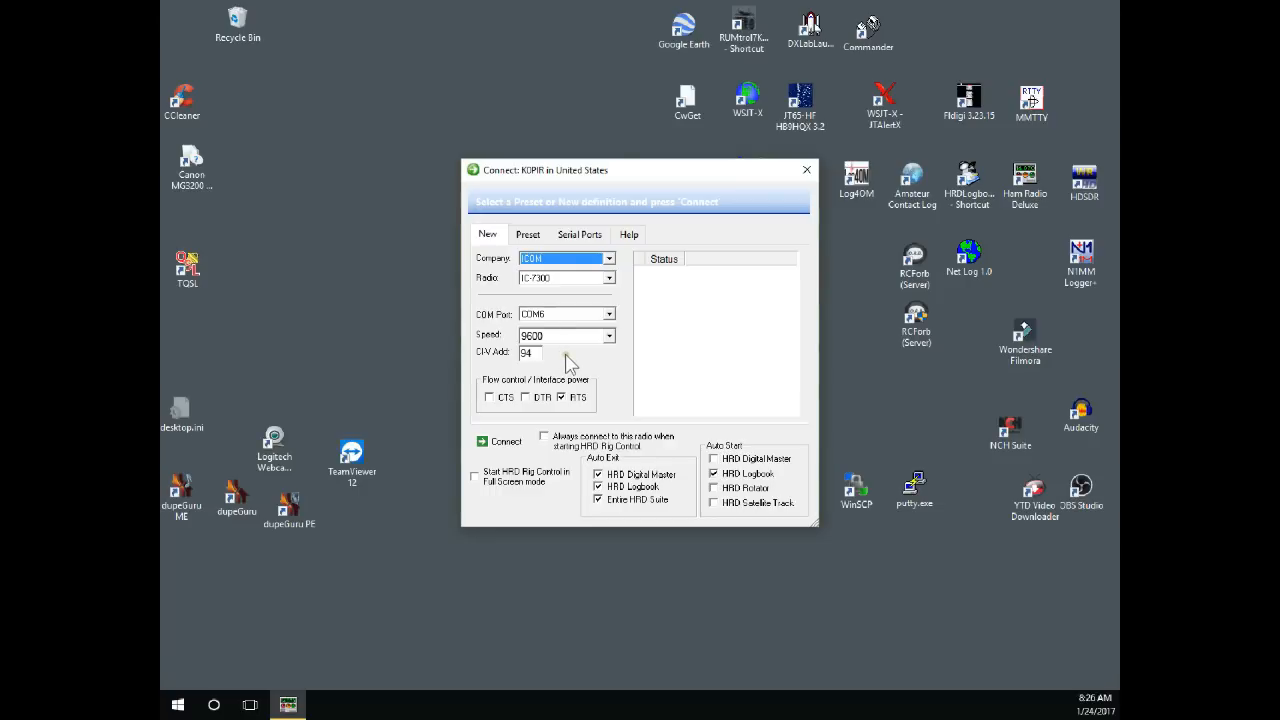
{"action": "mouse_move", "coordinate": [568, 410]}
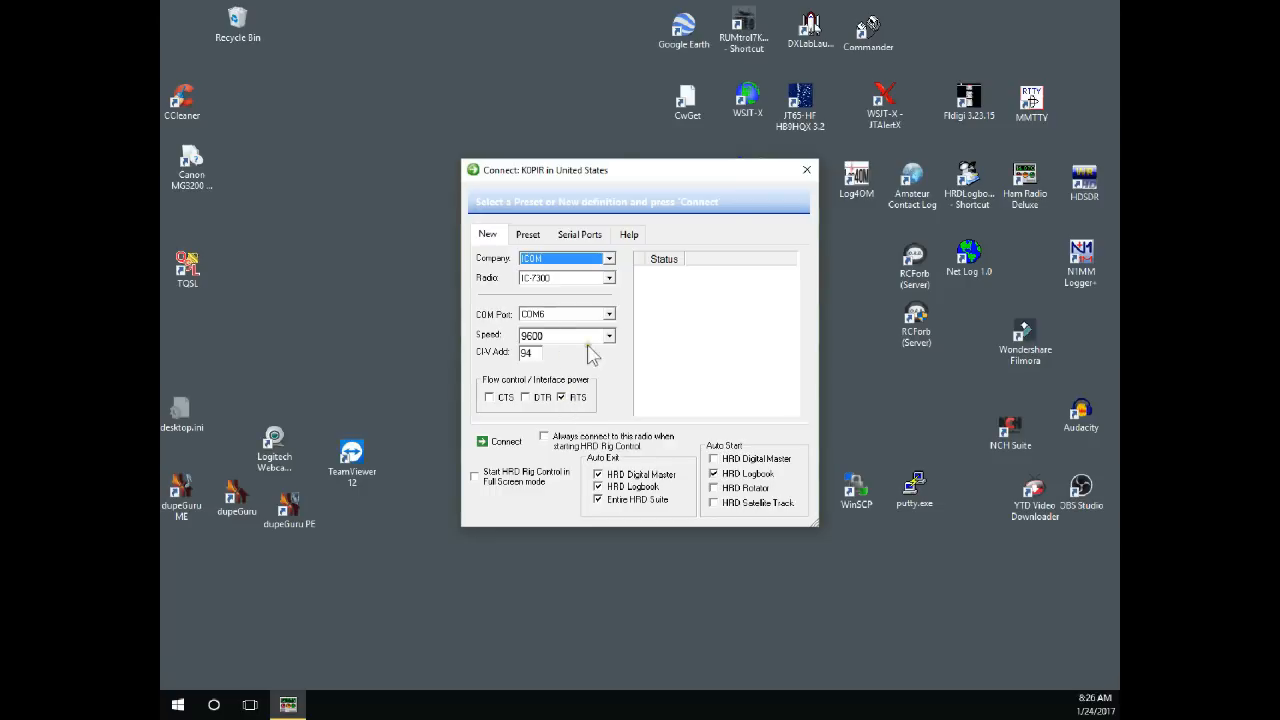
{"action": "left_click", "coordinate": [528, 234]}
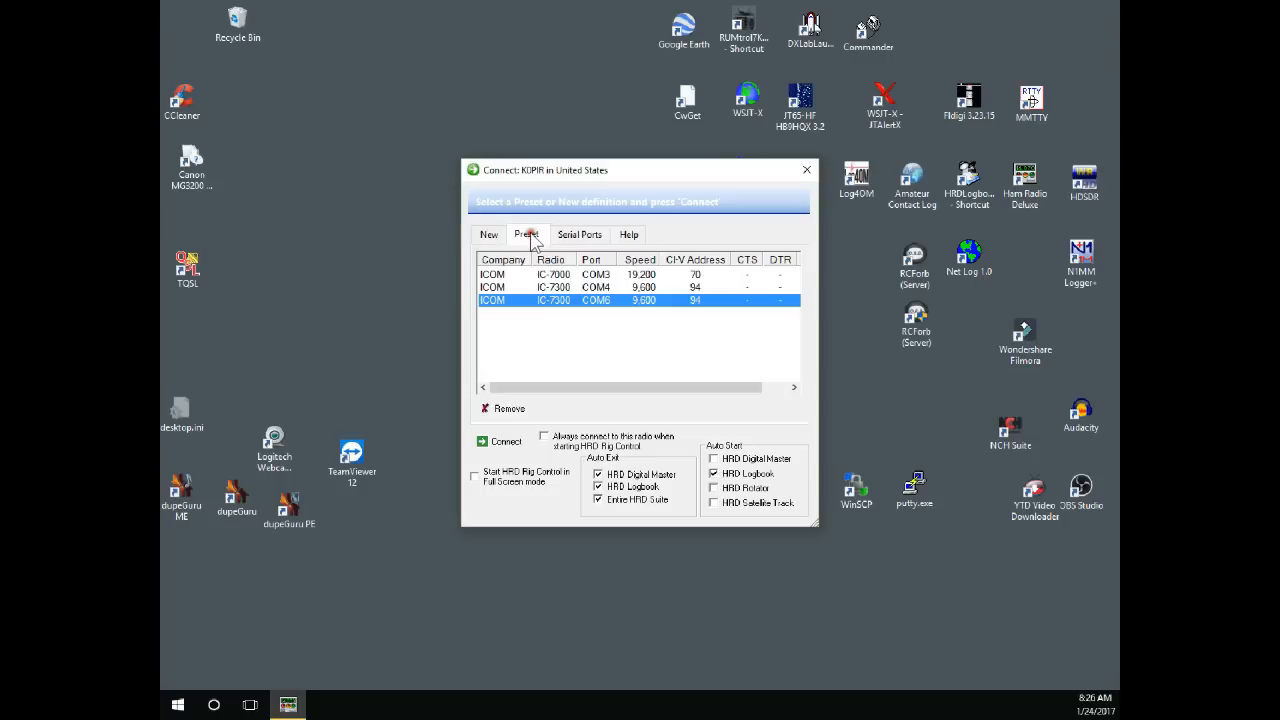
{"action": "mouse_move", "coordinate": [564, 296]}
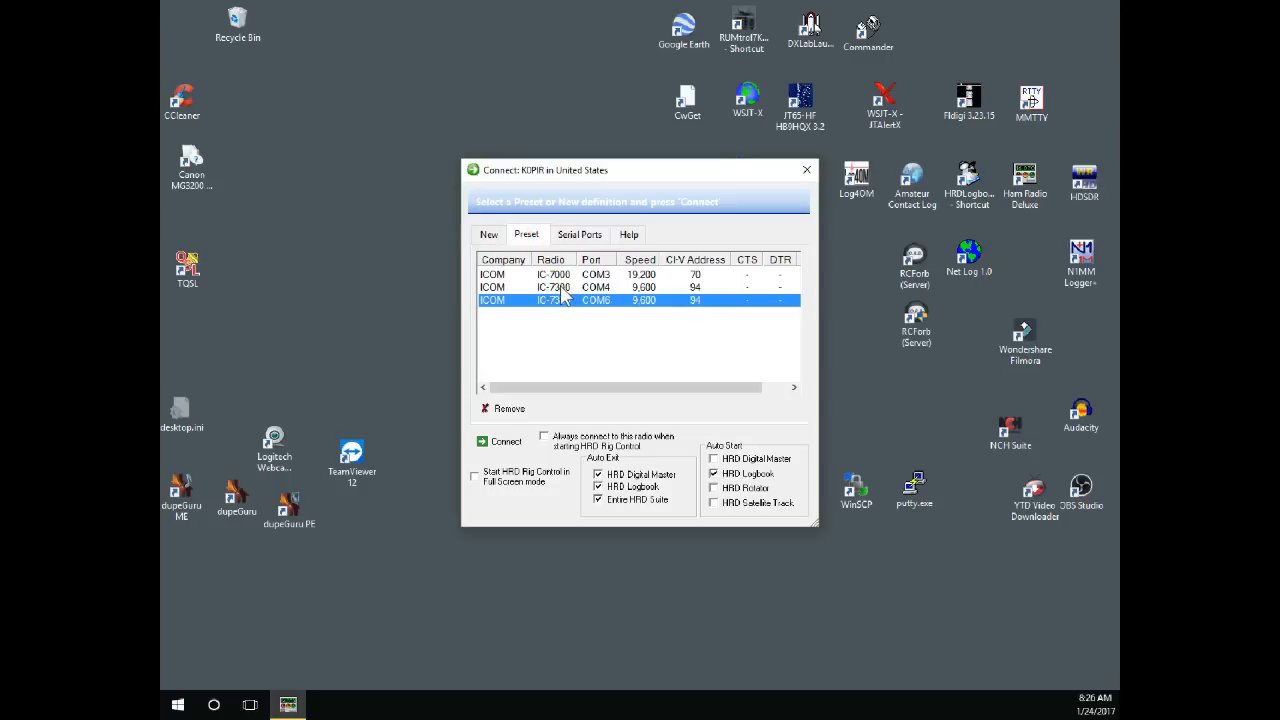
{"action": "left_click", "coordinate": [488, 234]}
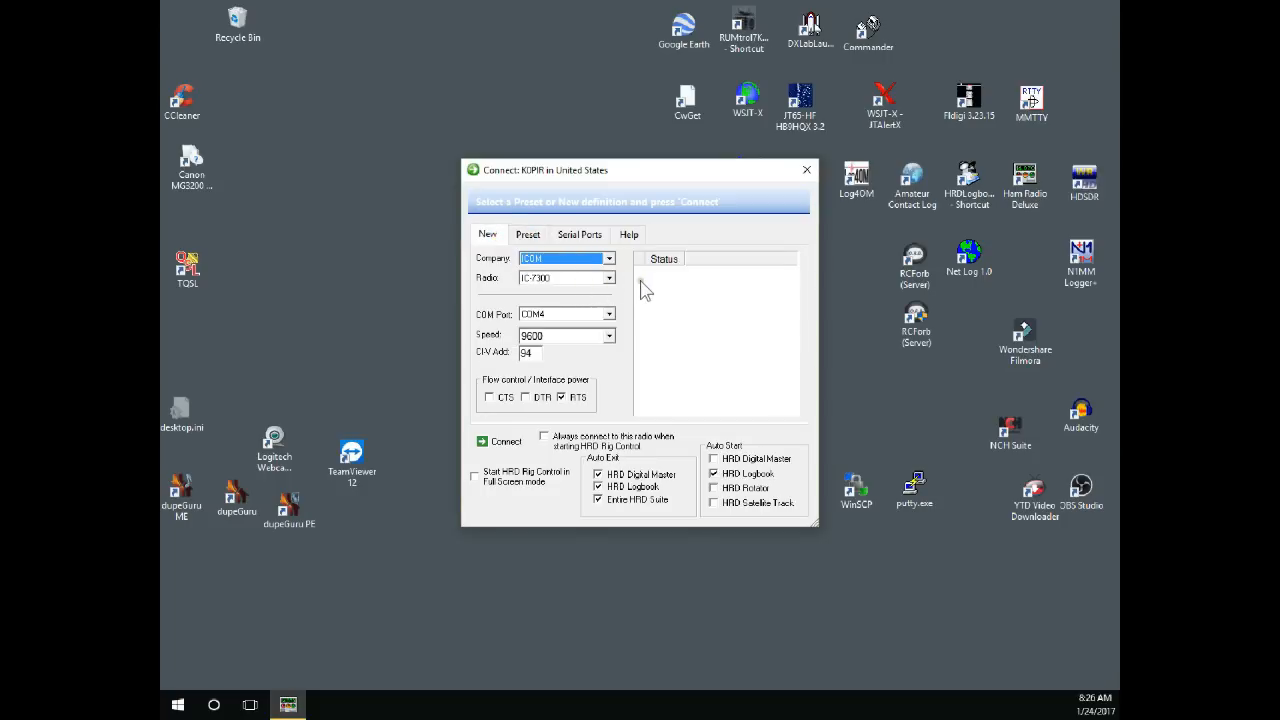
{"action": "mouse_move", "coordinate": [618, 322]}
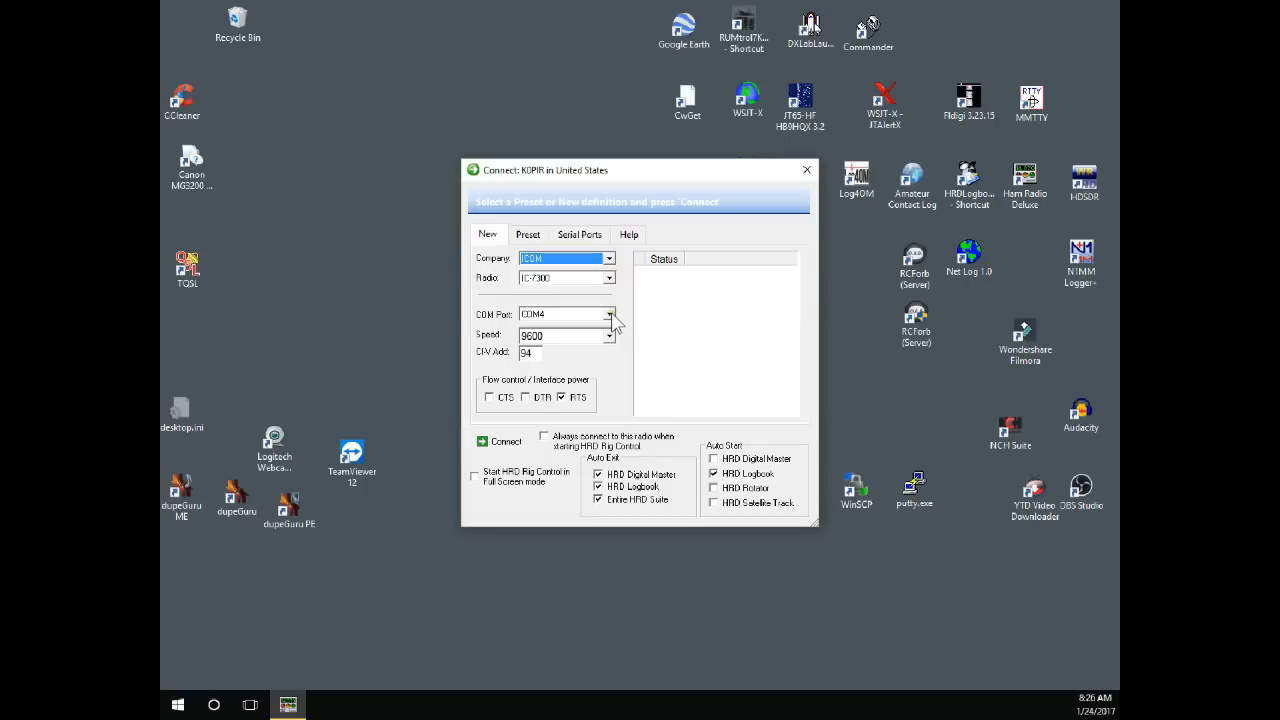
{"action": "mouse_move", "coordinate": [614, 296]}
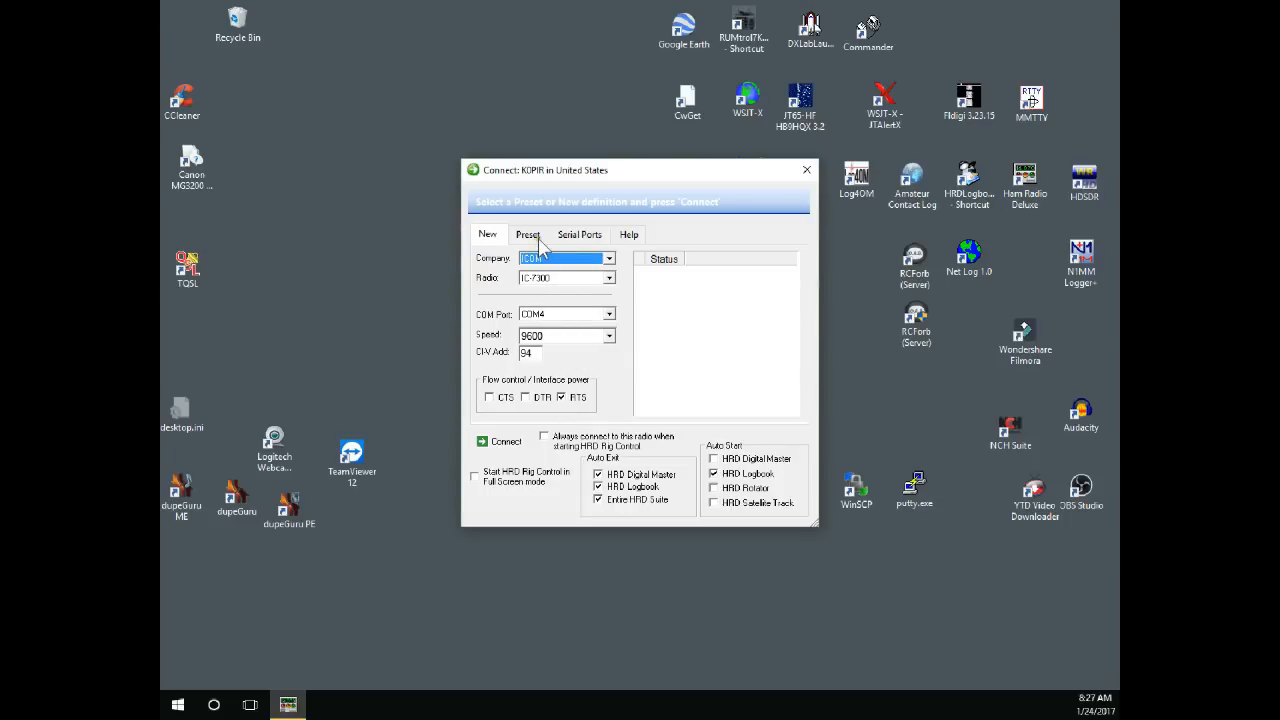
{"action": "left_click", "coordinate": [528, 234]}
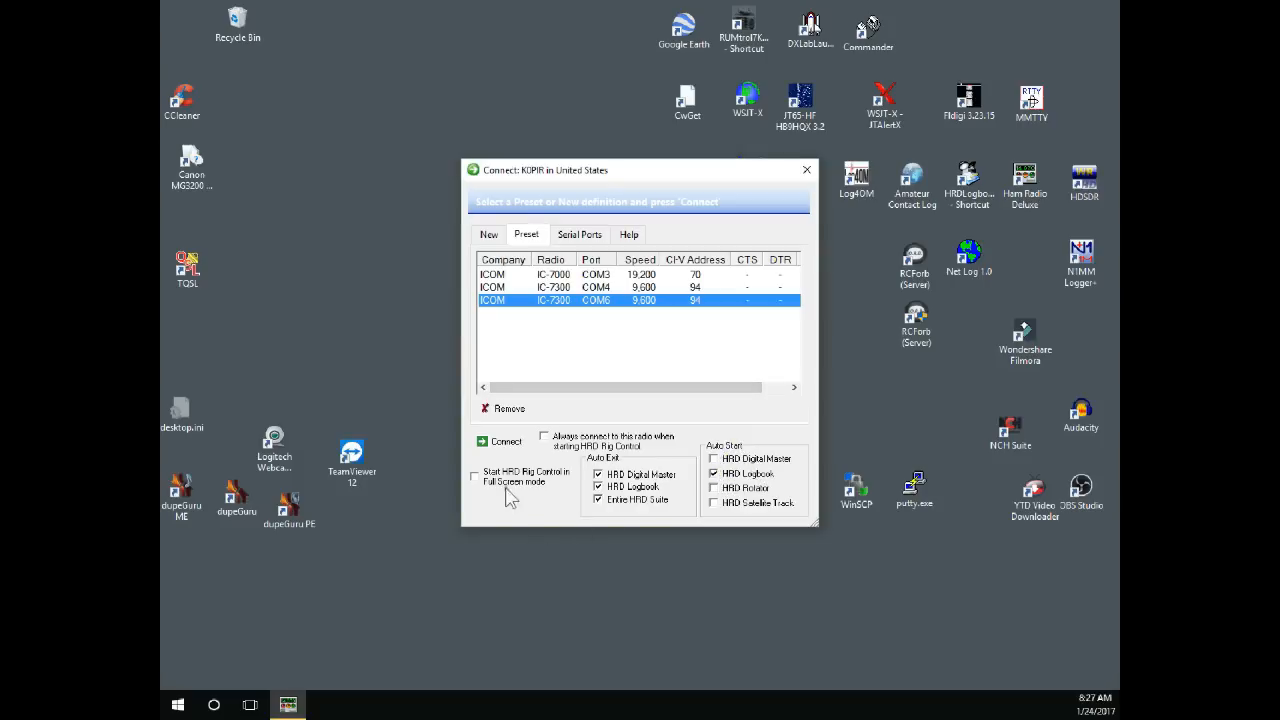
- Connect to the IC-7300 with the chosen preset and bring the HRD Logbook window forward
{"action": "left_click", "coordinate": [506, 442]}
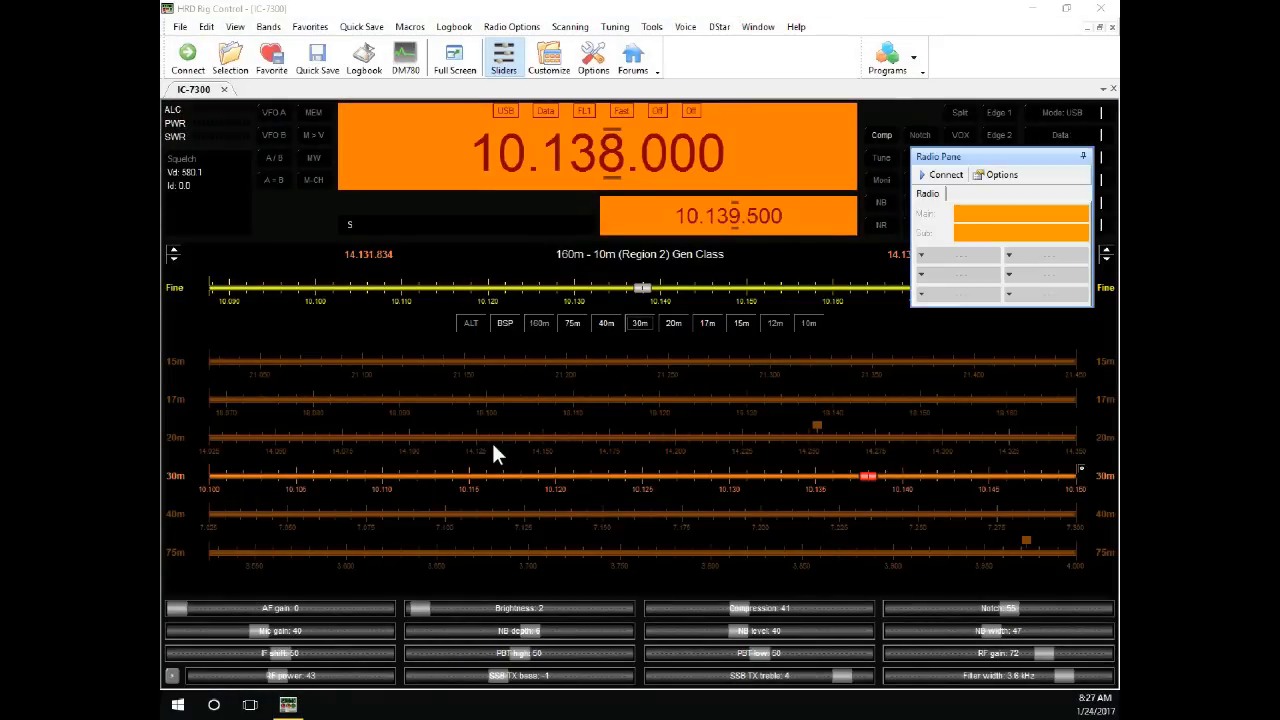
{"action": "left_click", "coordinate": [944, 174]}
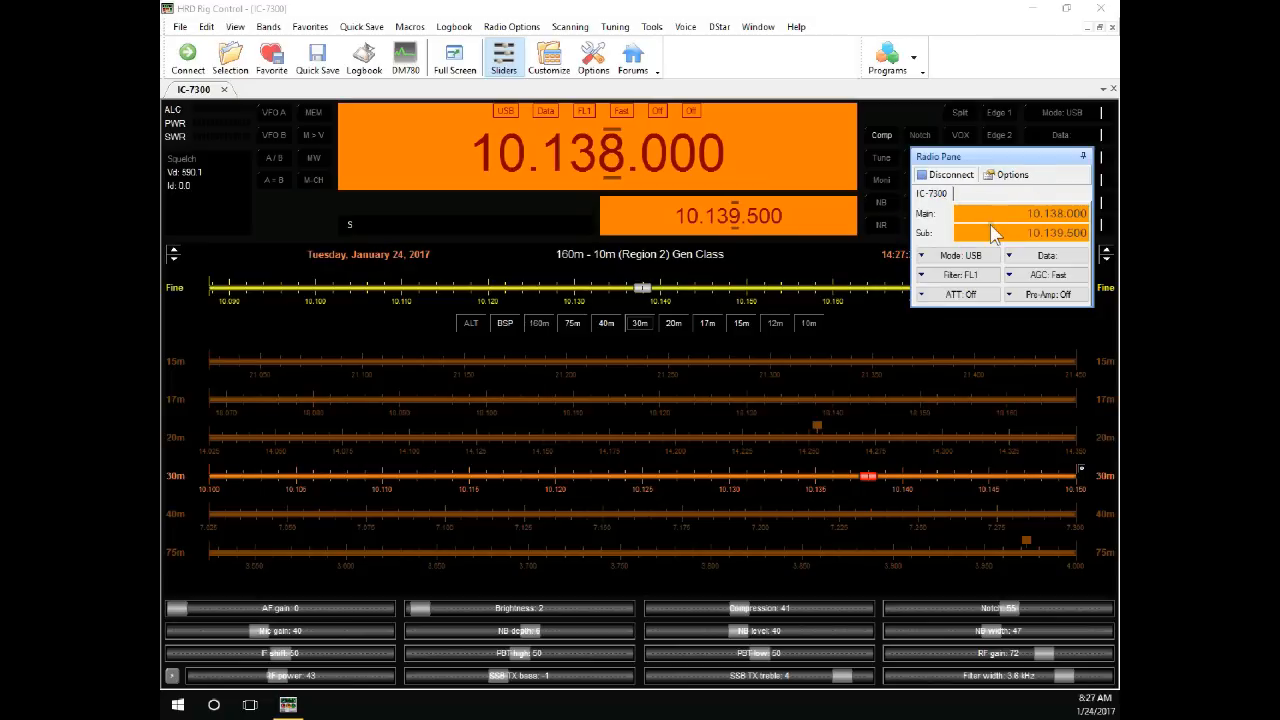
{"action": "mouse_move", "coordinate": [476, 308]}
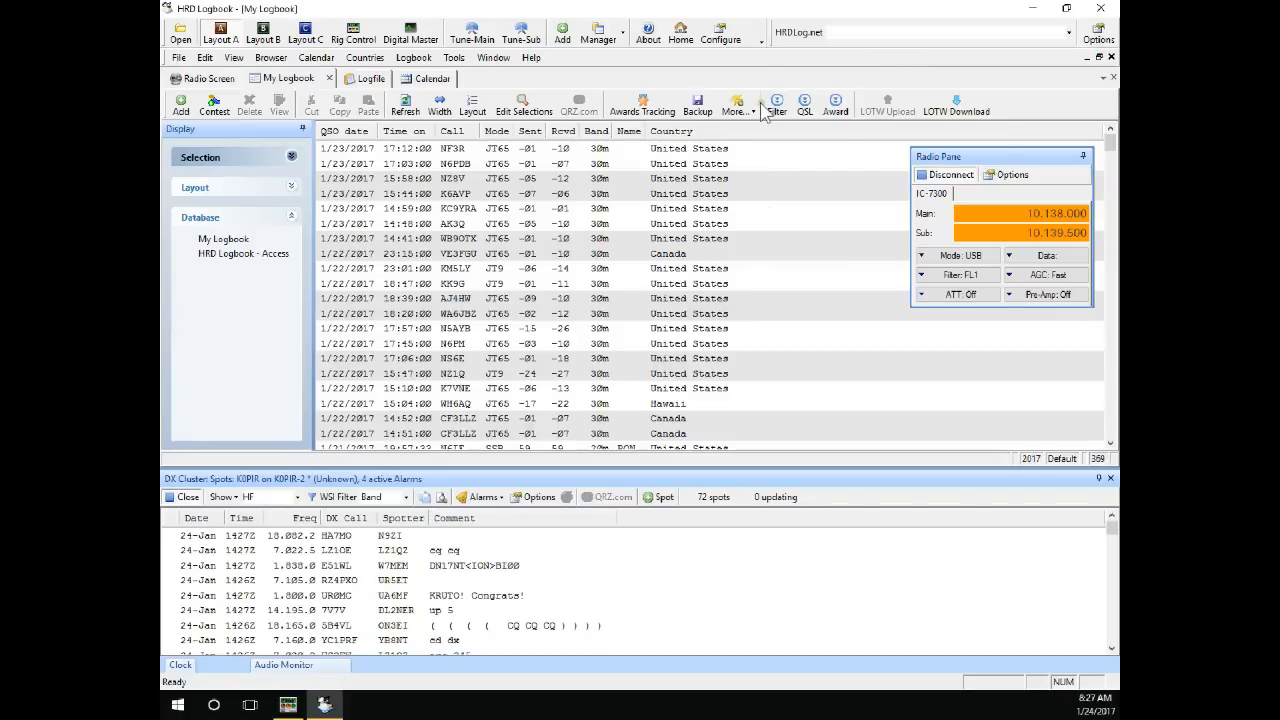
{"action": "mouse_move", "coordinate": [764, 82]}
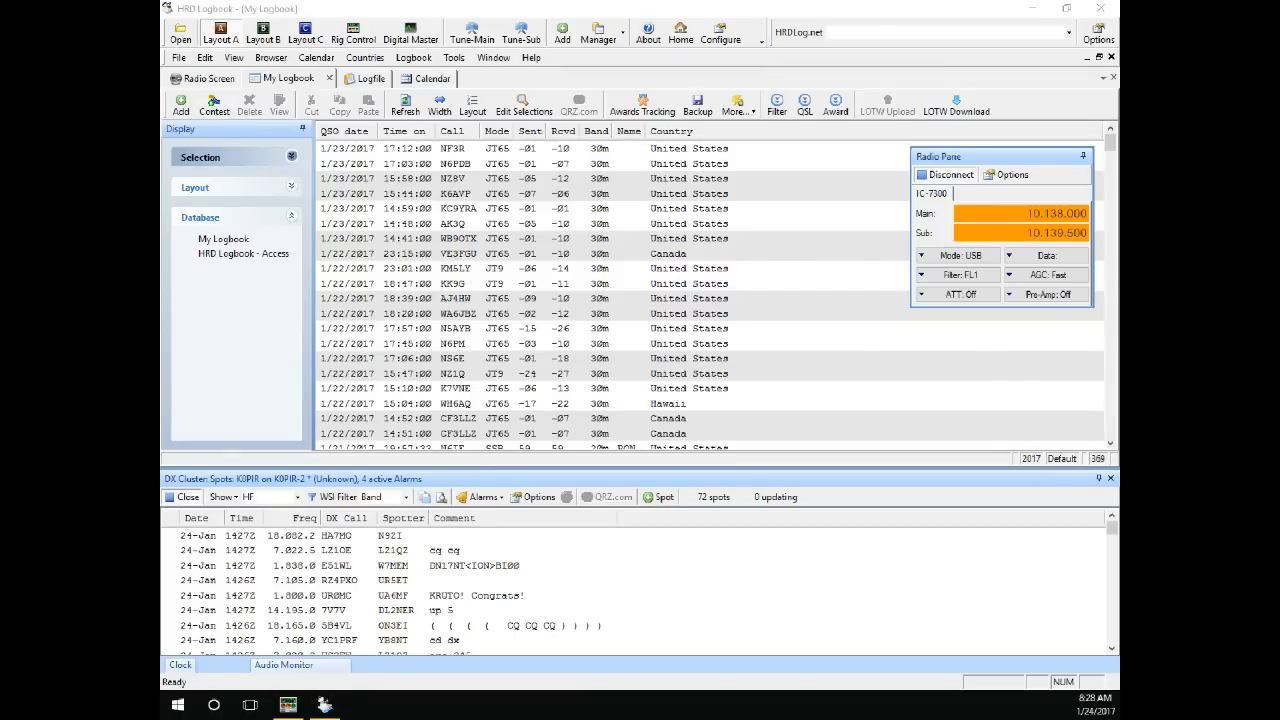
{"action": "mouse_move", "coordinate": [356, 318]}
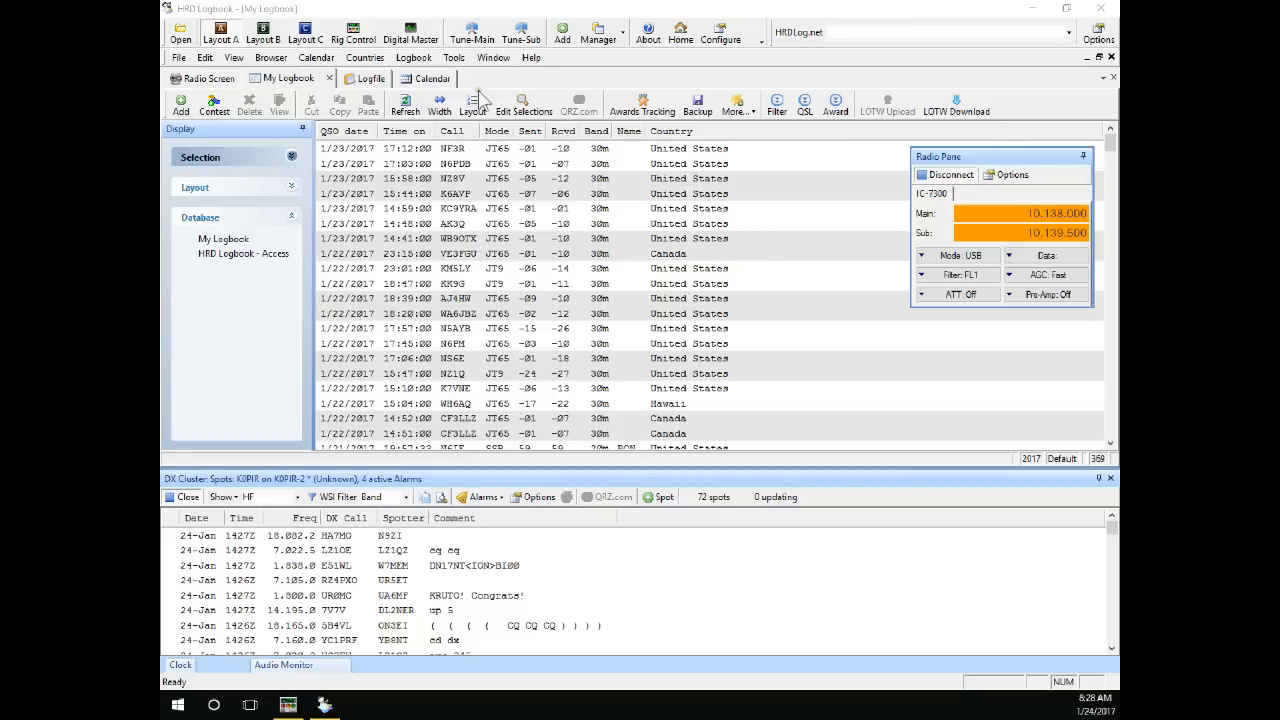
{"action": "left_click", "coordinate": [454, 56]}
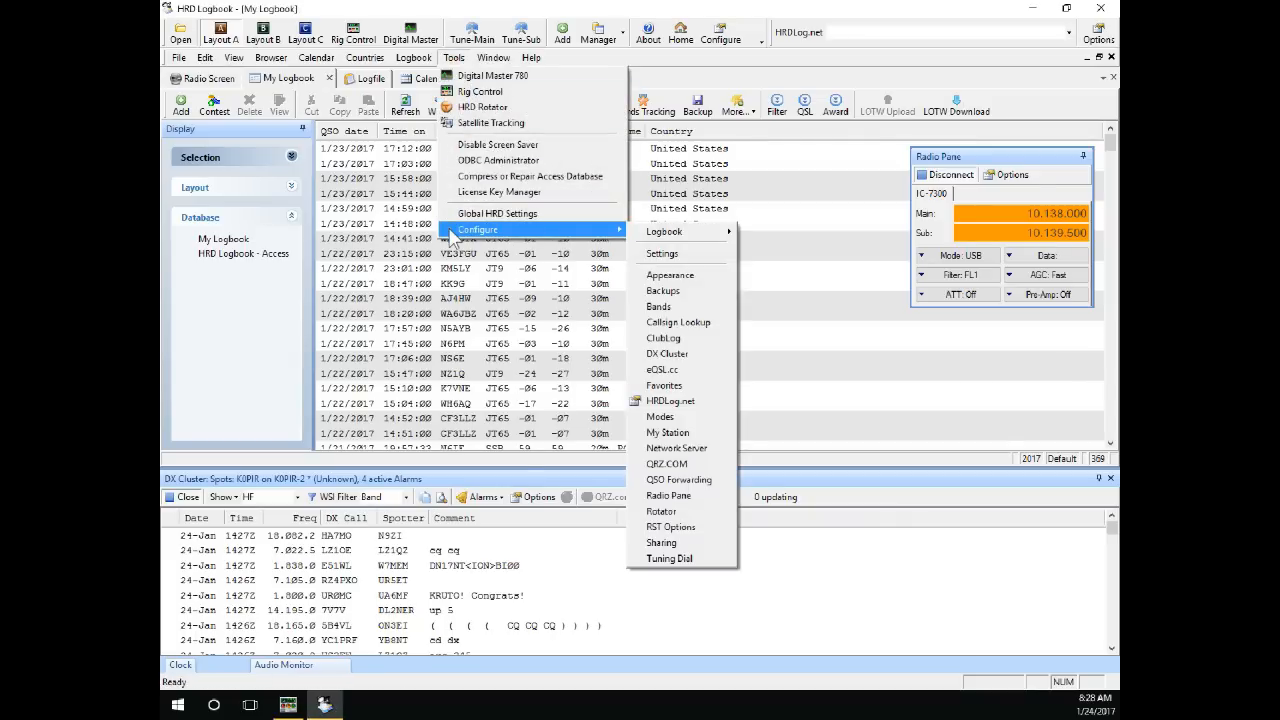
{"action": "mouse_move", "coordinate": [600, 238]}
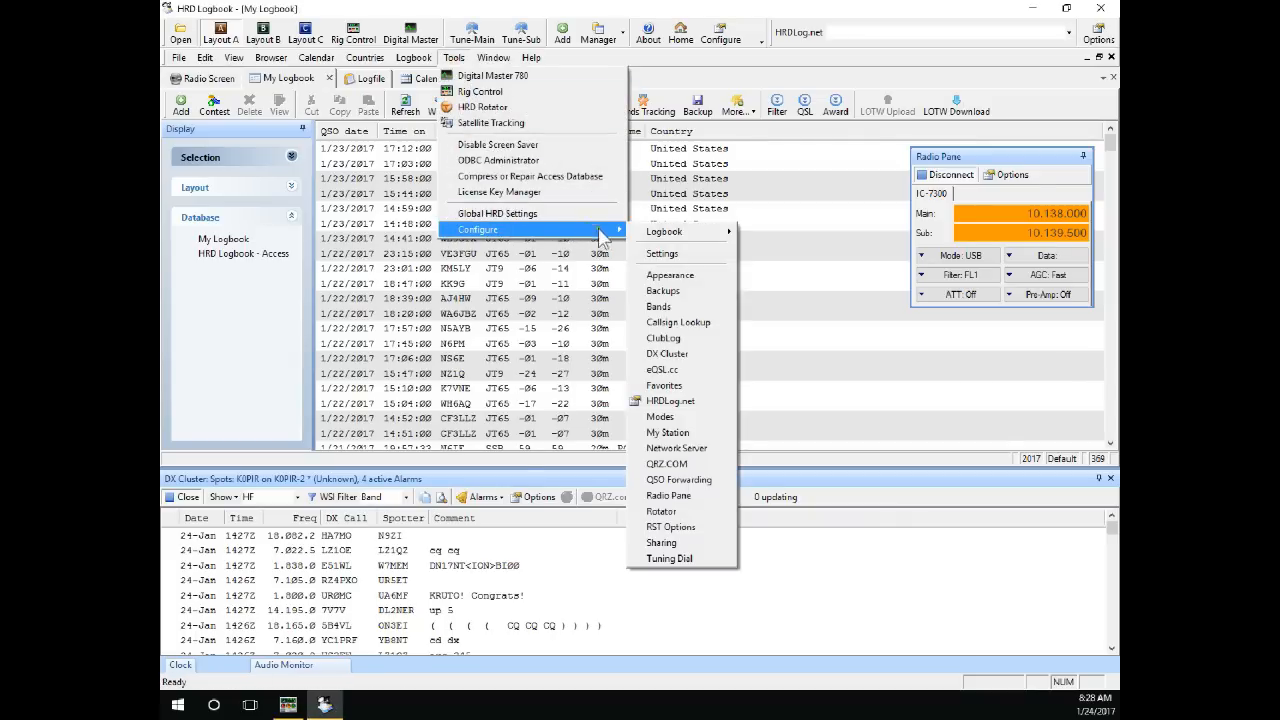
{"action": "mouse_move", "coordinate": [670, 400]}
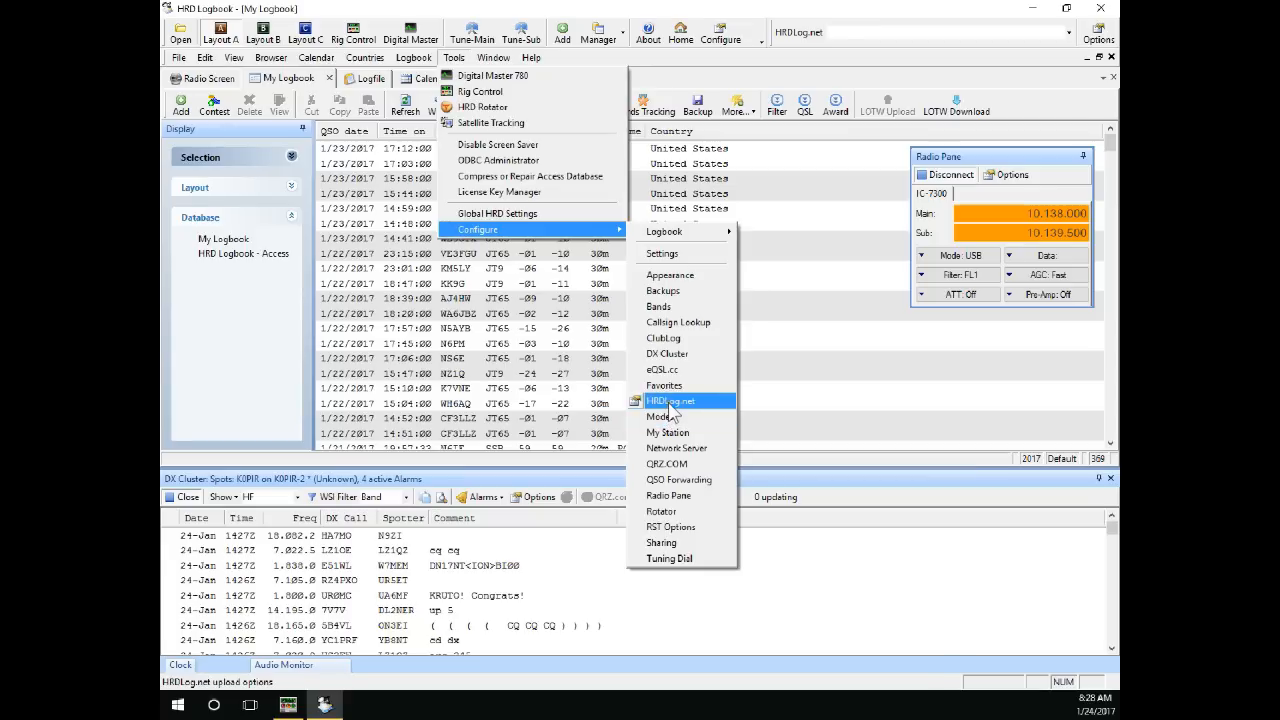
- Enable HRDLog.net real-time upload of new QSOs plus frequency and mode, with username and upload code
{"action": "left_click", "coordinate": [670, 400]}
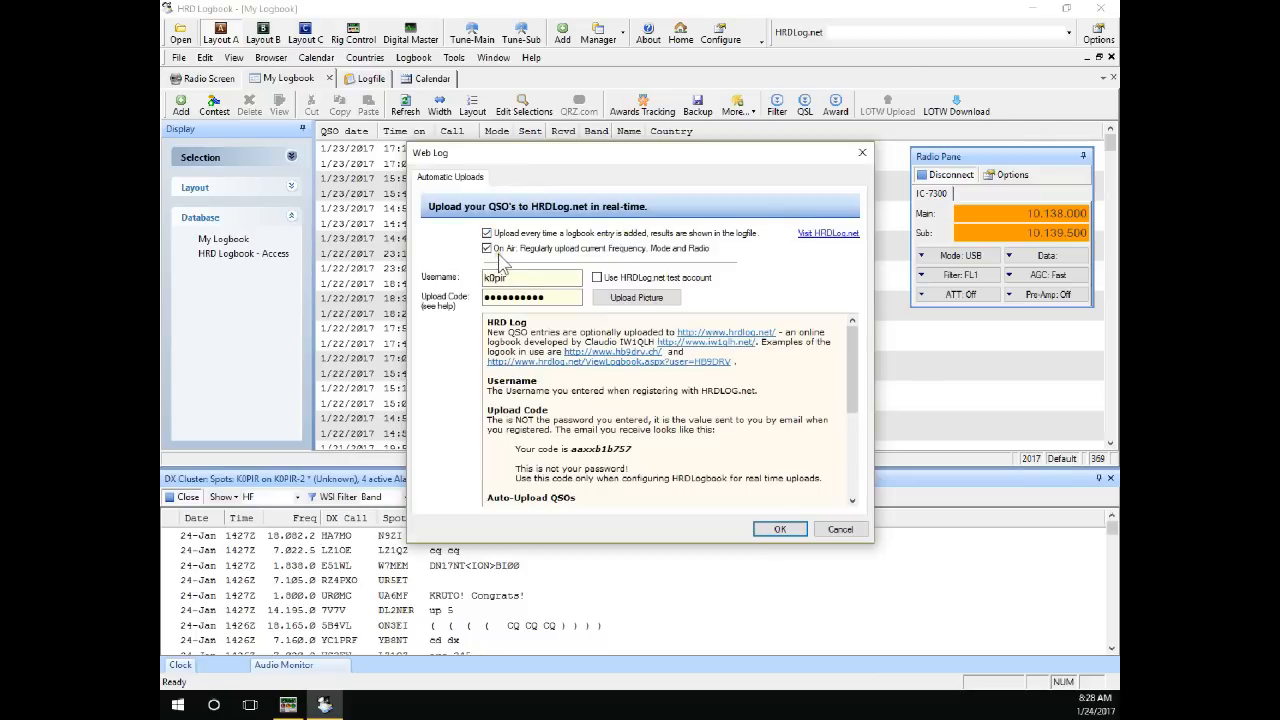
{"action": "mouse_move", "coordinate": [584, 262]}
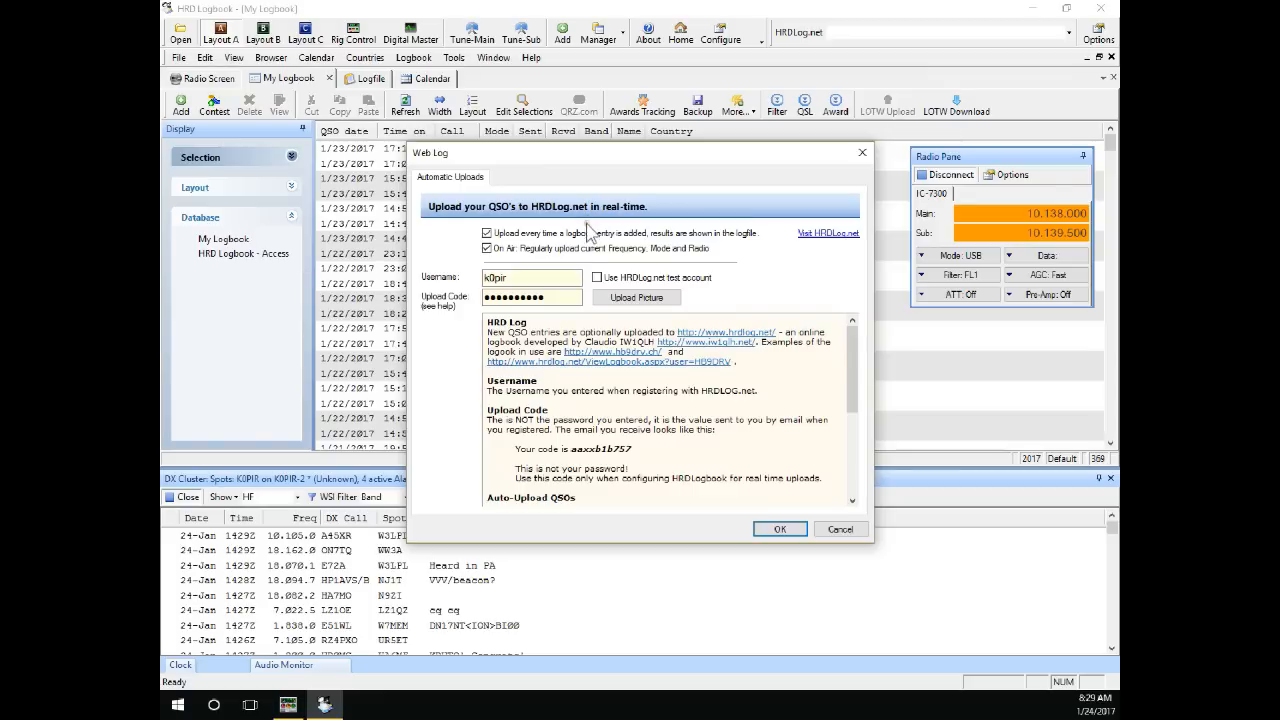
{"action": "mouse_move", "coordinate": [576, 264]}
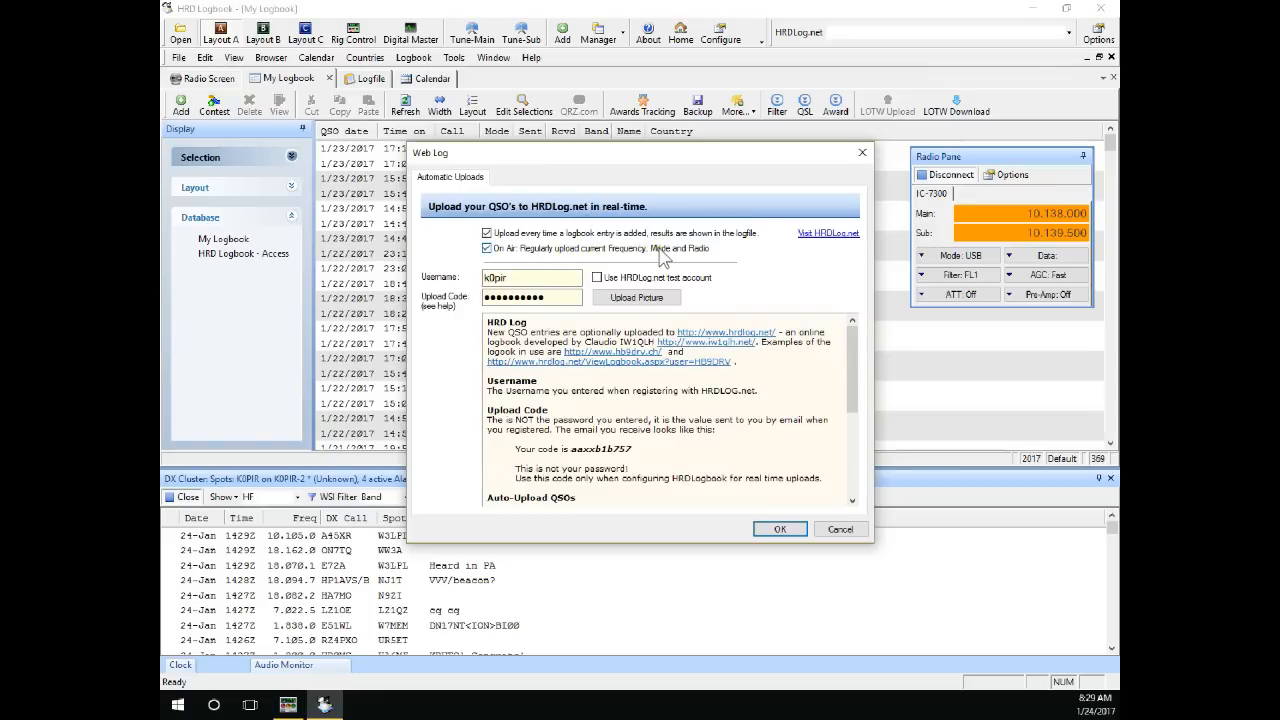
{"action": "mouse_move", "coordinate": [620, 250]}
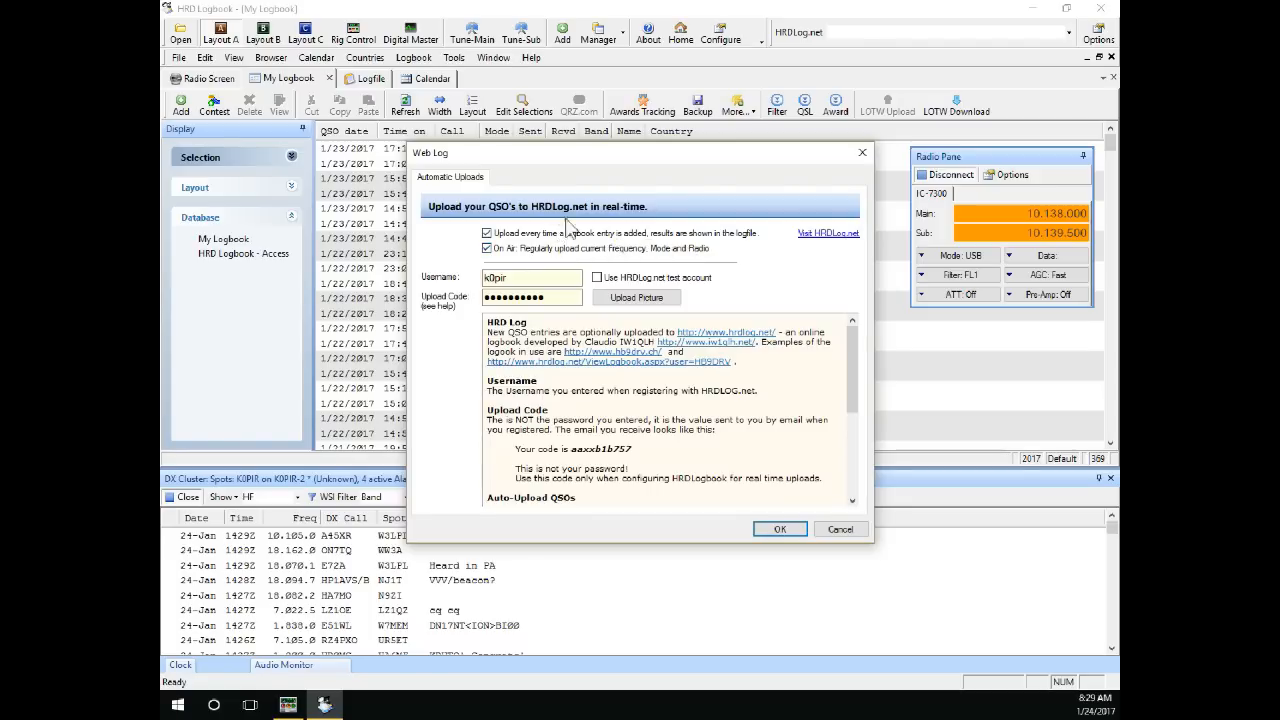
{"action": "mouse_move", "coordinate": [590, 230]}
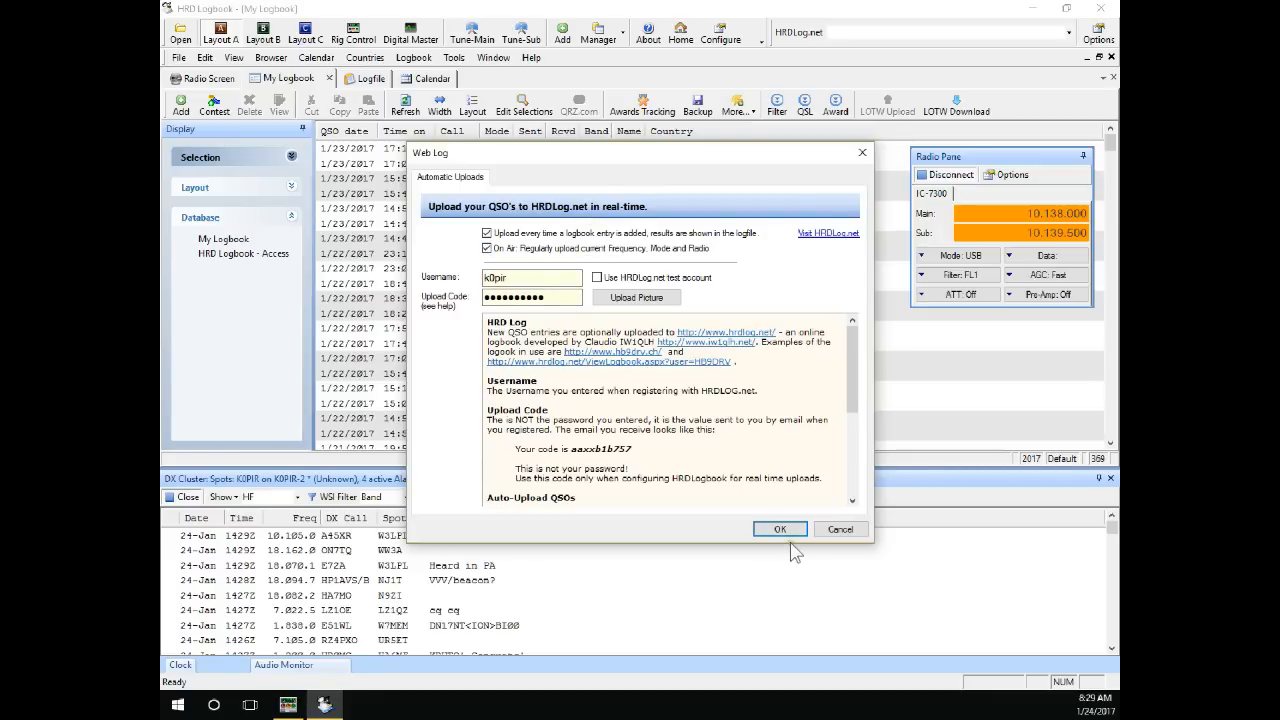
{"action": "left_click", "coordinate": [780, 528]}
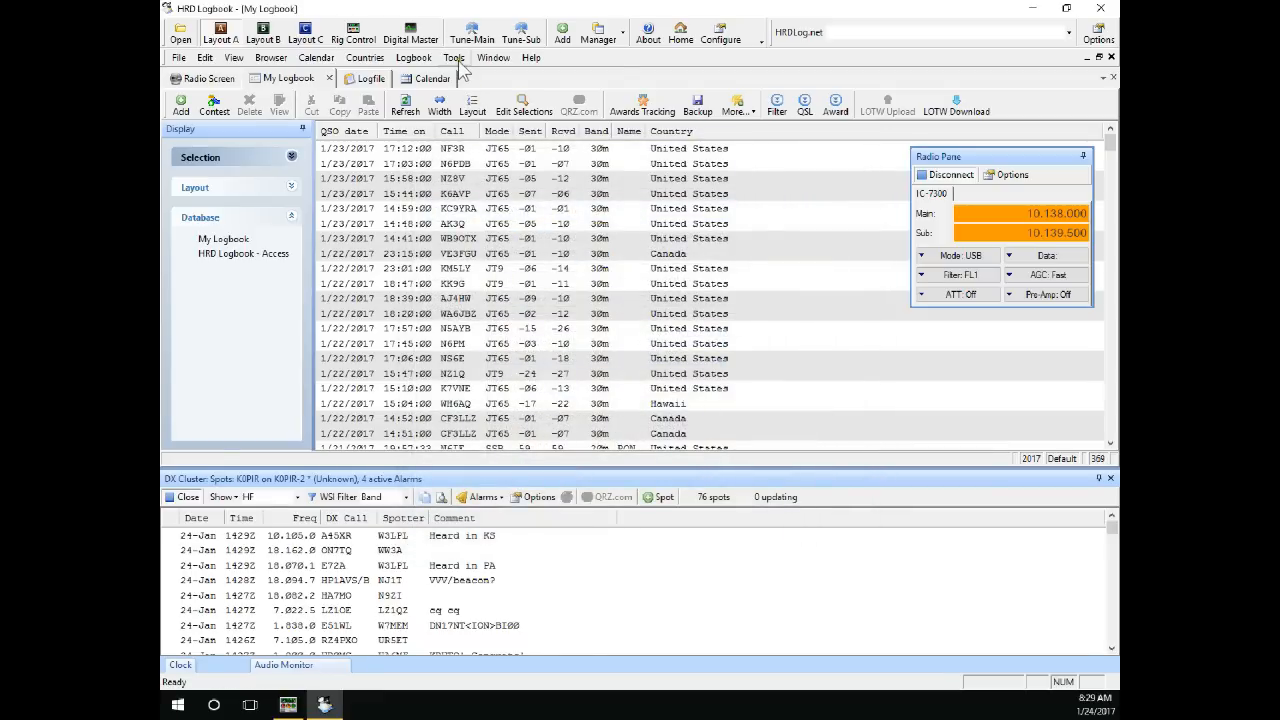
- Enable eQSL.cc real-time upload of new QSOs with the stored username and password
{"action": "left_click", "coordinate": [452, 56]}
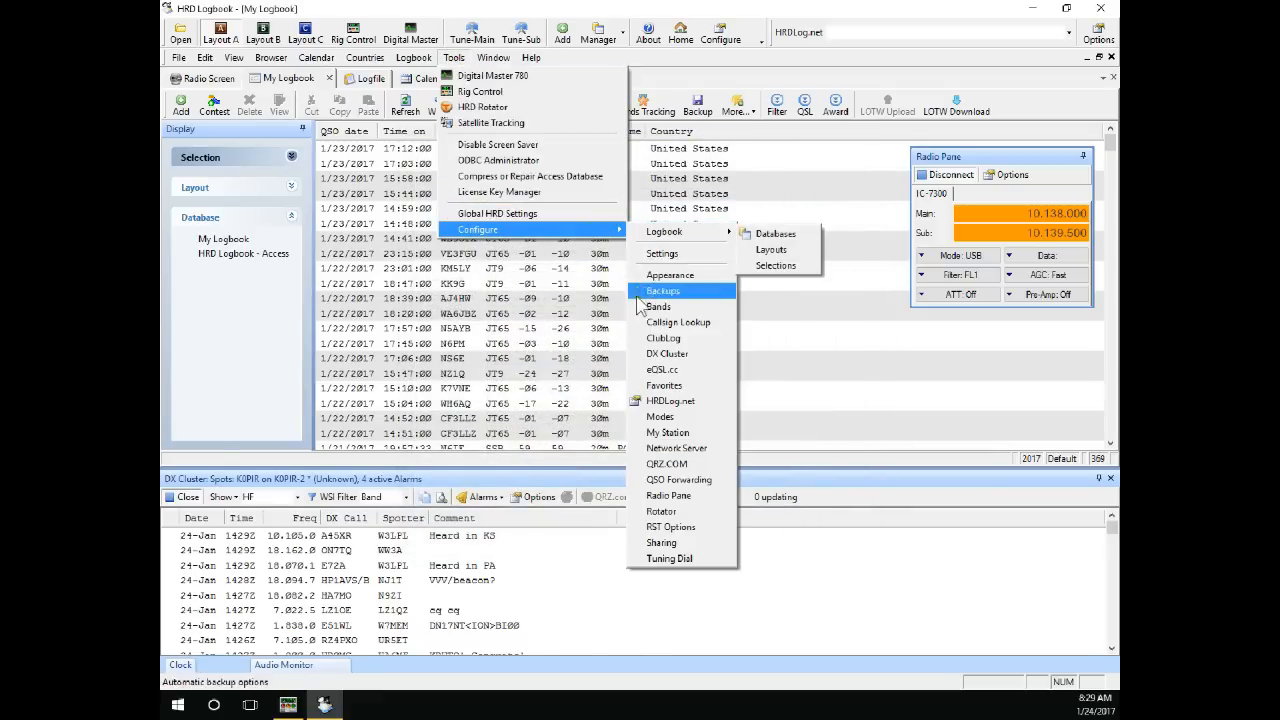
{"action": "mouse_move", "coordinate": [664, 384]}
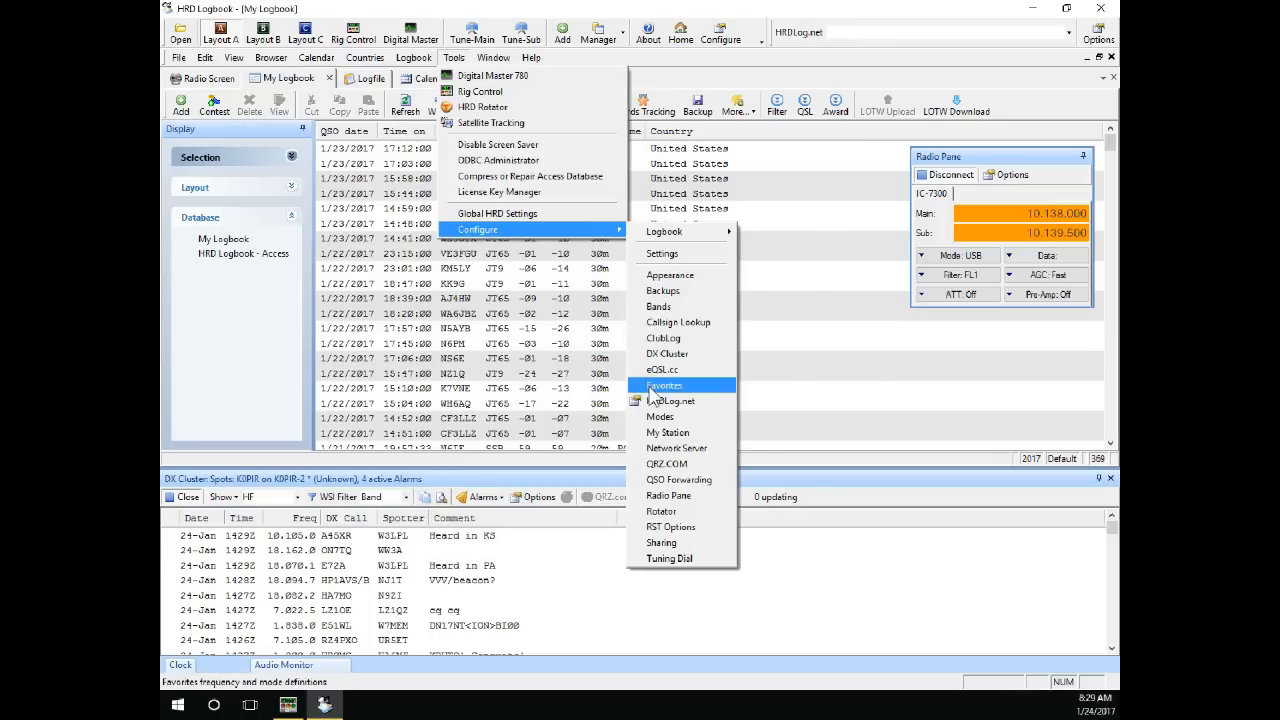
{"action": "mouse_move", "coordinate": [662, 368]}
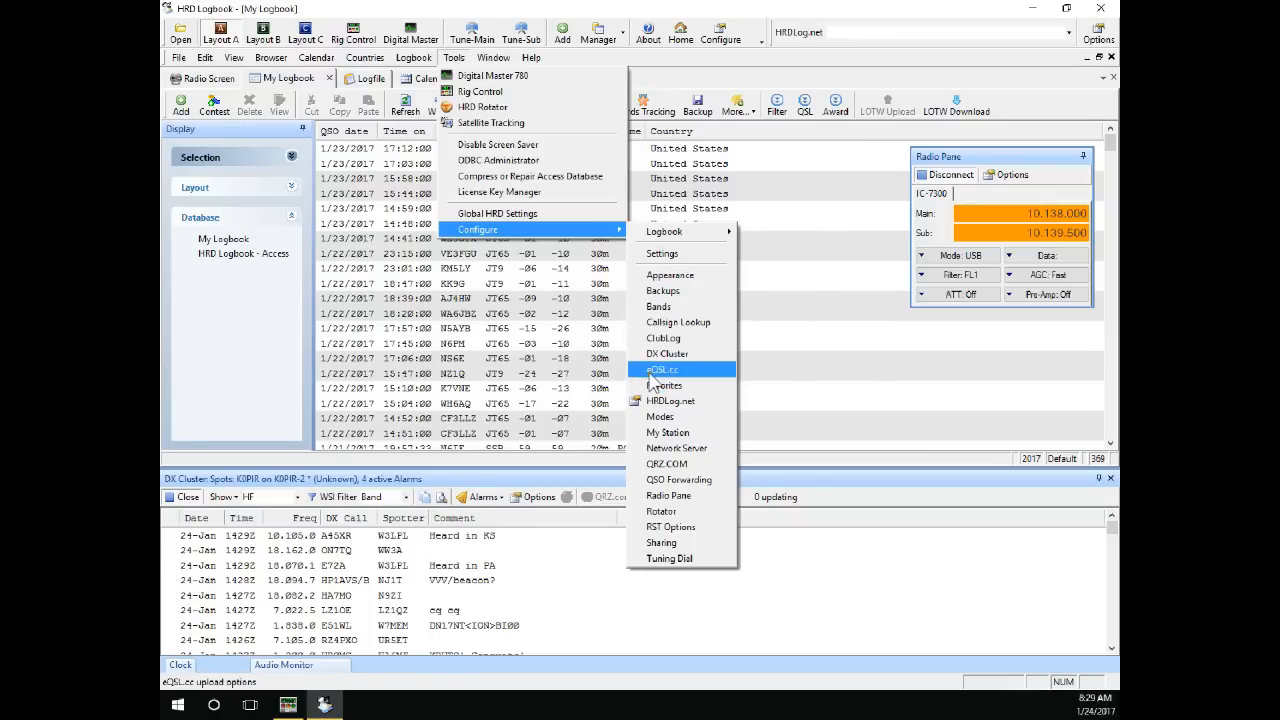
{"action": "left_click", "coordinate": [662, 368]}
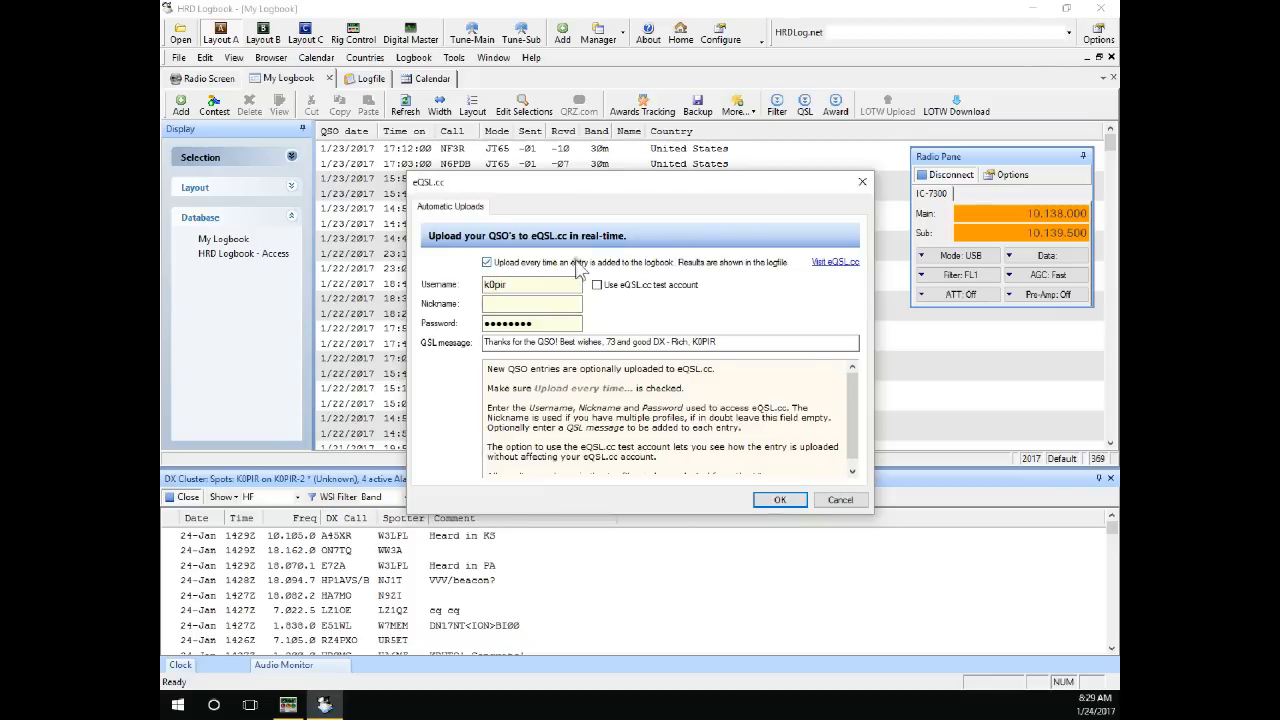
{"action": "mouse_move", "coordinate": [668, 270]}
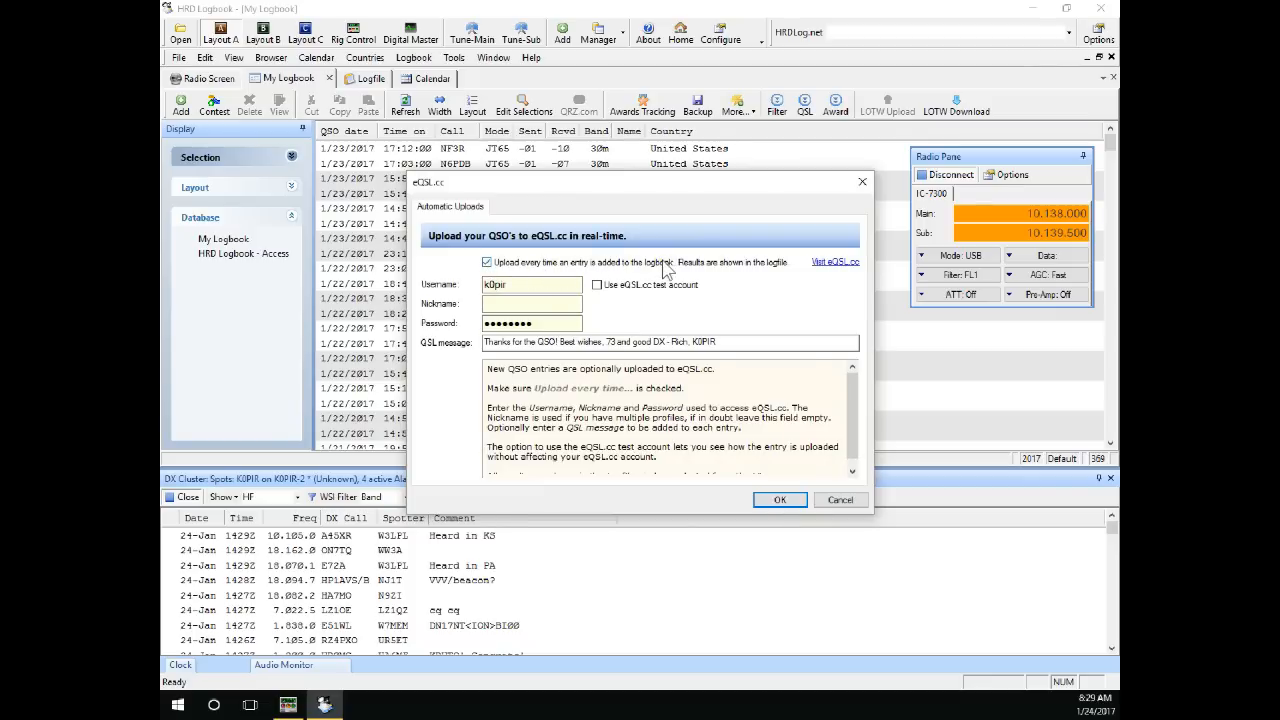
{"action": "left_click", "coordinate": [532, 304]}
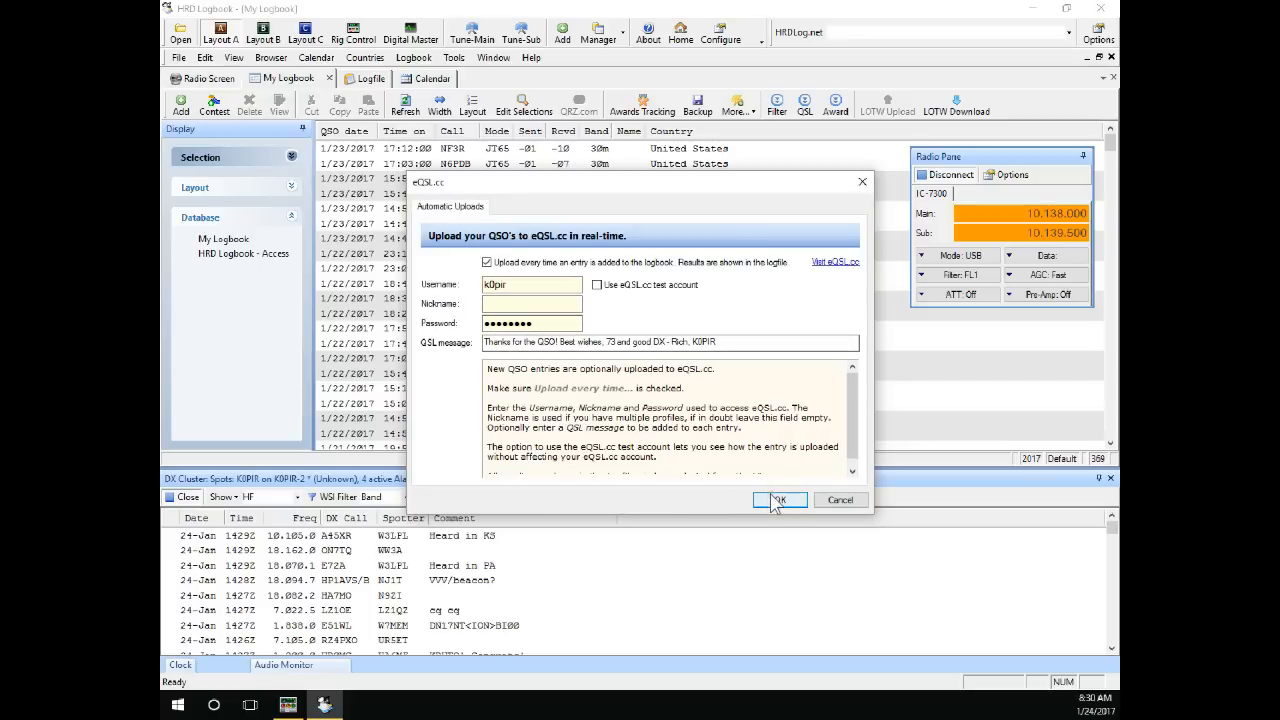
{"action": "left_click", "coordinate": [780, 500]}
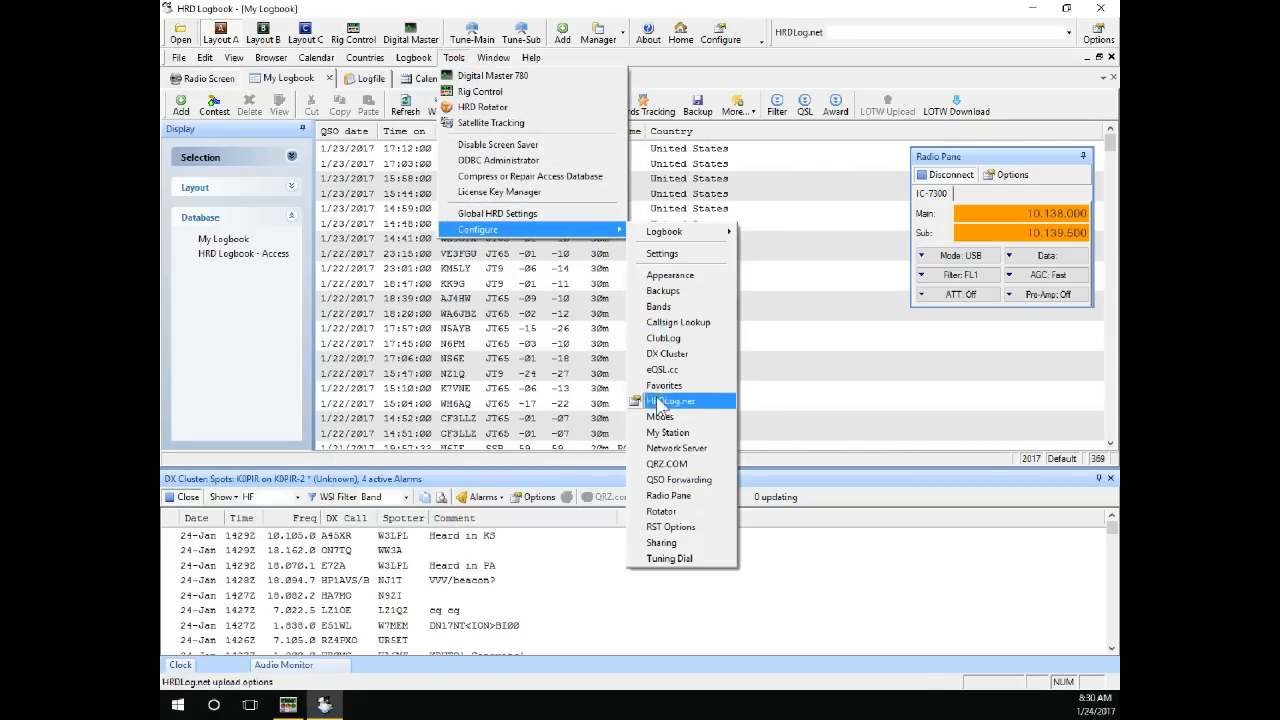
- Enable QRZ.com real-time upload of new QSOs using the stored API key
{"action": "left_click", "coordinate": [666, 464]}
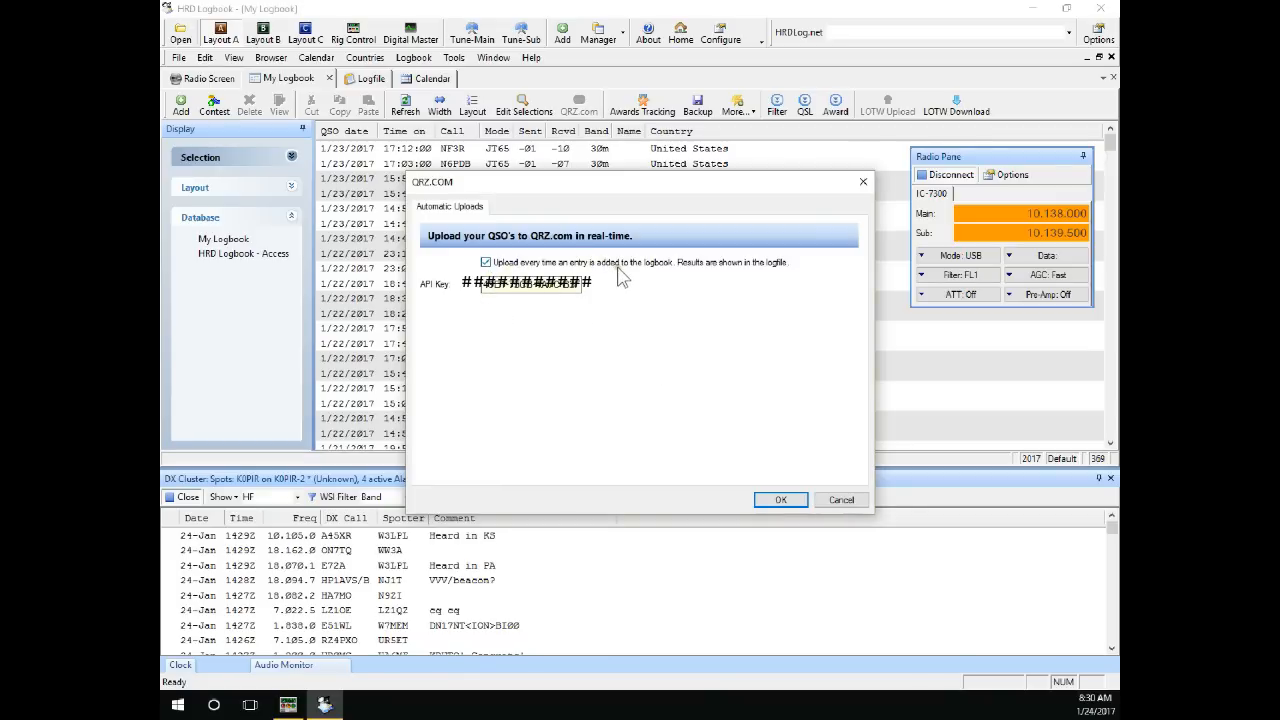
{"action": "mouse_move", "coordinate": [640, 304]}
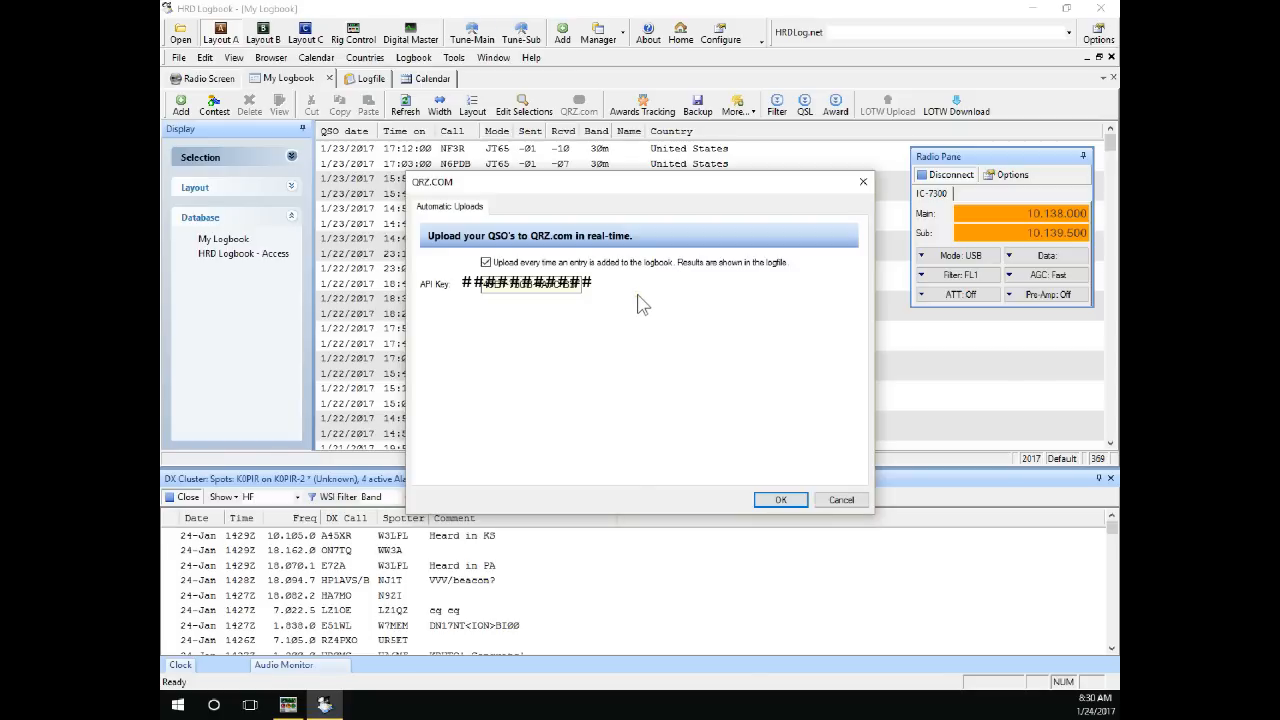
{"action": "mouse_move", "coordinate": [728, 432]}
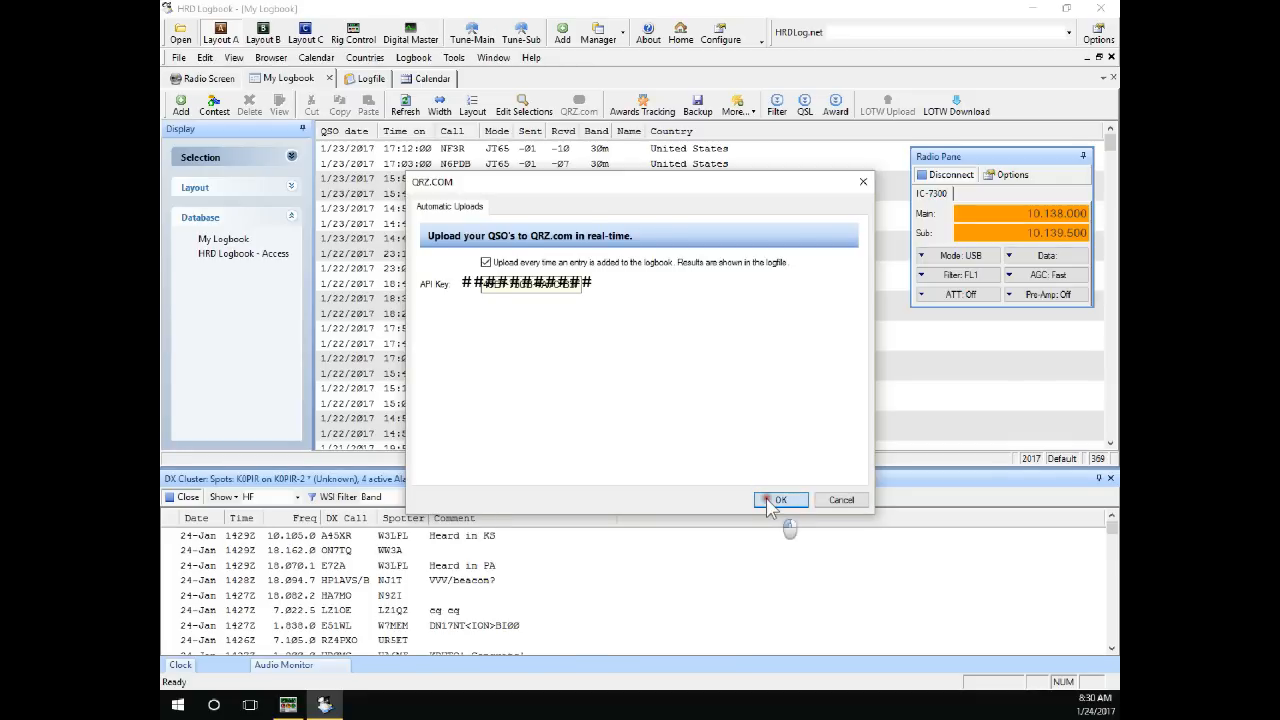
{"action": "left_click", "coordinate": [780, 500]}
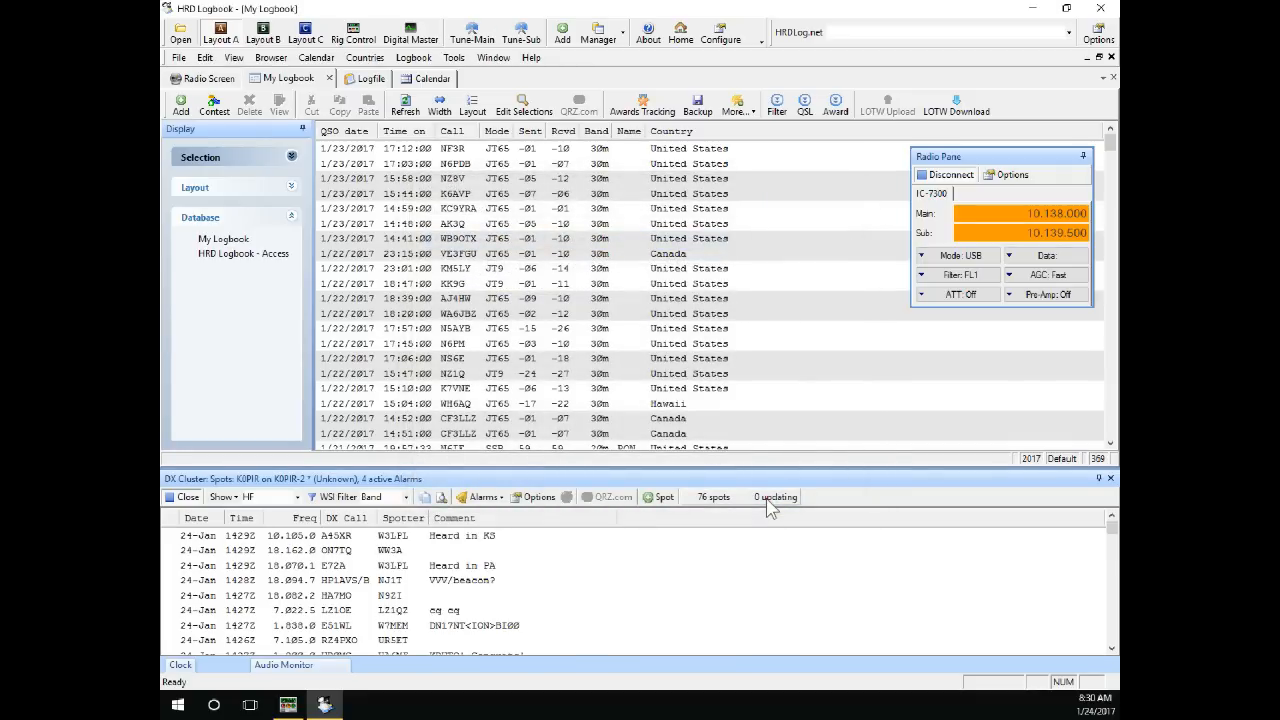
{"action": "mouse_move", "coordinate": [510, 190]}
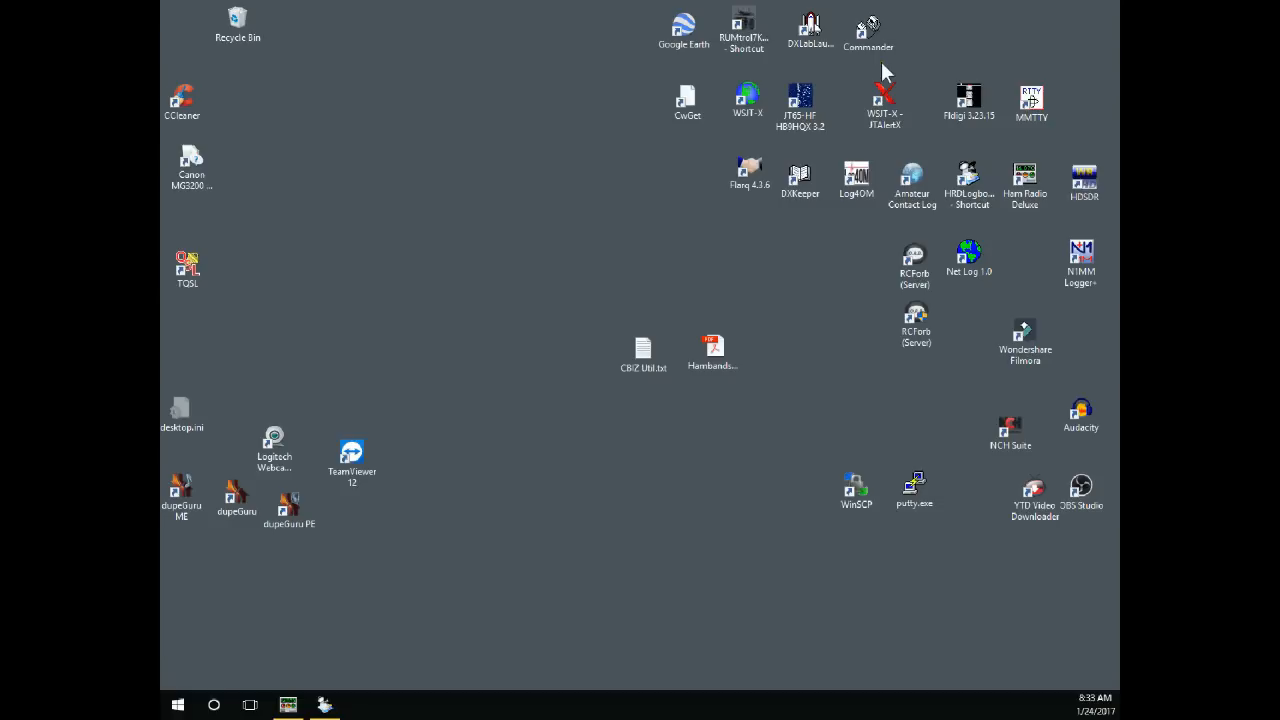
{"action": "mouse_move", "coordinate": [752, 140]}
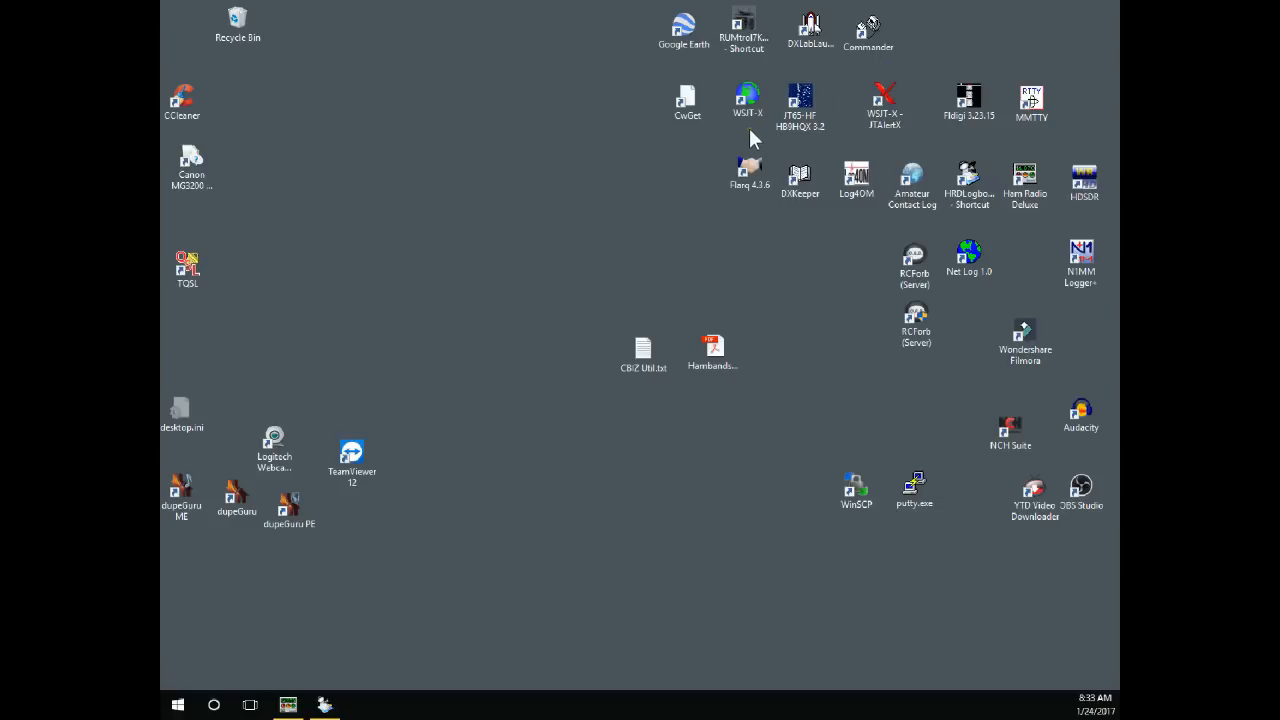
- Pick the WSJT-X shortcut on the Windows desktop
{"action": "left_click", "coordinate": [748, 100]}
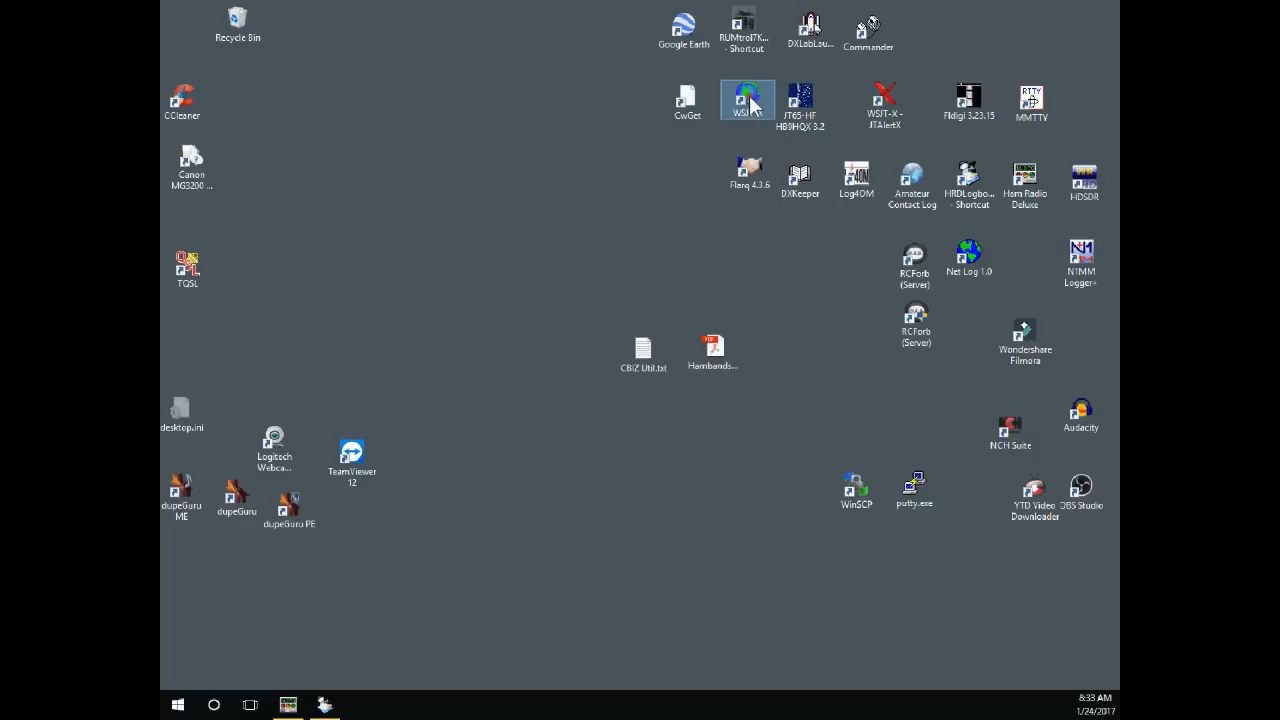
- Launch WSJT-X so its main window opens on 30 m at 10.138 000 with the waterfall
{"action": "double_click", "coordinate": [748, 98]}
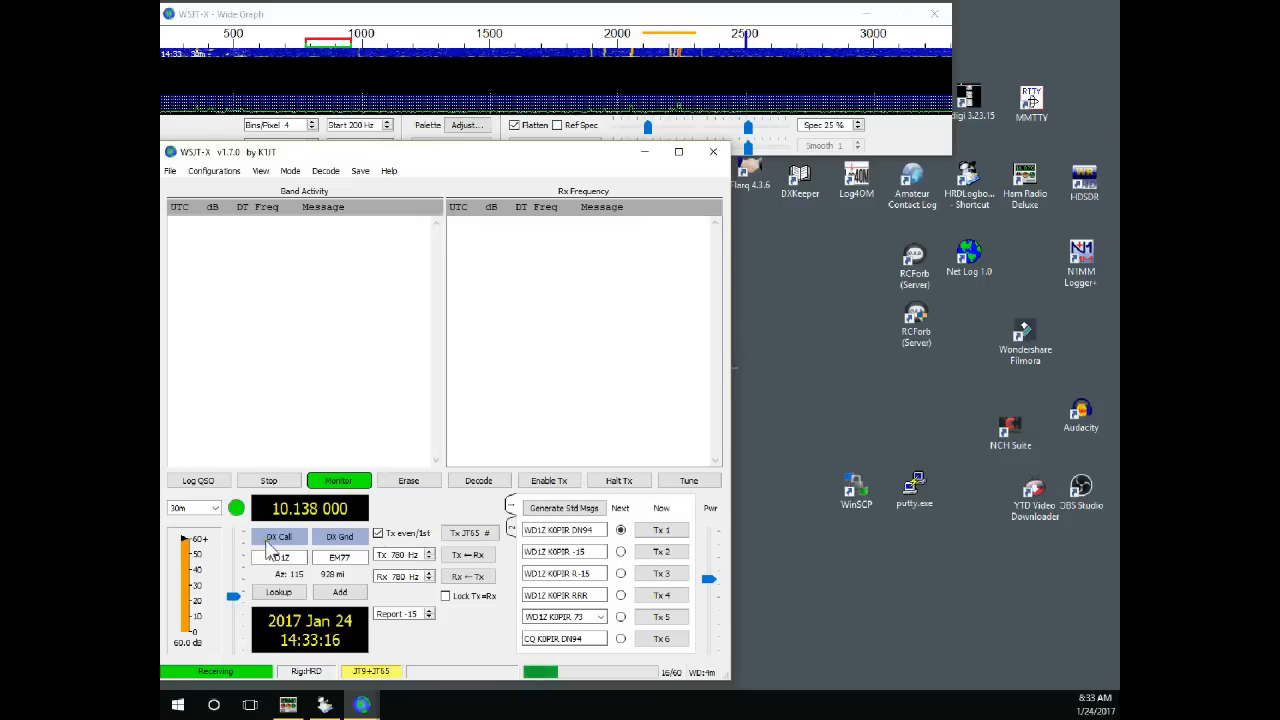
{"action": "mouse_move", "coordinate": [324, 360]}
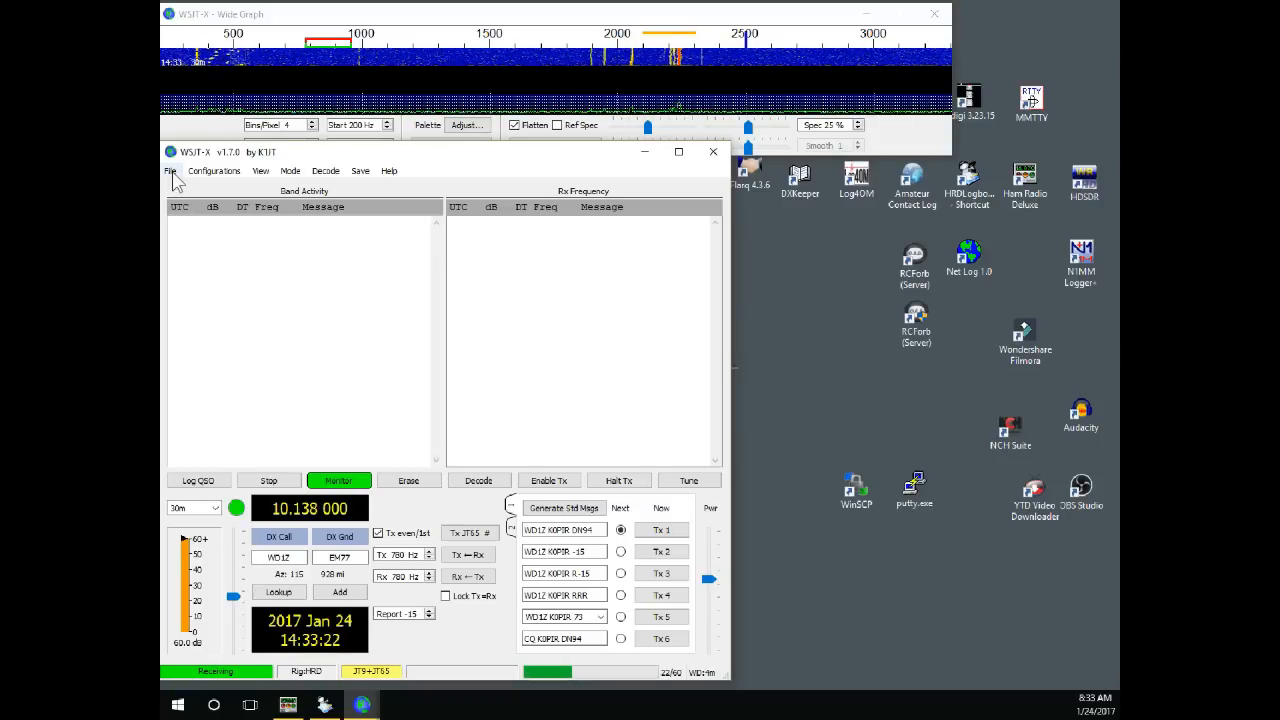
- Bring up WSJT-X Settings via the File menu, landing on the General station page
{"action": "left_click", "coordinate": [170, 170]}
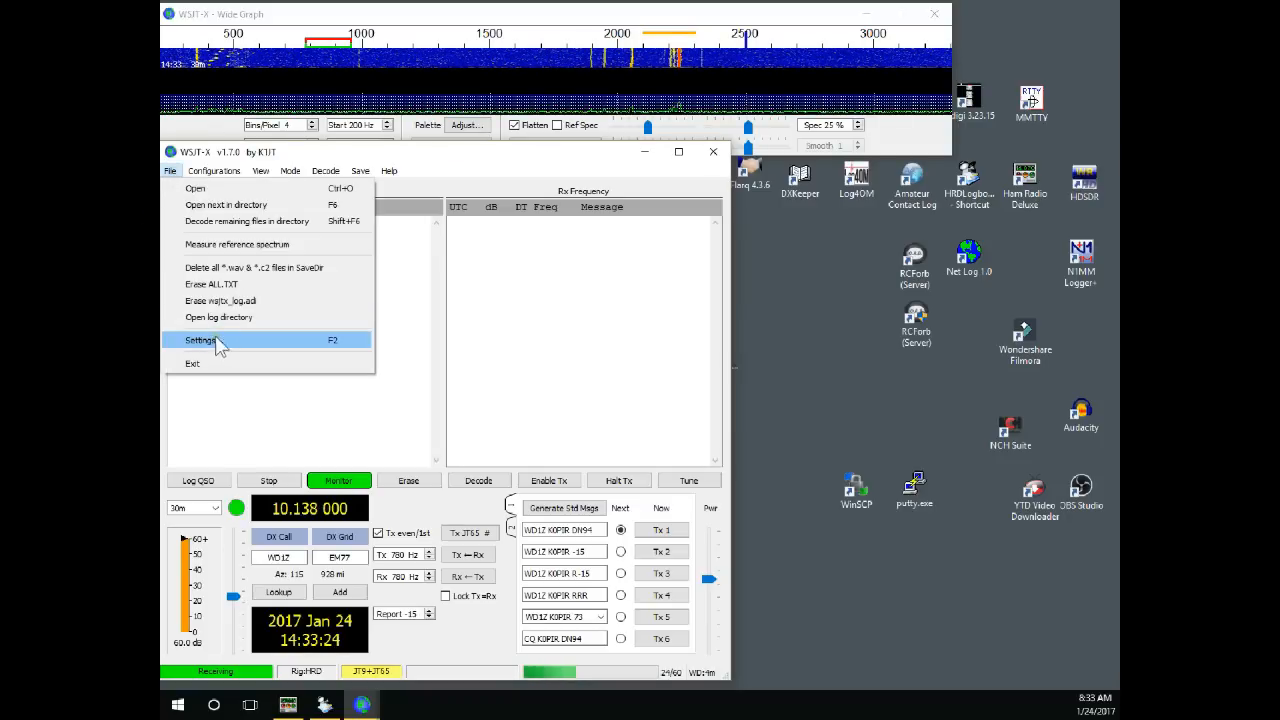
{"action": "left_click", "coordinate": [200, 340]}
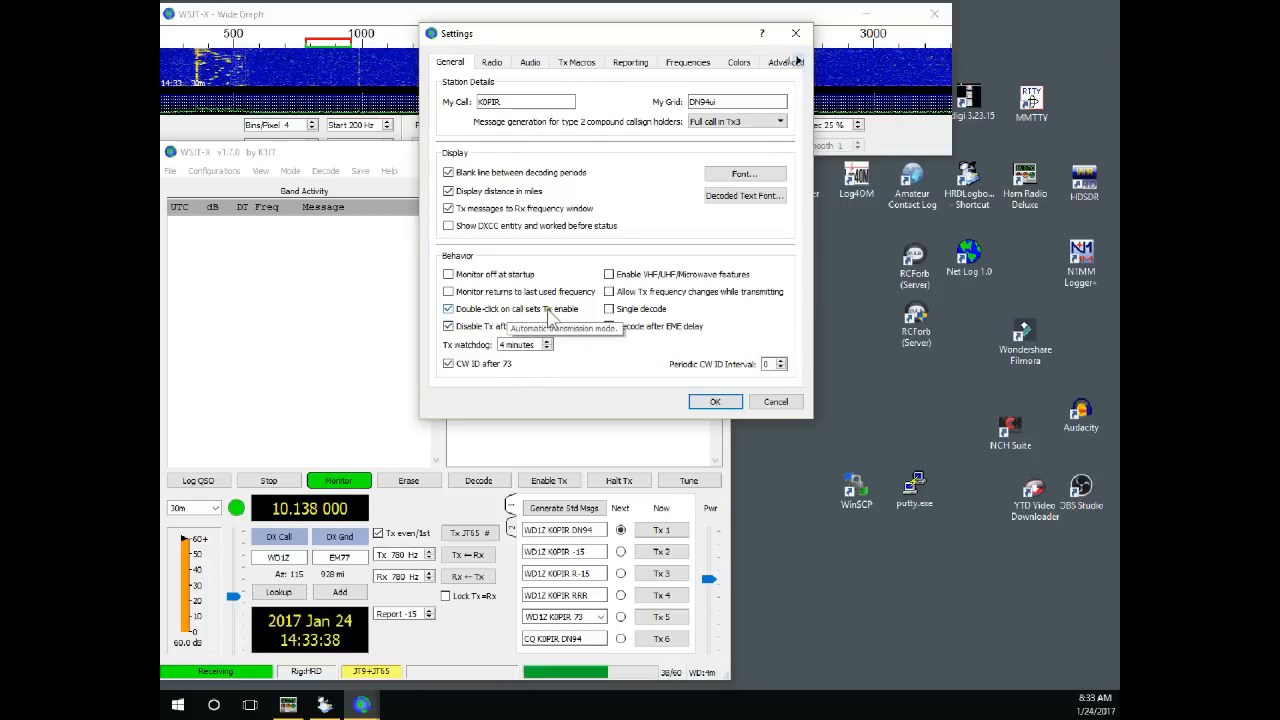
{"action": "mouse_move", "coordinate": [576, 318]}
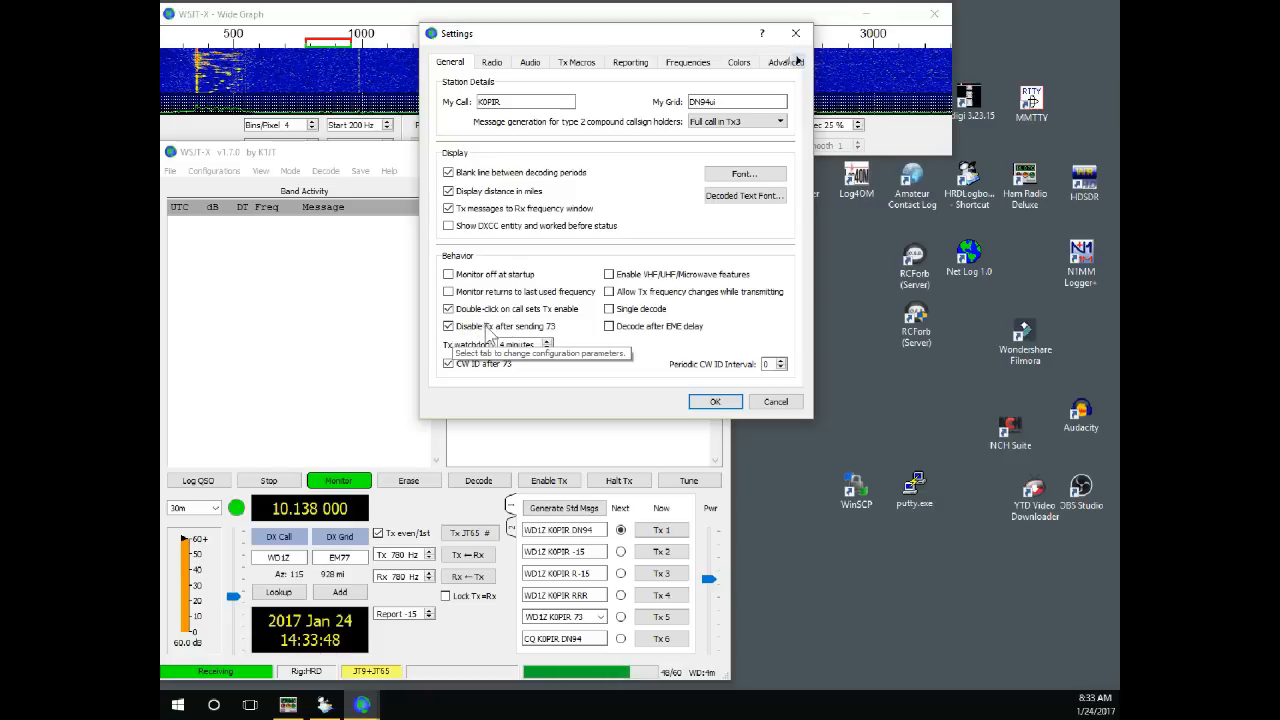
{"action": "mouse_move", "coordinate": [564, 340]}
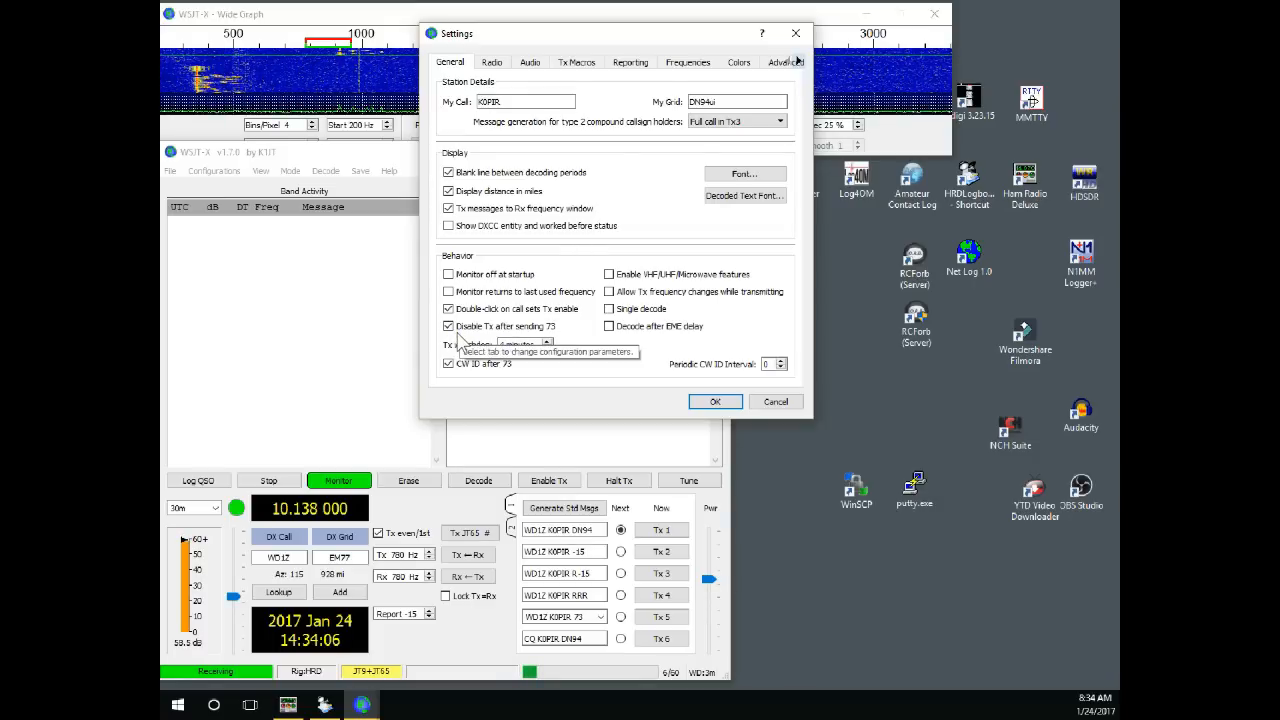
- On the Radio page set the rig to Ham Radio Deluxe with CAT PTT and Fake It split
{"action": "left_click", "coordinate": [492, 62]}
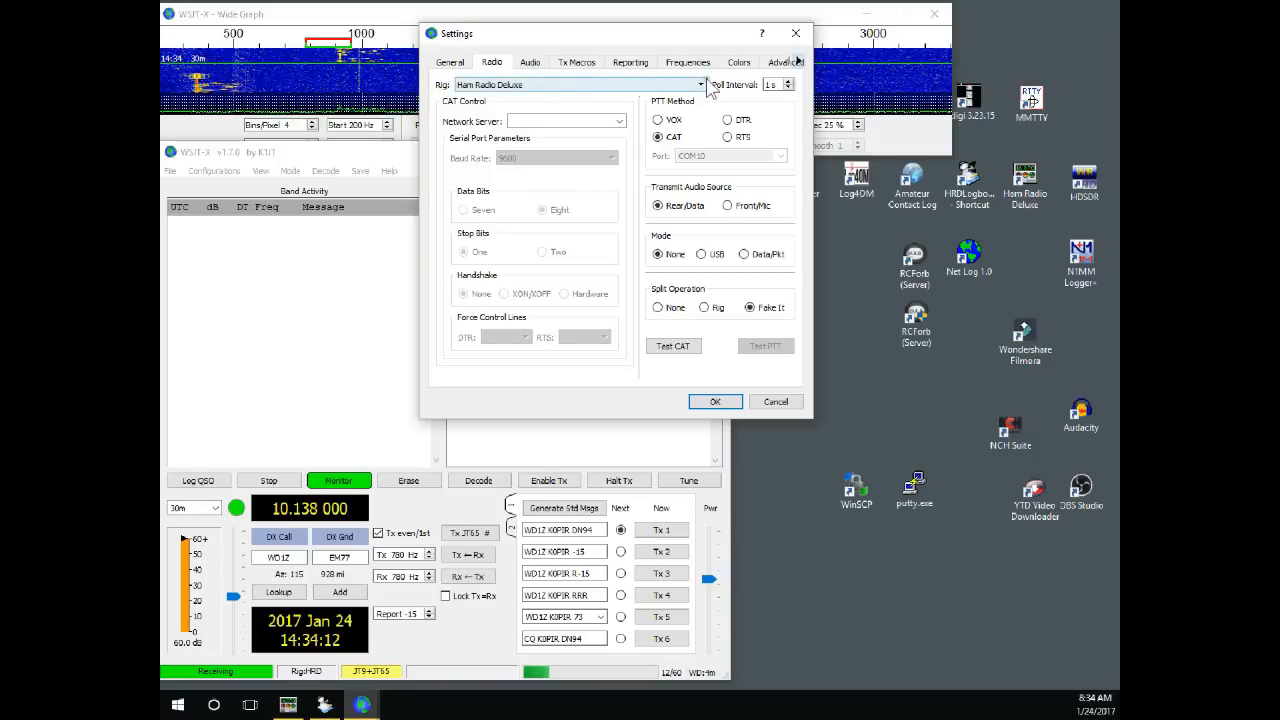
{"action": "mouse_move", "coordinate": [704, 90]}
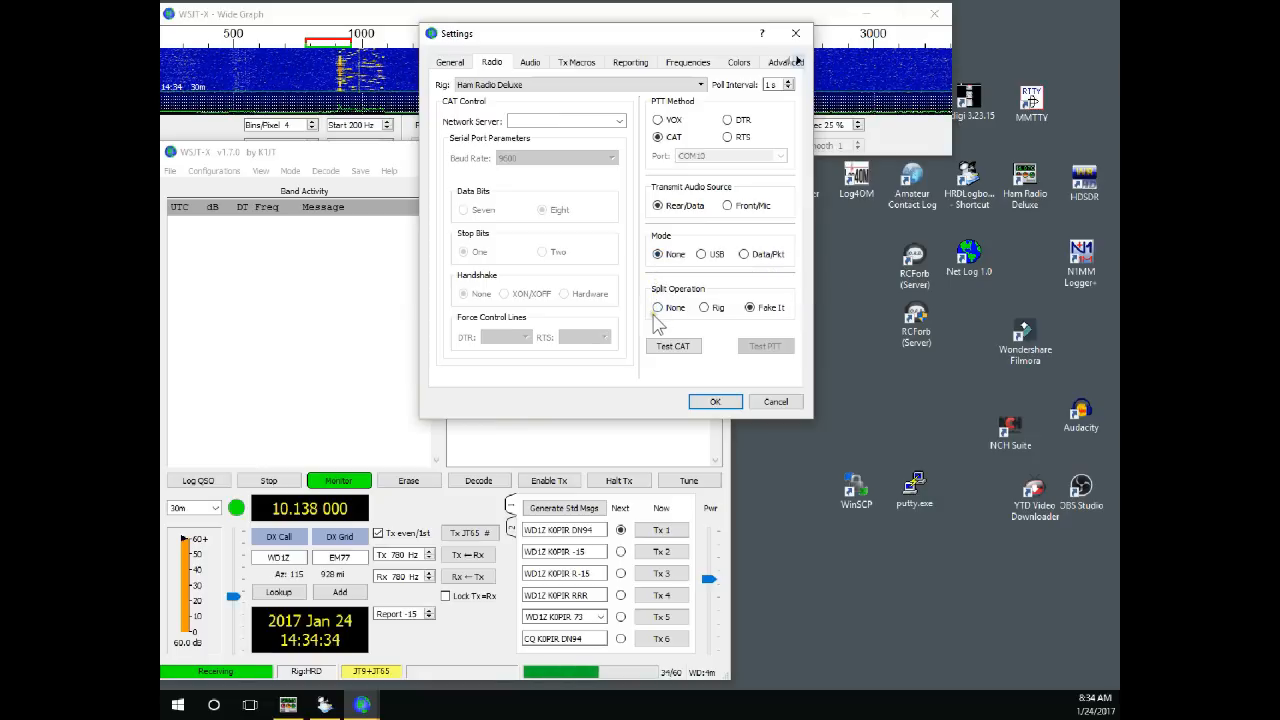
{"action": "mouse_move", "coordinate": [656, 322]}
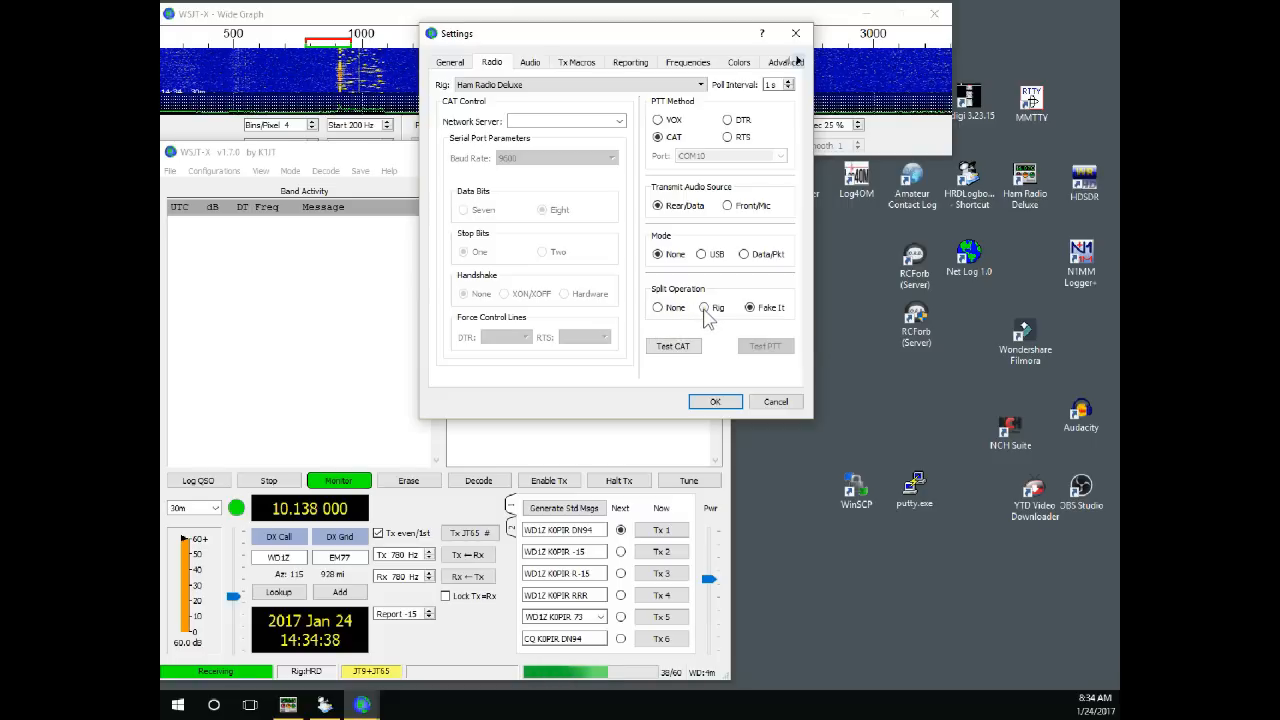
{"action": "mouse_move", "coordinate": [704, 312]}
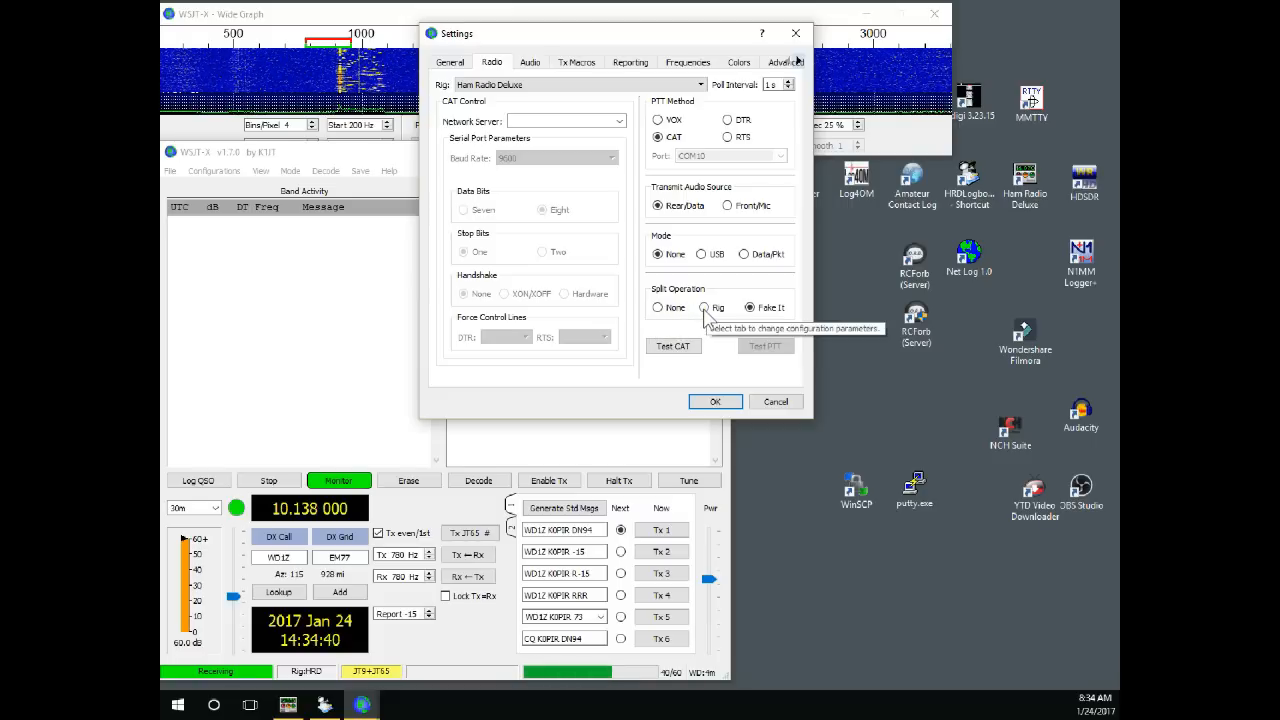
{"action": "left_click", "coordinate": [750, 308]}
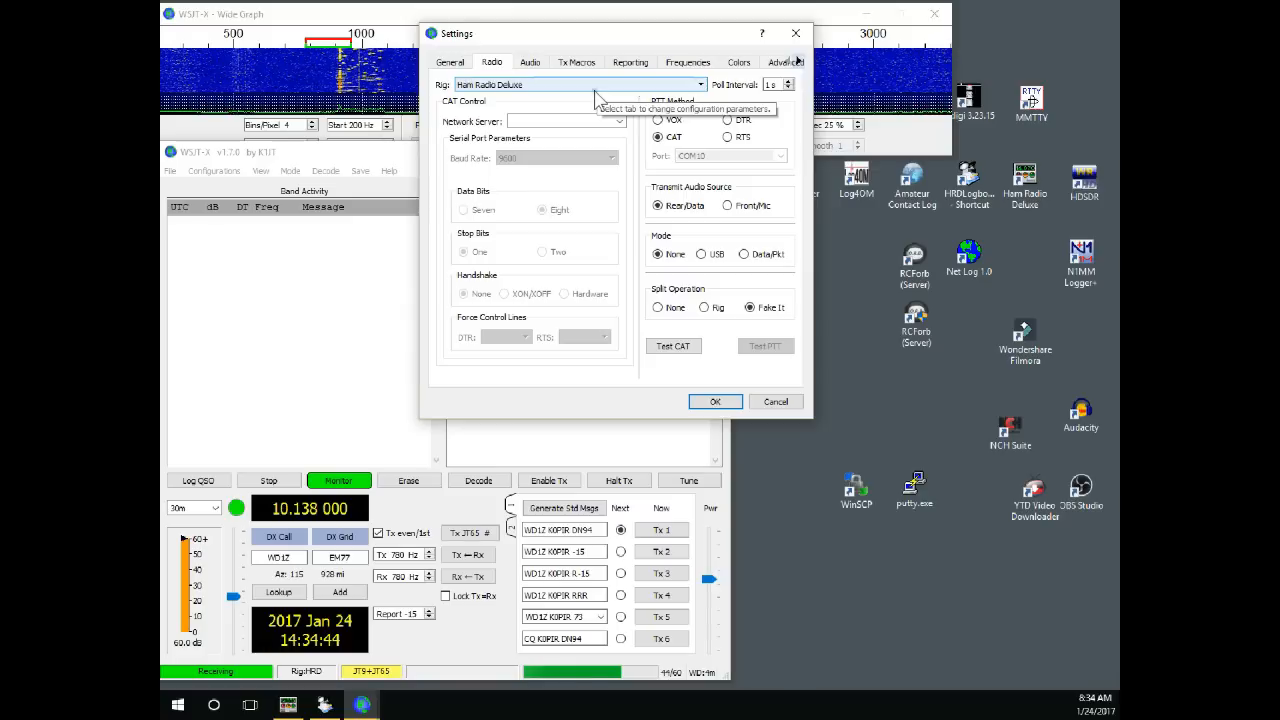
{"action": "mouse_move", "coordinate": [704, 308]}
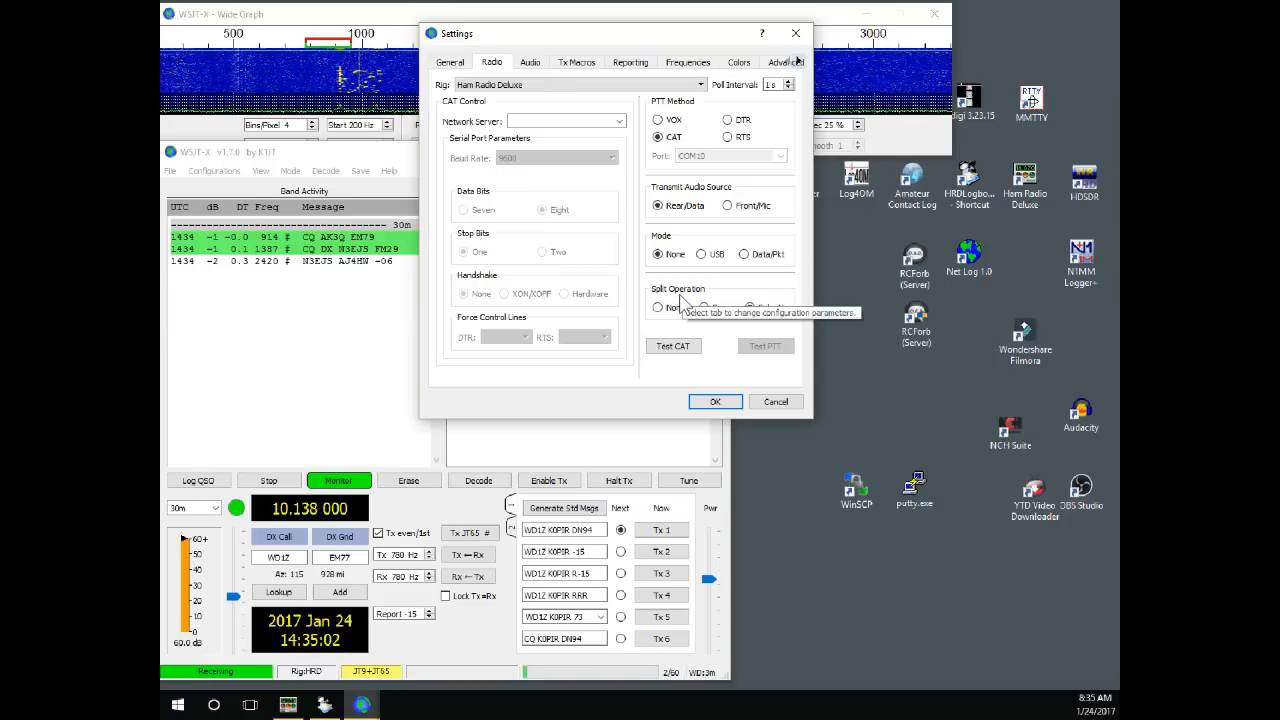
{"action": "left_click", "coordinate": [750, 308]}
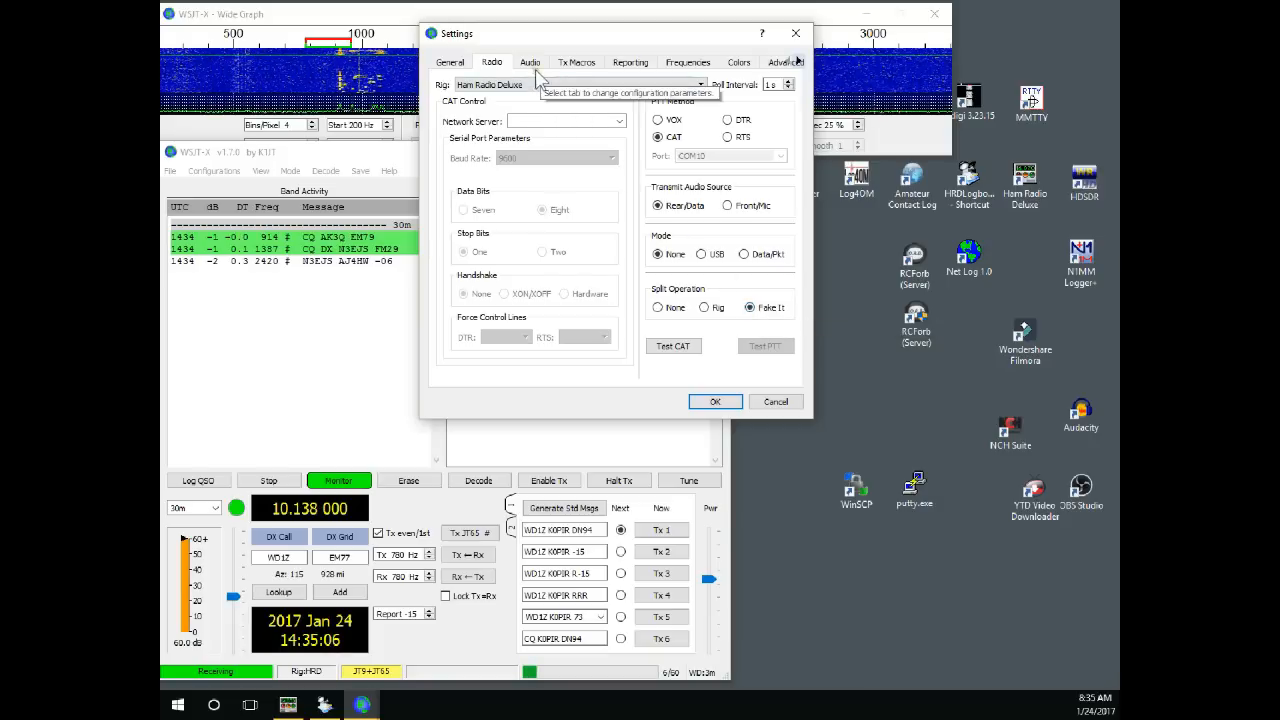
- Page through Audio, Tx Macros, Reporting, Frequencies and Colors, ending on Advanced decoding options
{"action": "left_click", "coordinate": [530, 62]}
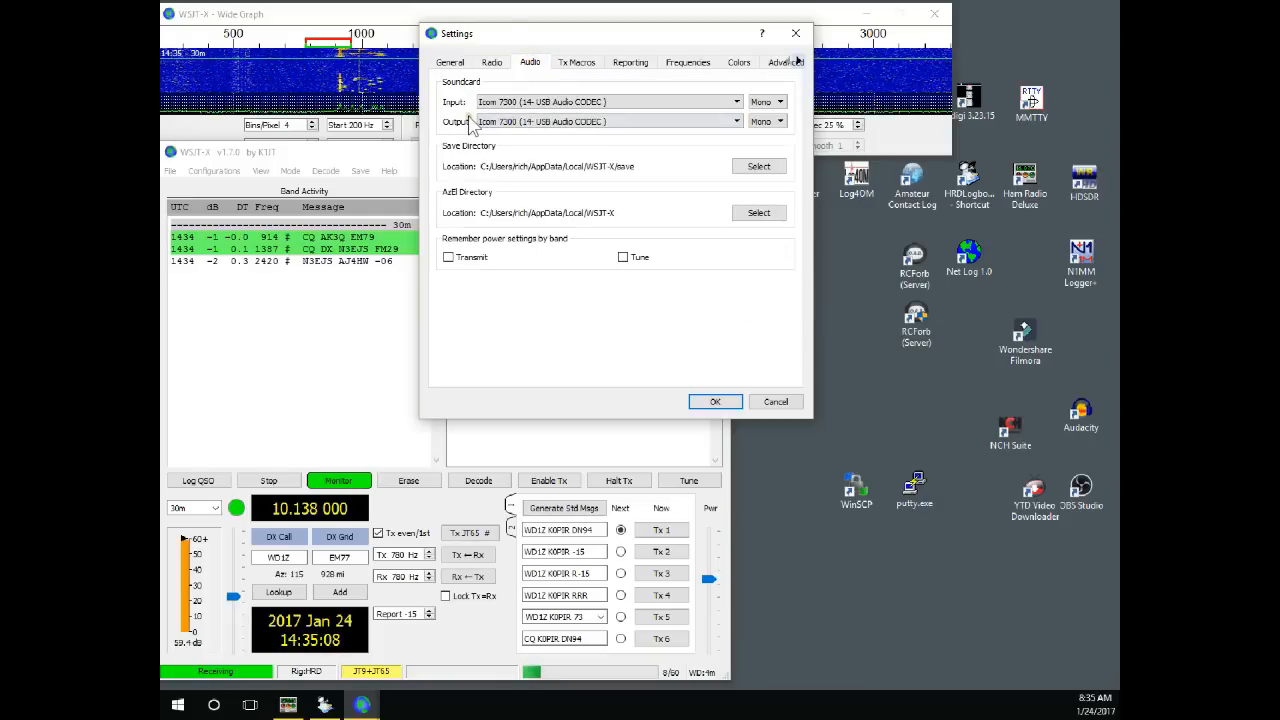
{"action": "left_click", "coordinate": [608, 100]}
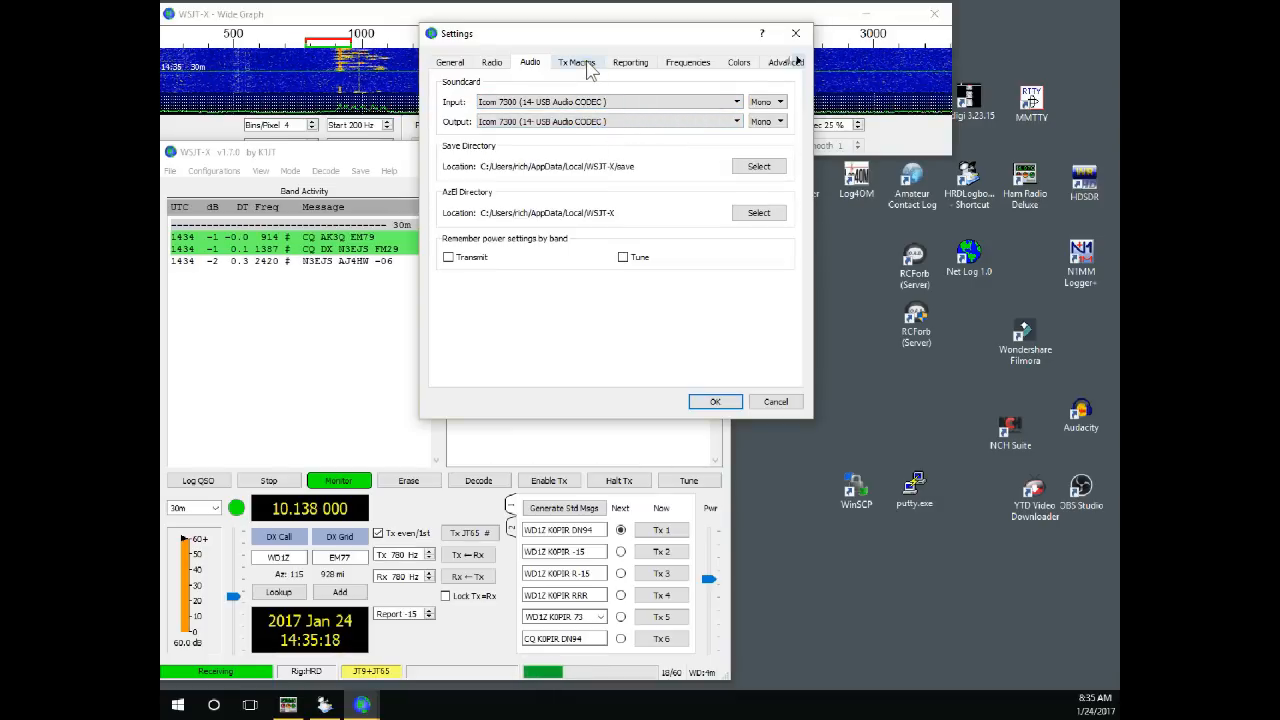
{"action": "left_click", "coordinate": [576, 60]}
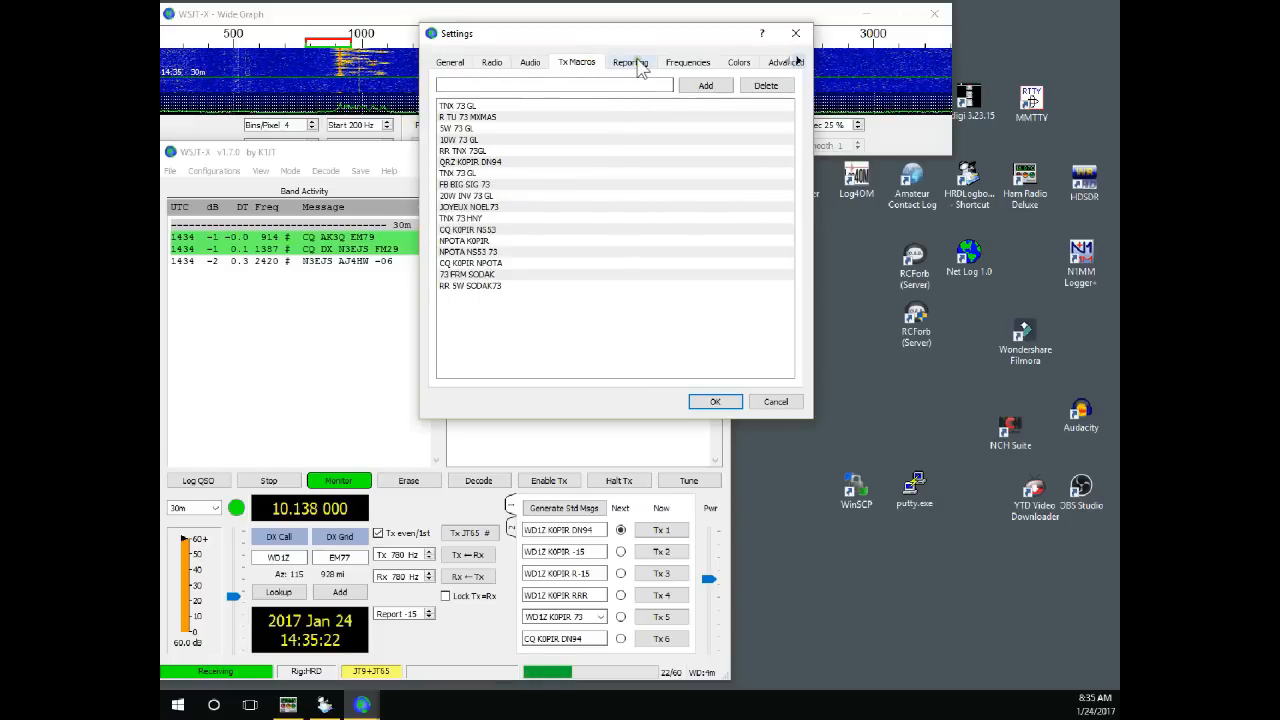
{"action": "left_click", "coordinate": [630, 62]}
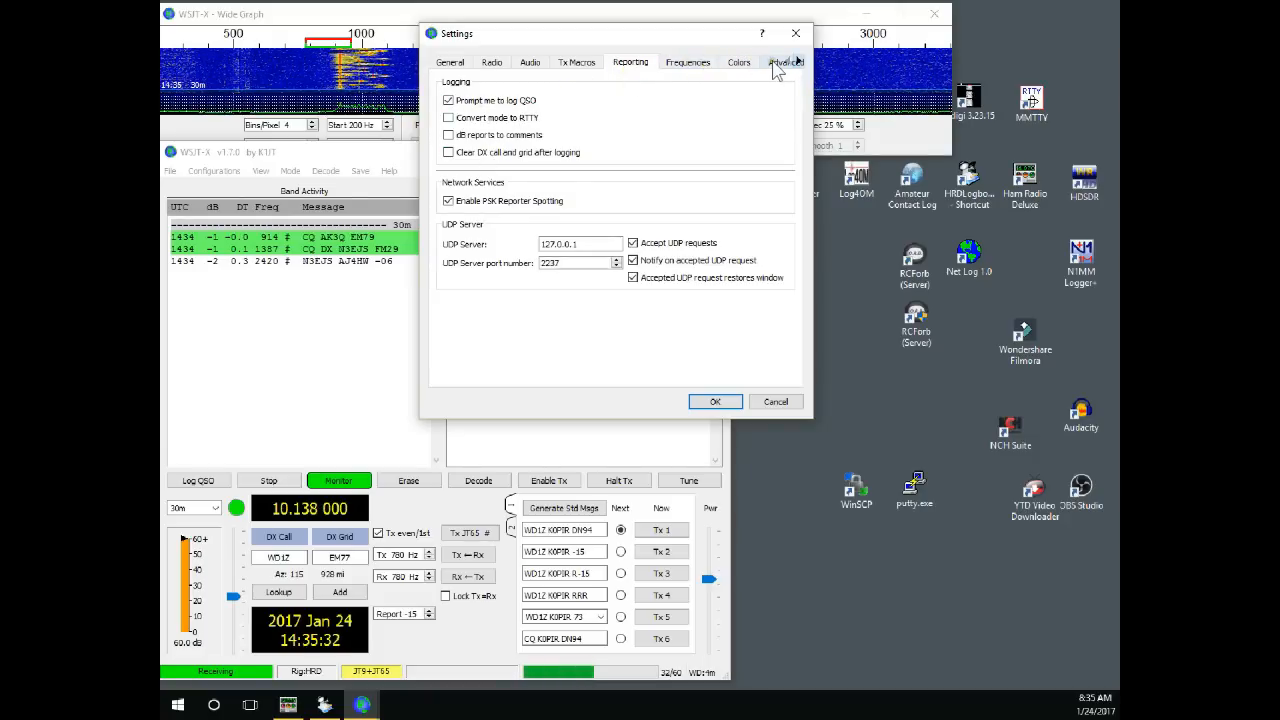
{"action": "left_click", "coordinate": [688, 62]}
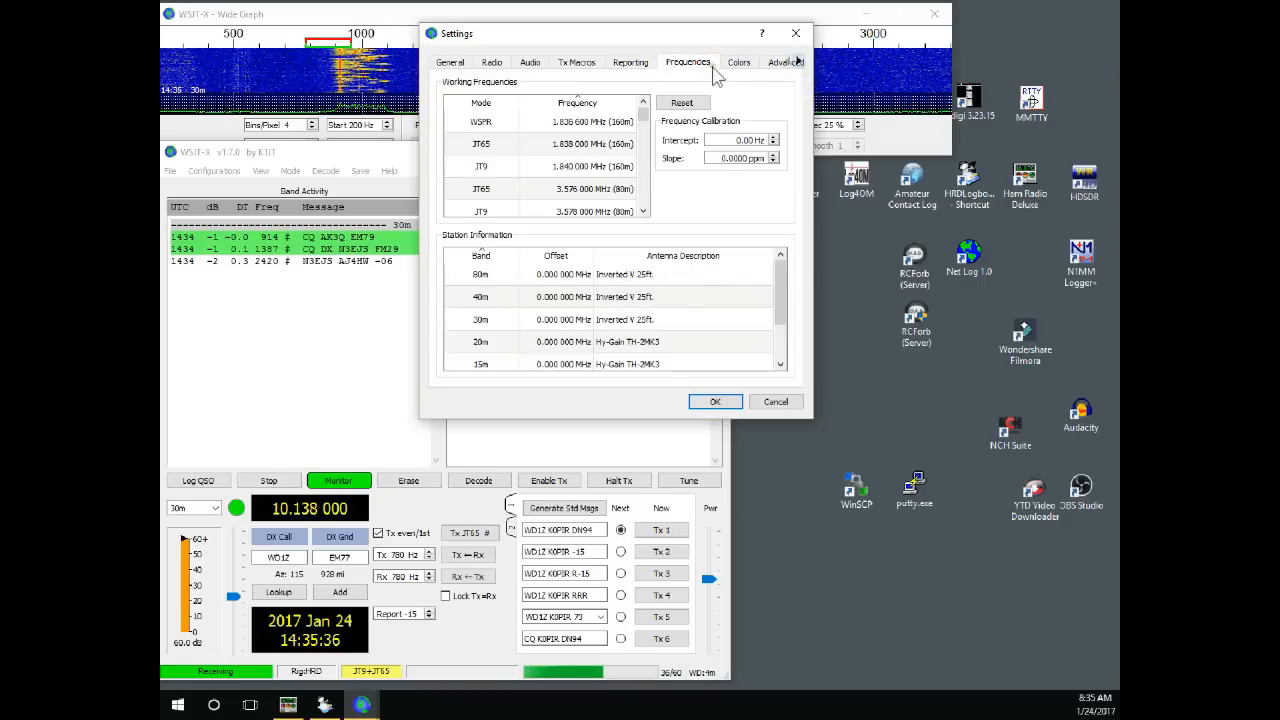
{"action": "left_click", "coordinate": [740, 62]}
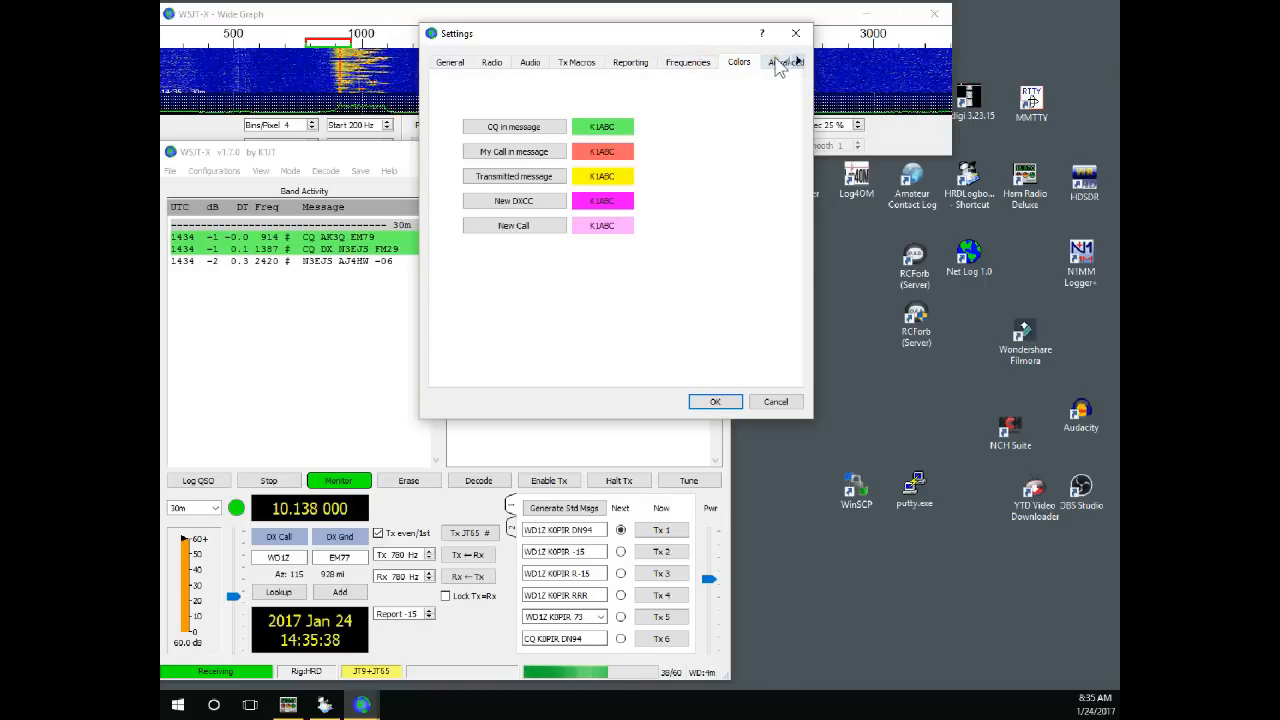
{"action": "left_click", "coordinate": [752, 60]}
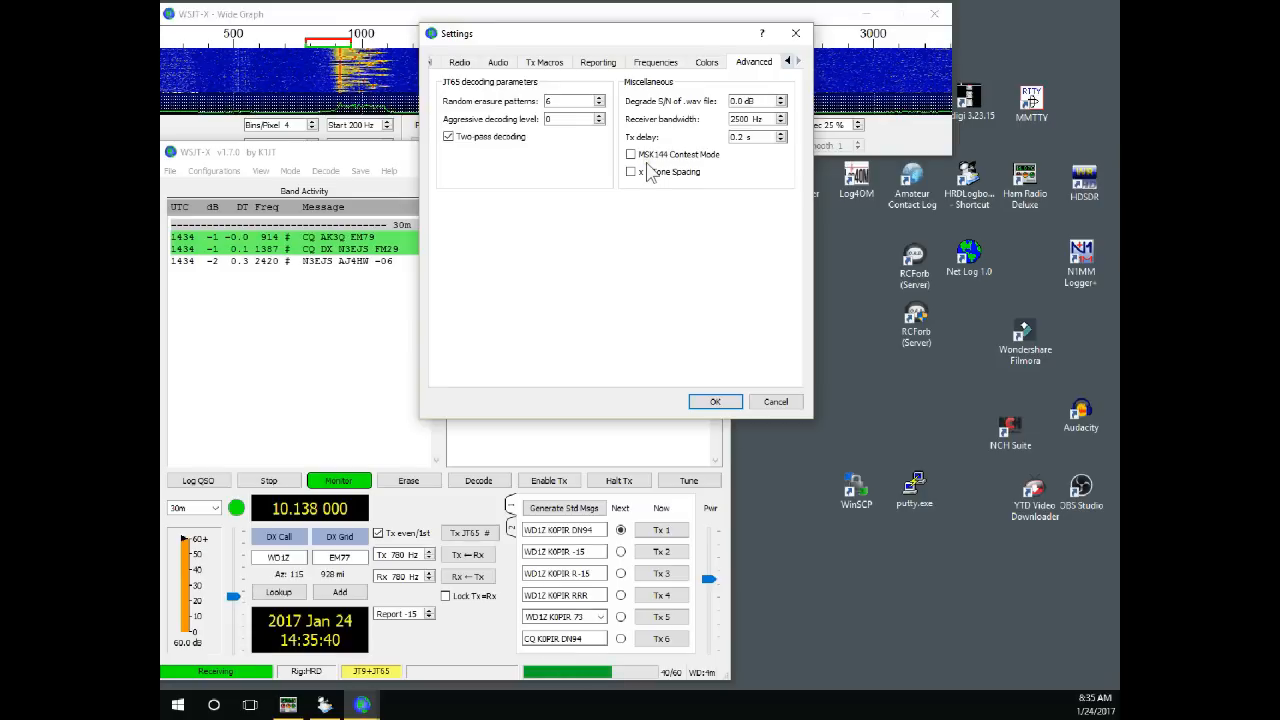
{"action": "mouse_move", "coordinate": [680, 172]}
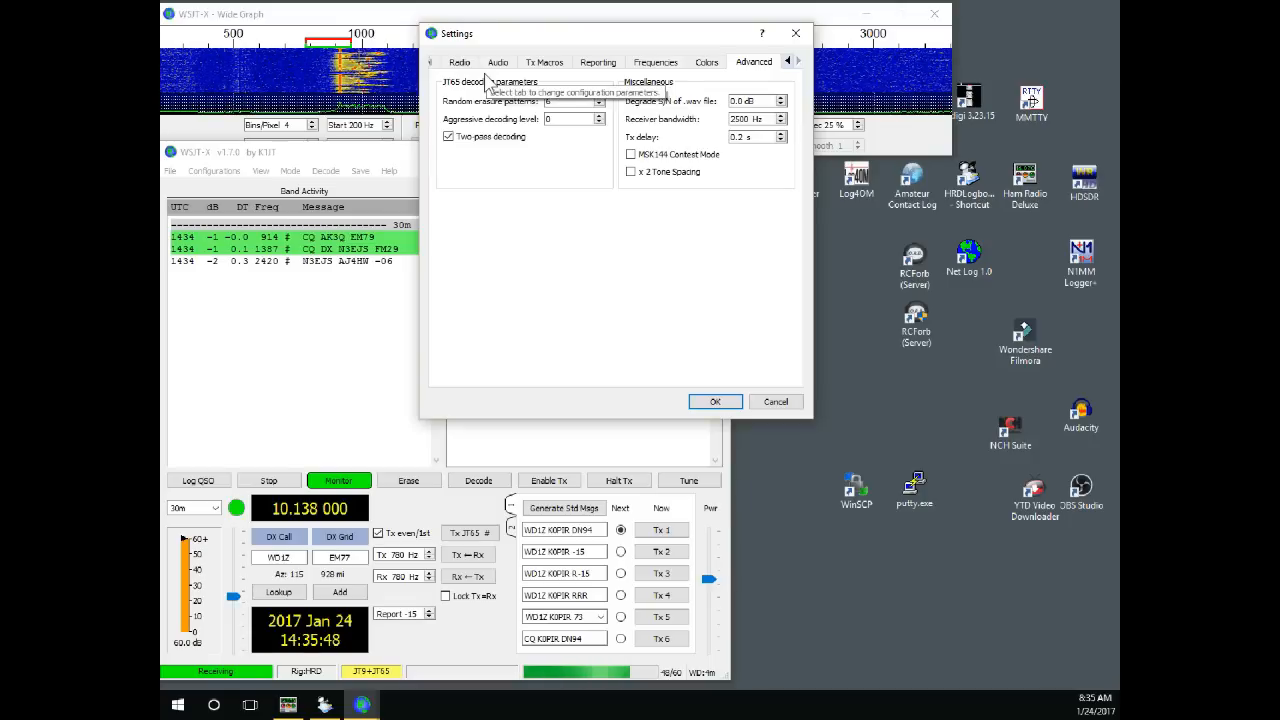
- Accept the settings with OK and return to the main window decoding on 30 m
{"action": "left_click", "coordinate": [716, 400]}
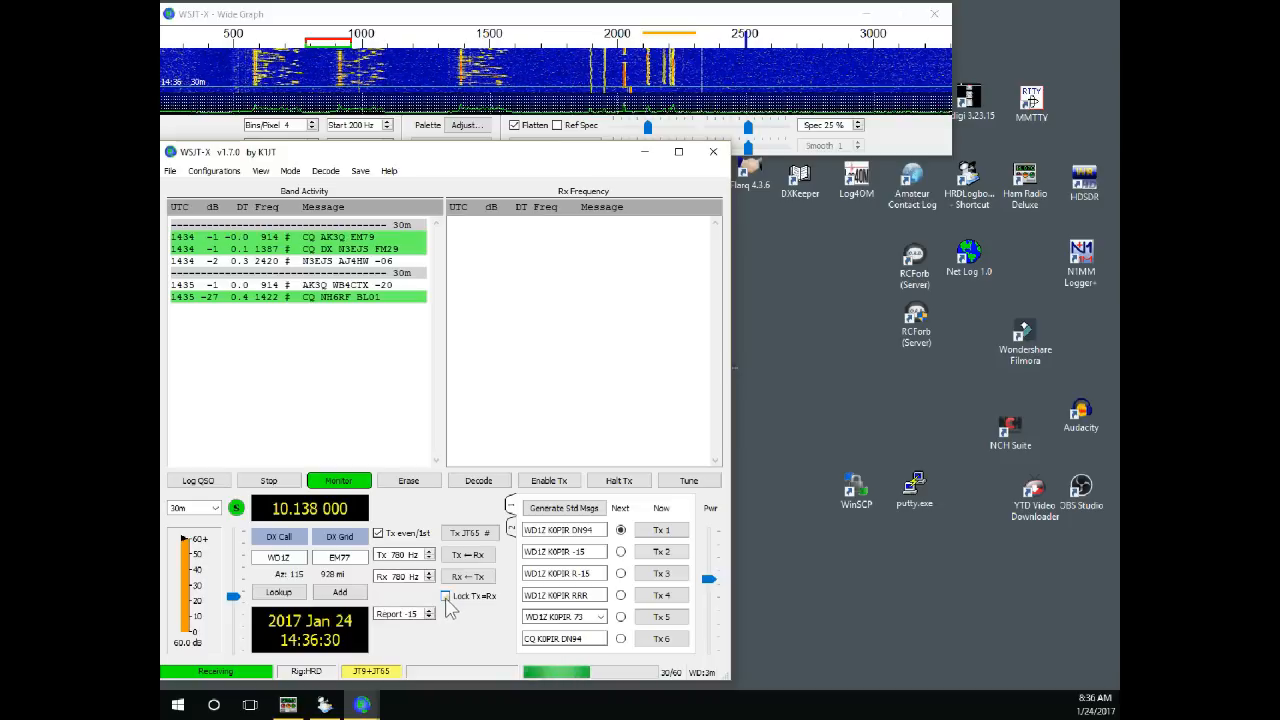
{"action": "mouse_move", "coordinate": [444, 596]}
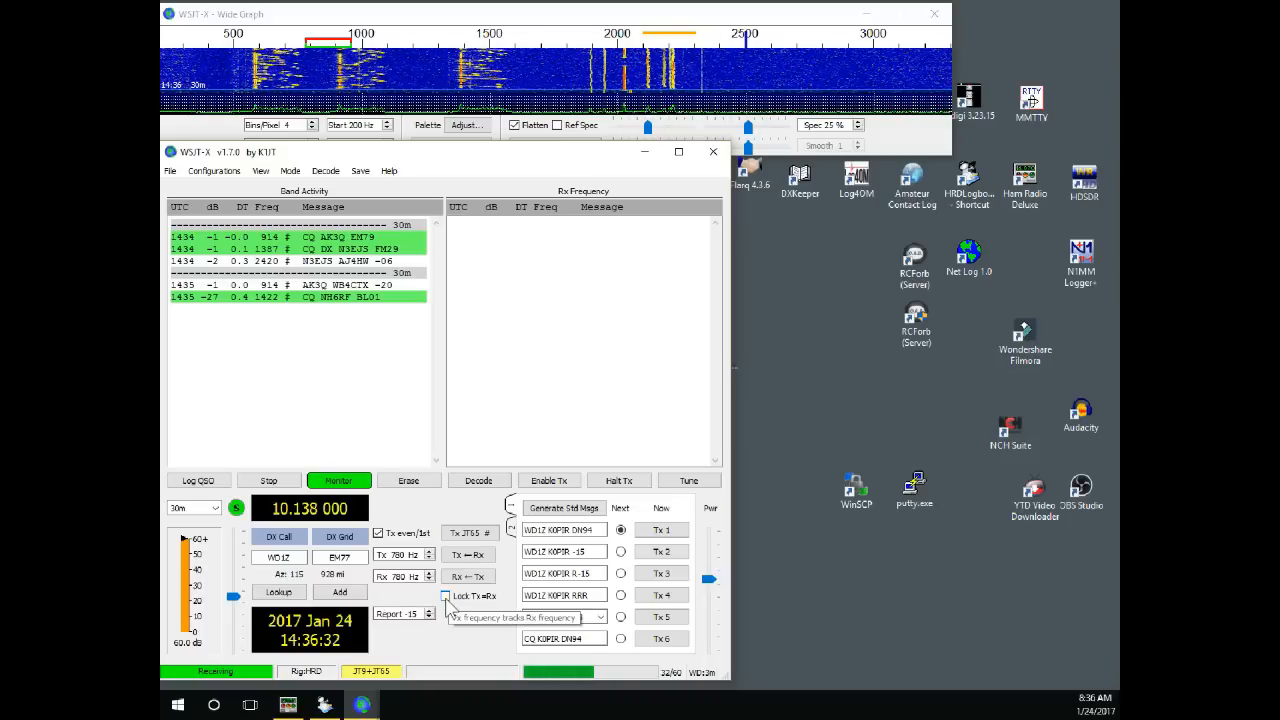